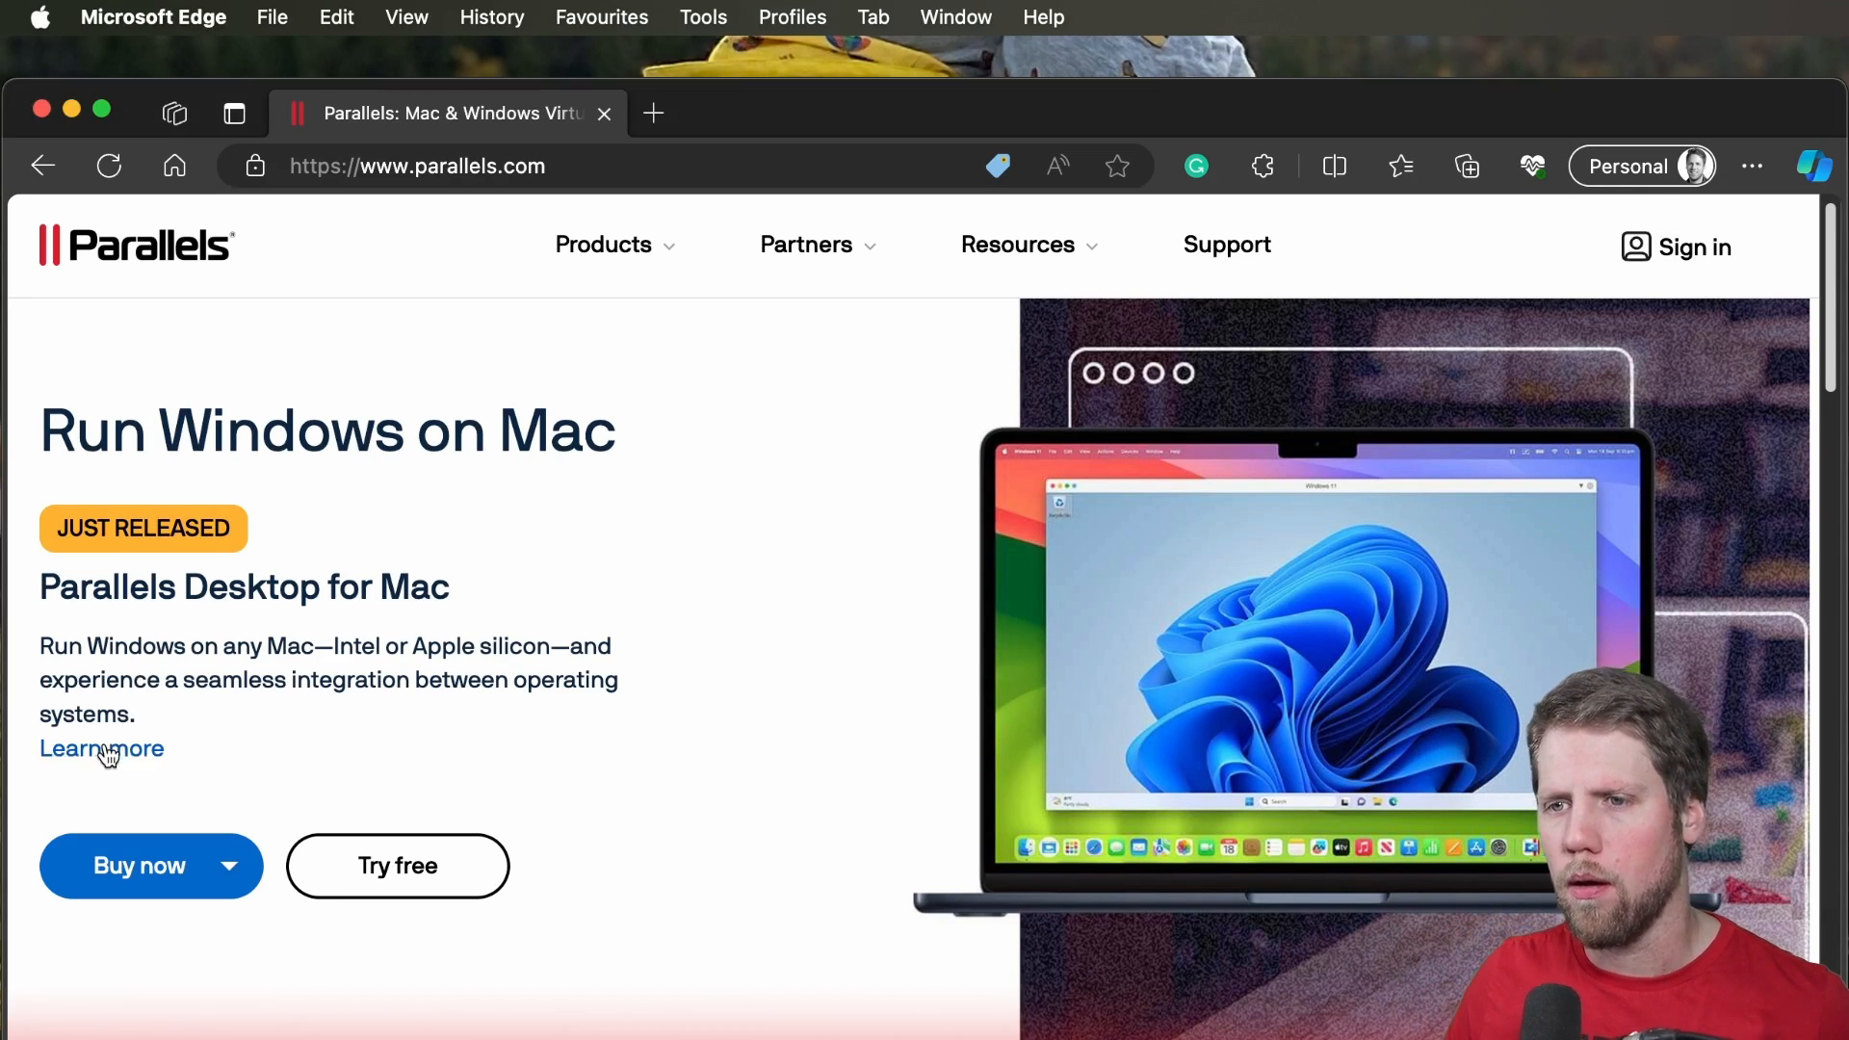
View the Parallels Desktop 19 for Mac page via 'Learn more' and scroll its features and $99.99/yr price
left_click(102, 750)
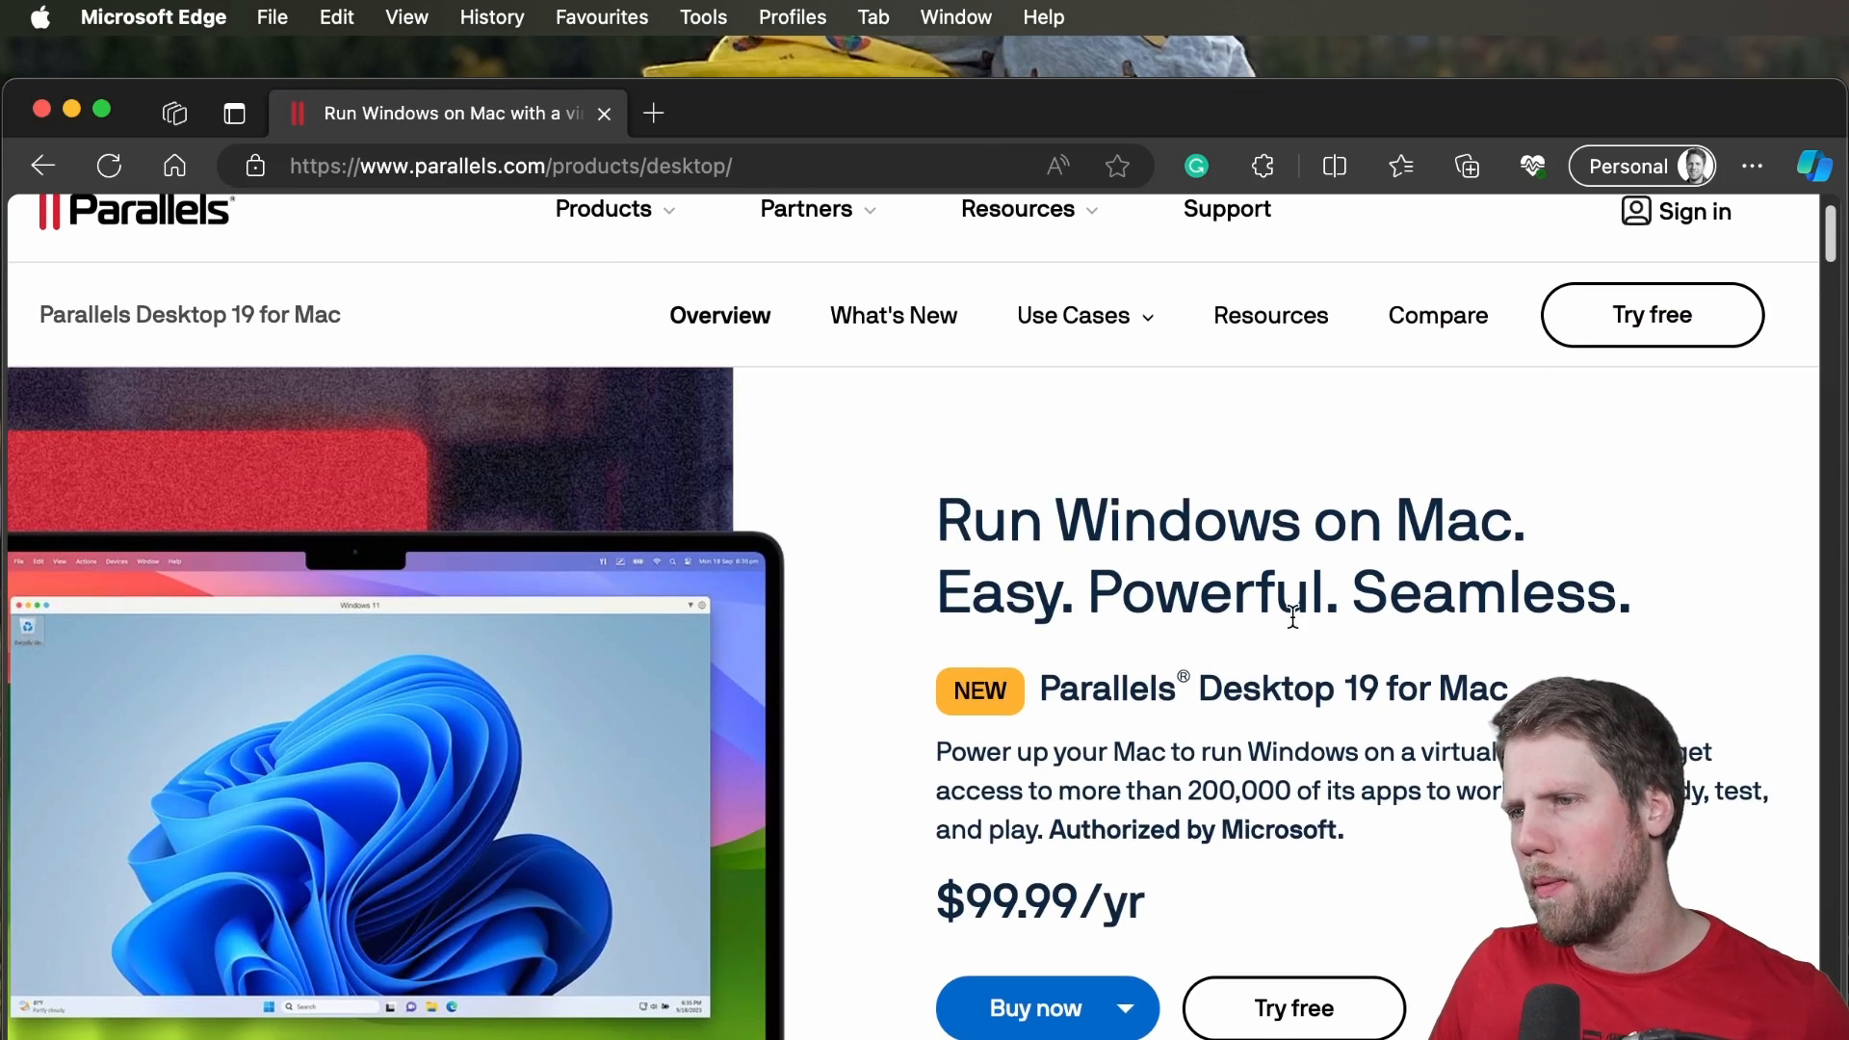
scroll("down", 3)
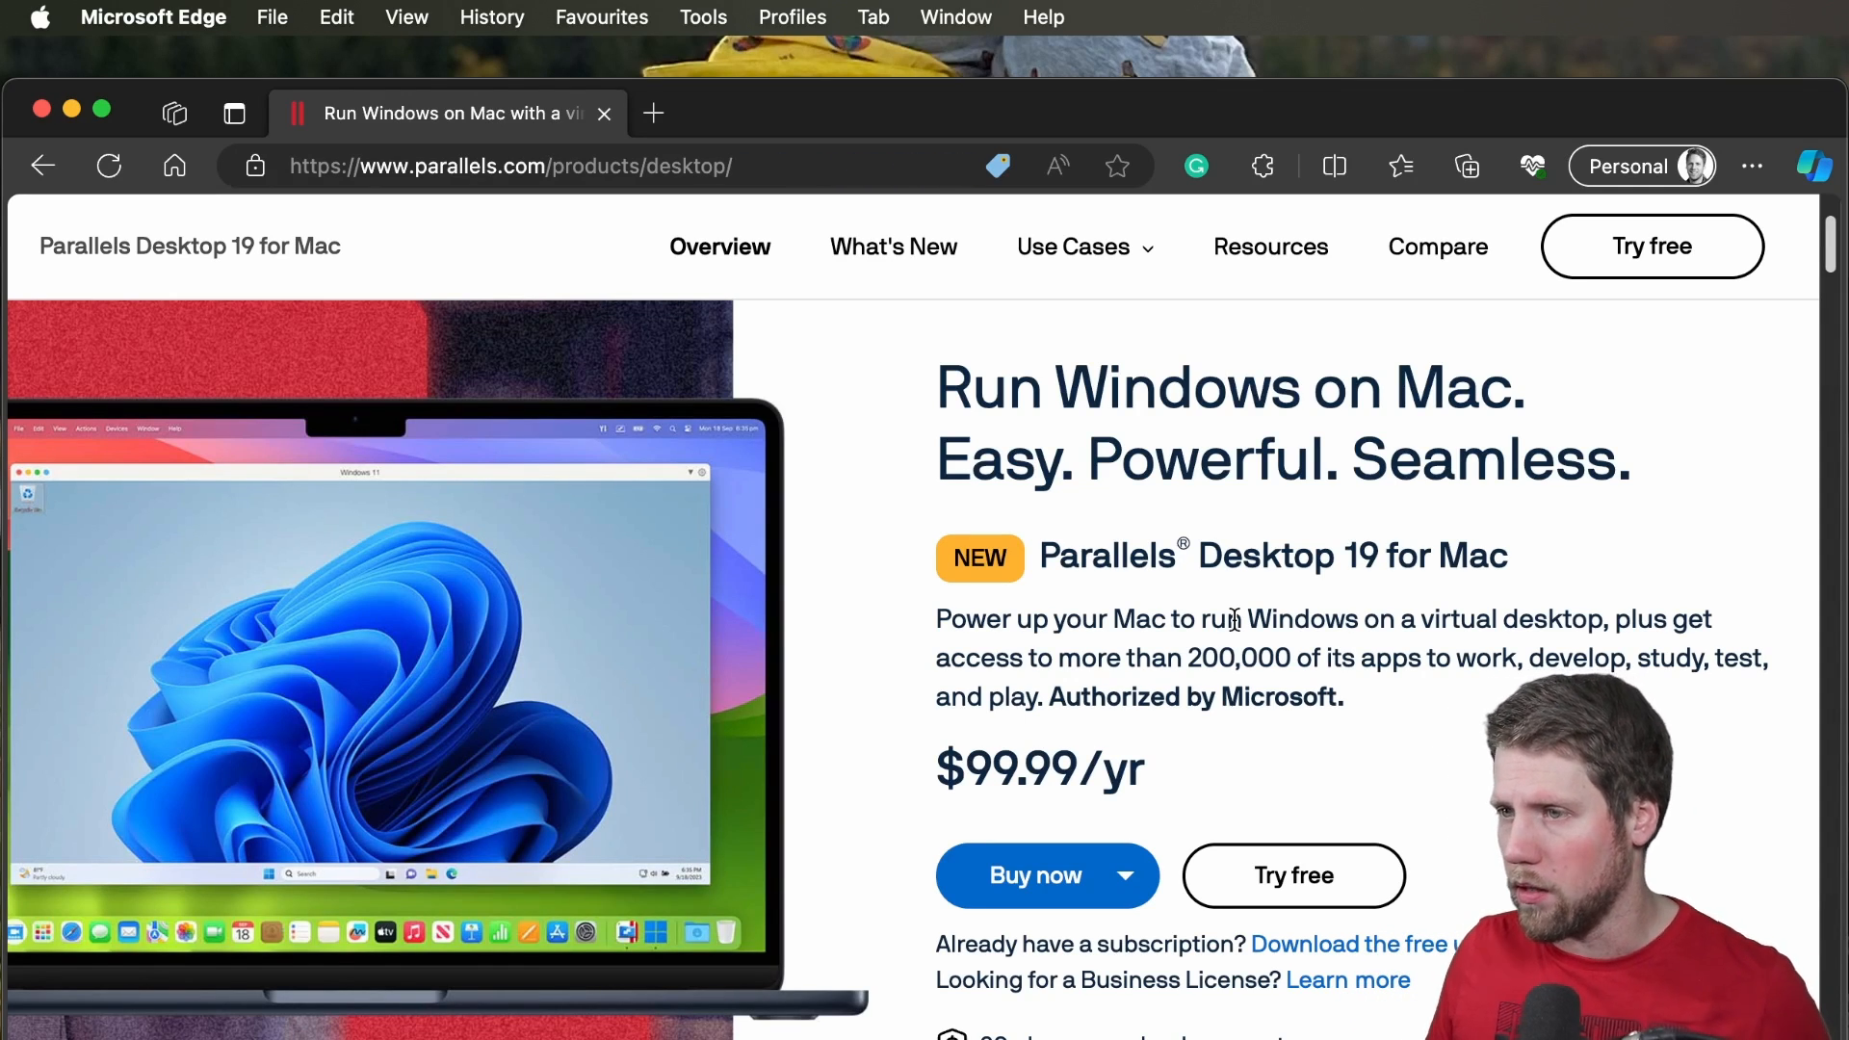
scroll("down", 3)
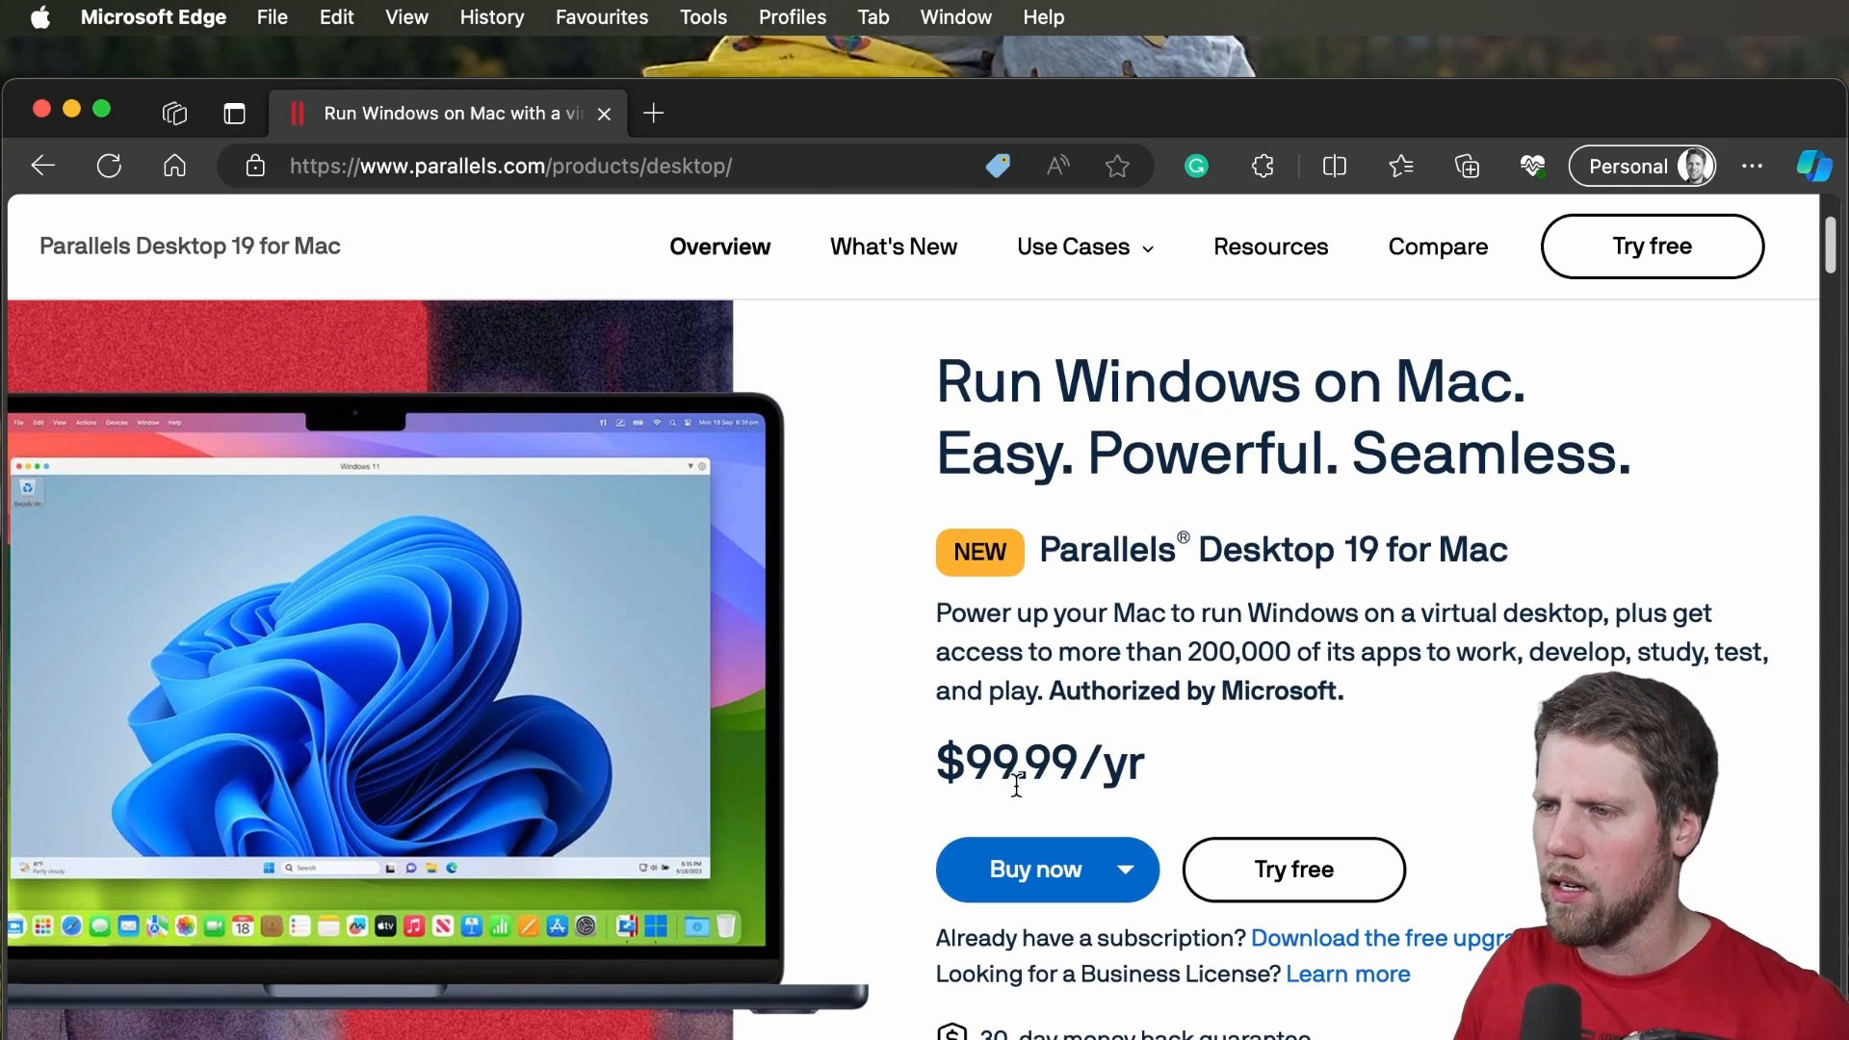
mouse_move(1118, 734)
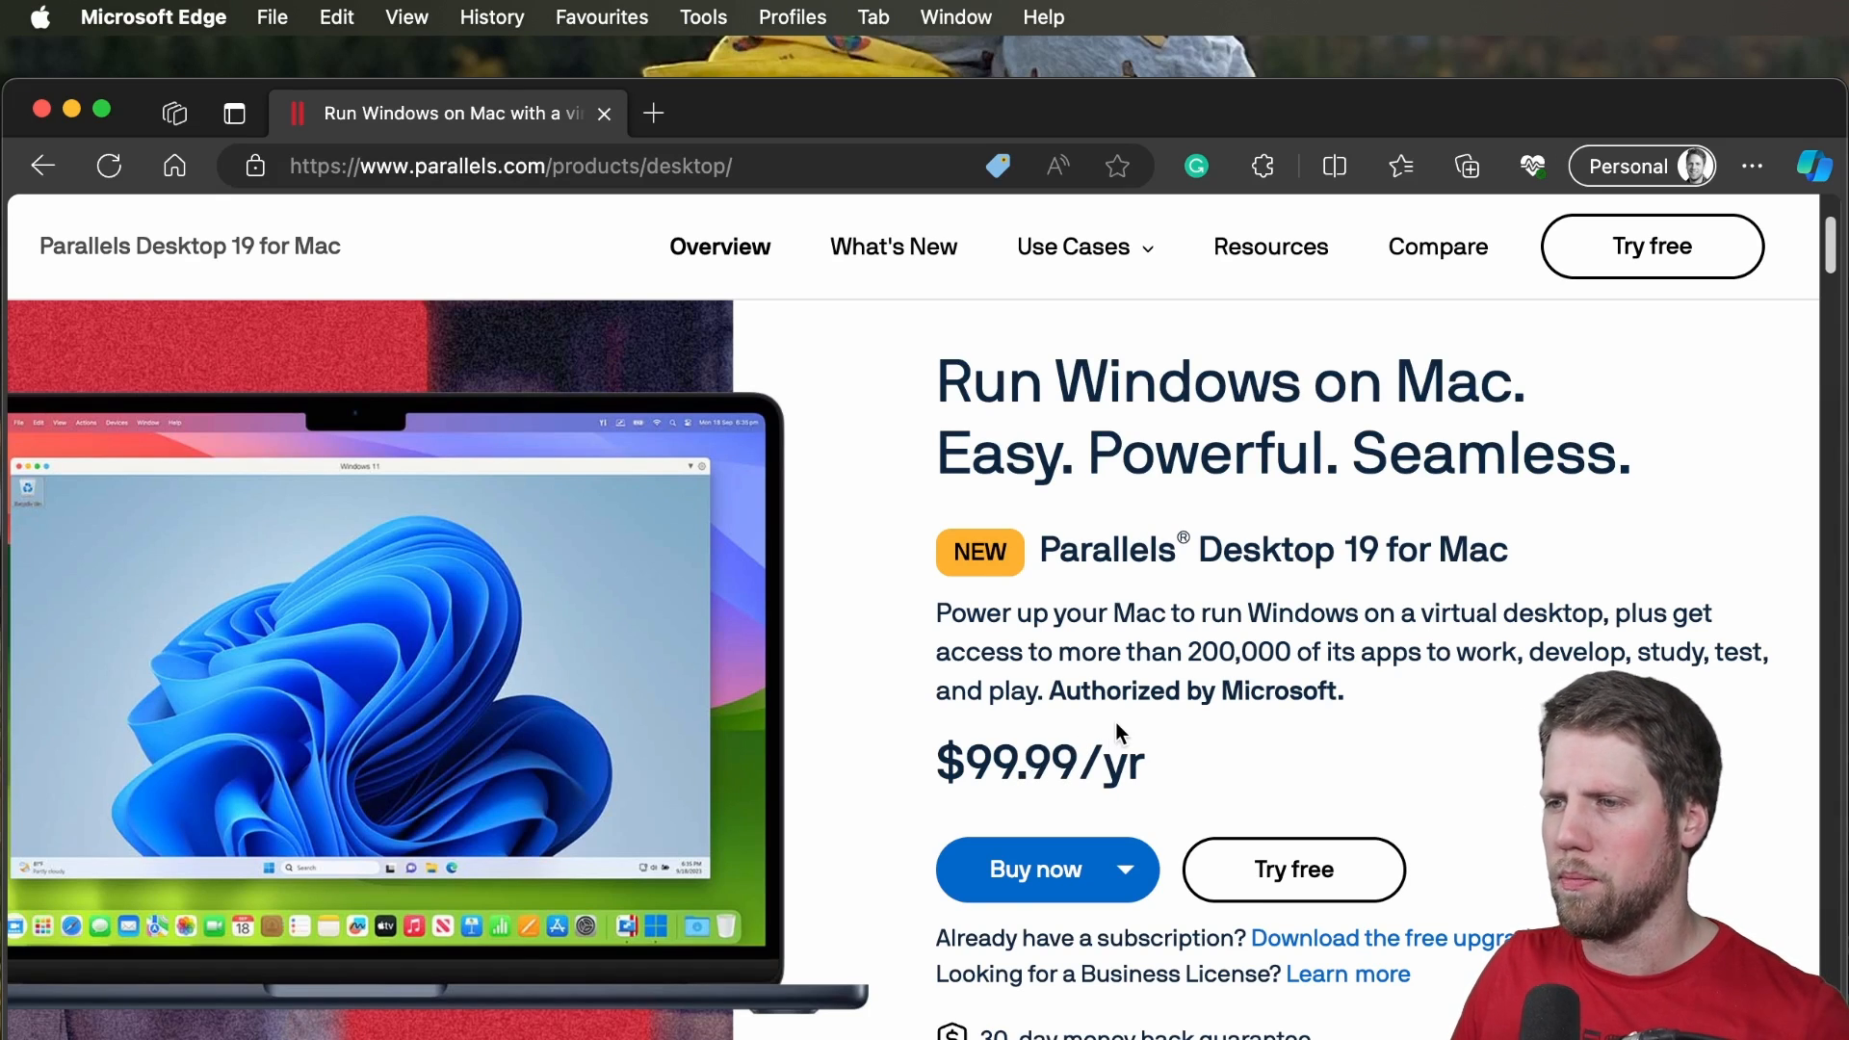
scroll("down", 3)
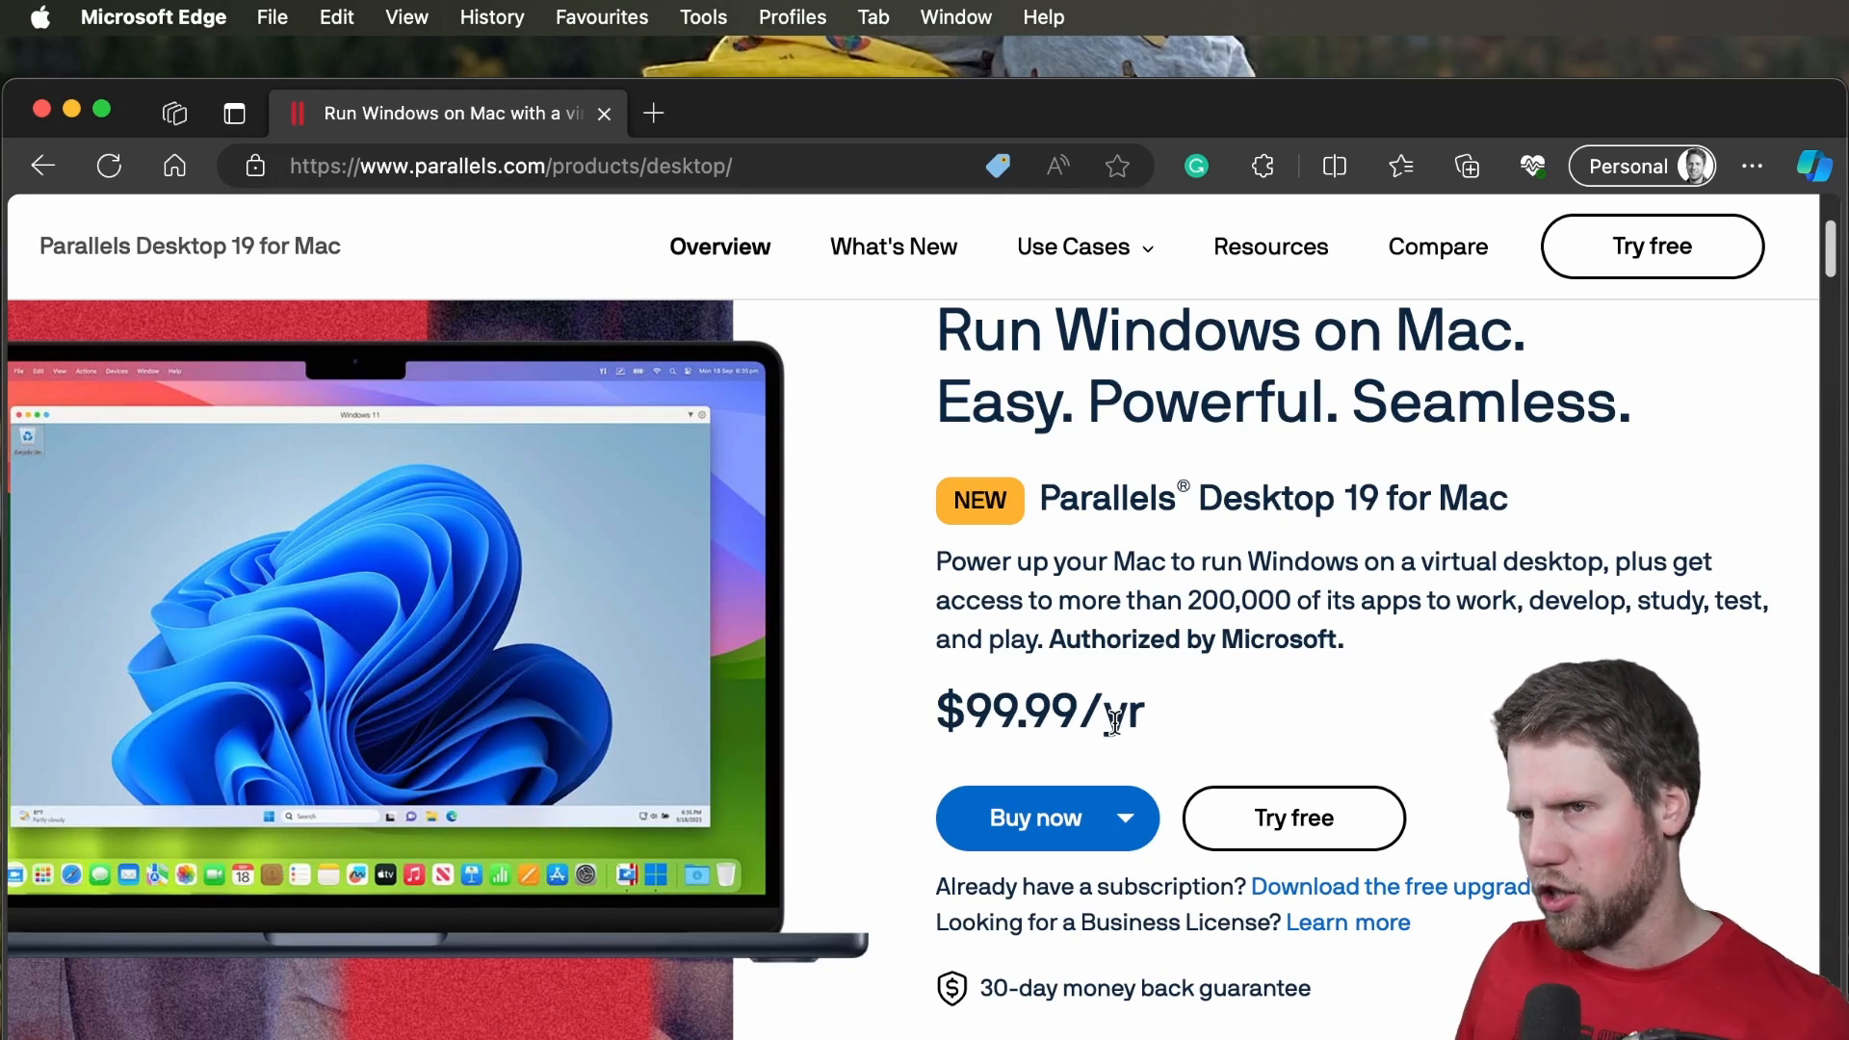
mouse_move(44, 110)
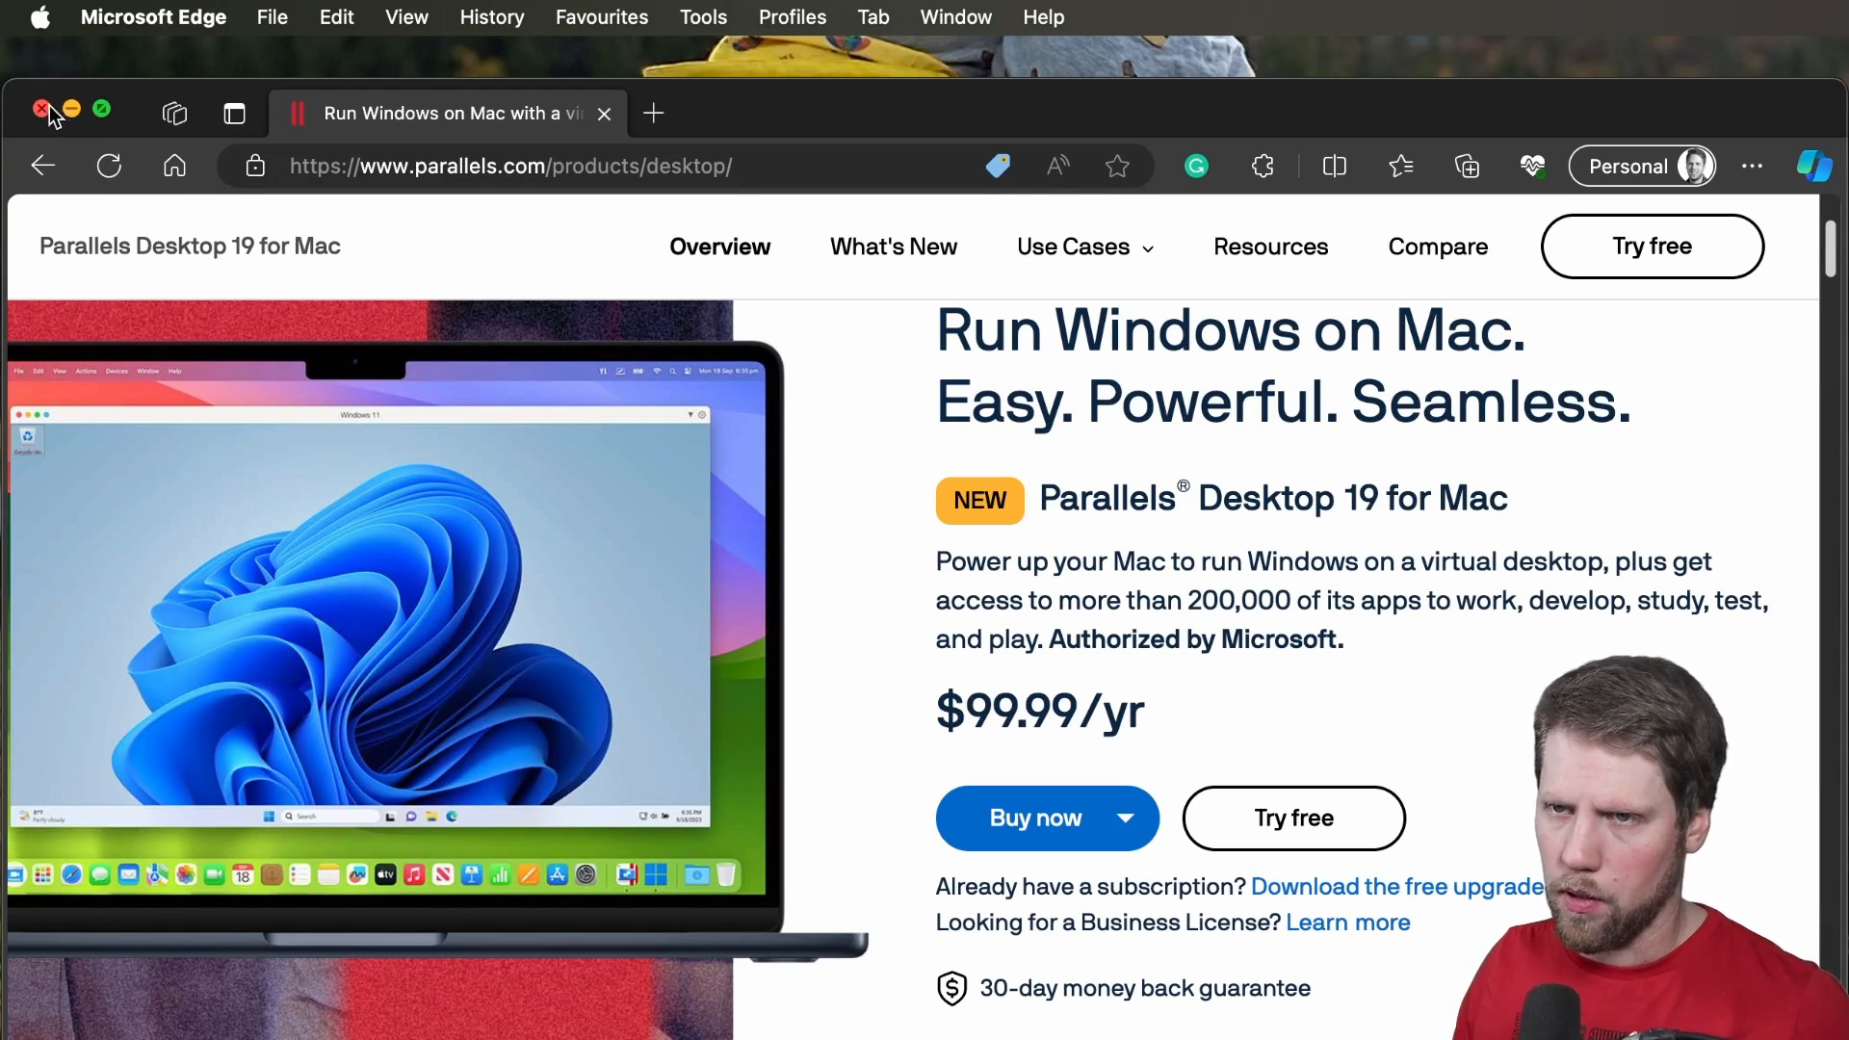
Close the Edge window and start Parallels Desktop's Create New virtual machine assistant
left_click(39, 110)
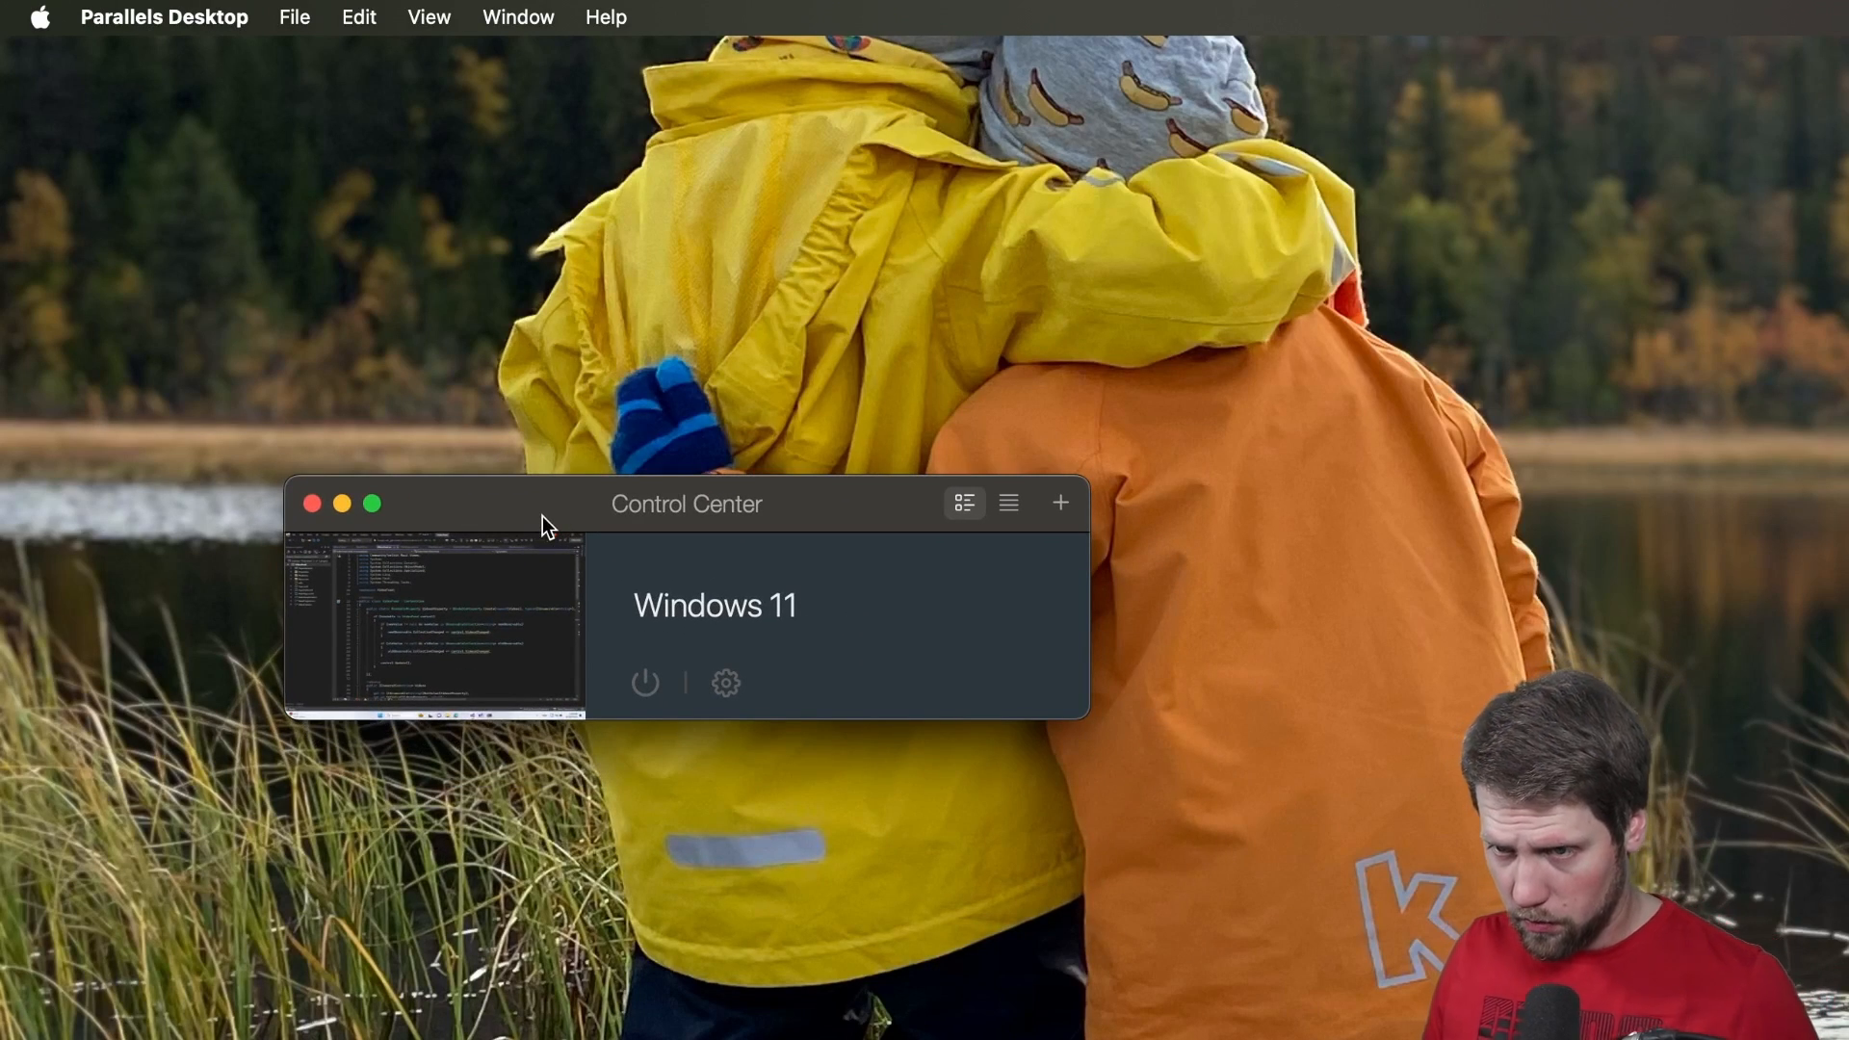
mouse_move(669, 640)
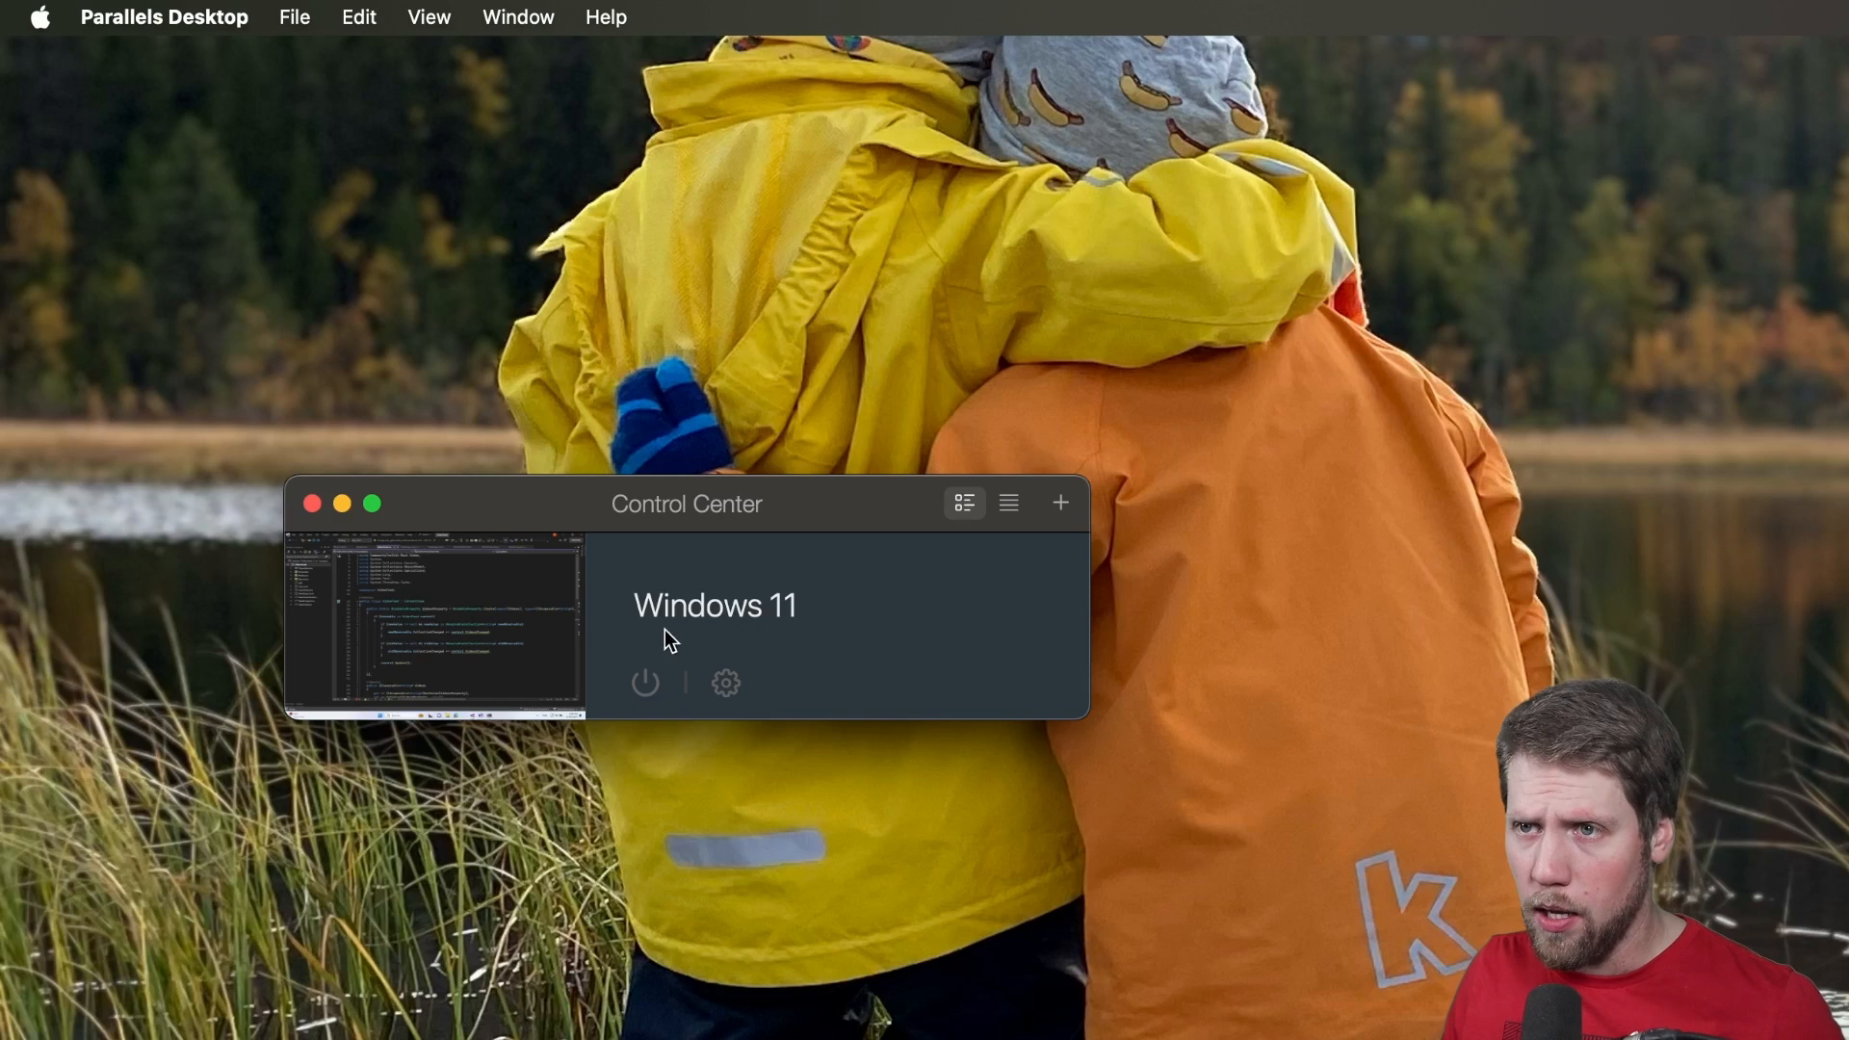
mouse_move(295, 34)
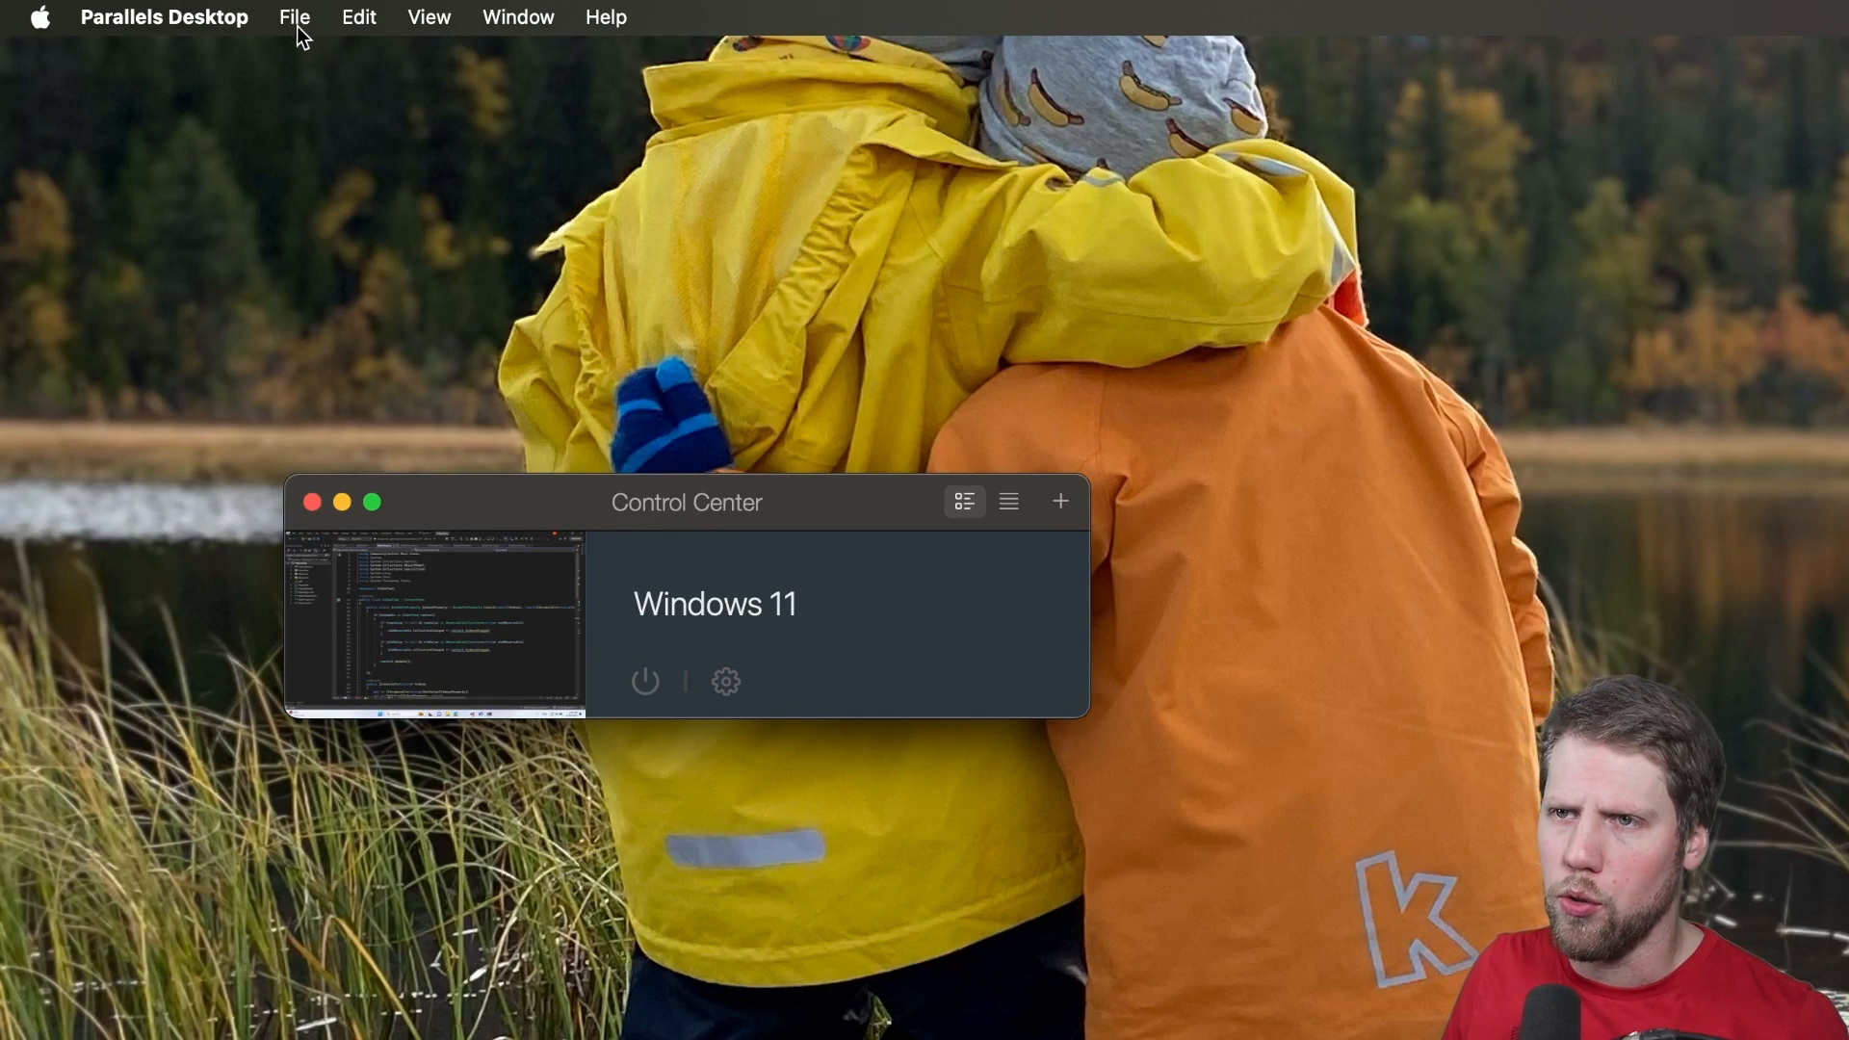
mouse_move(327, 68)
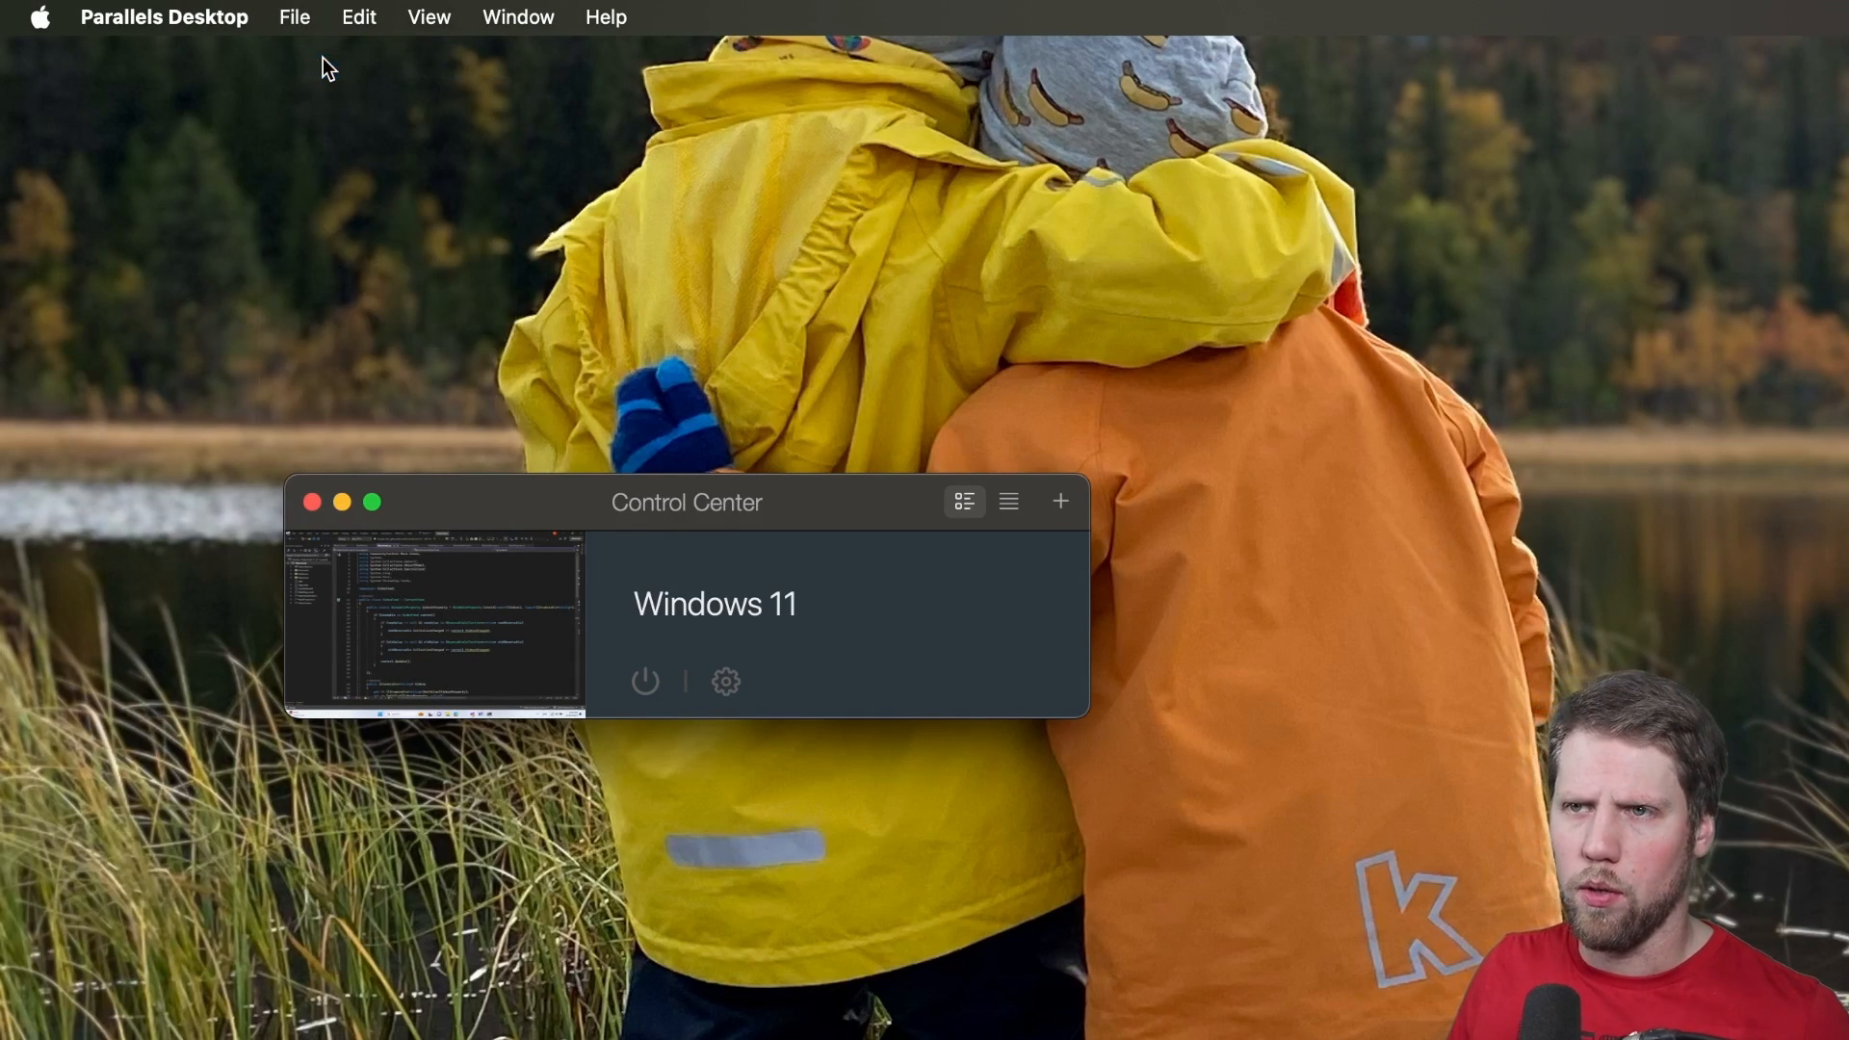
left_click(1058, 501)
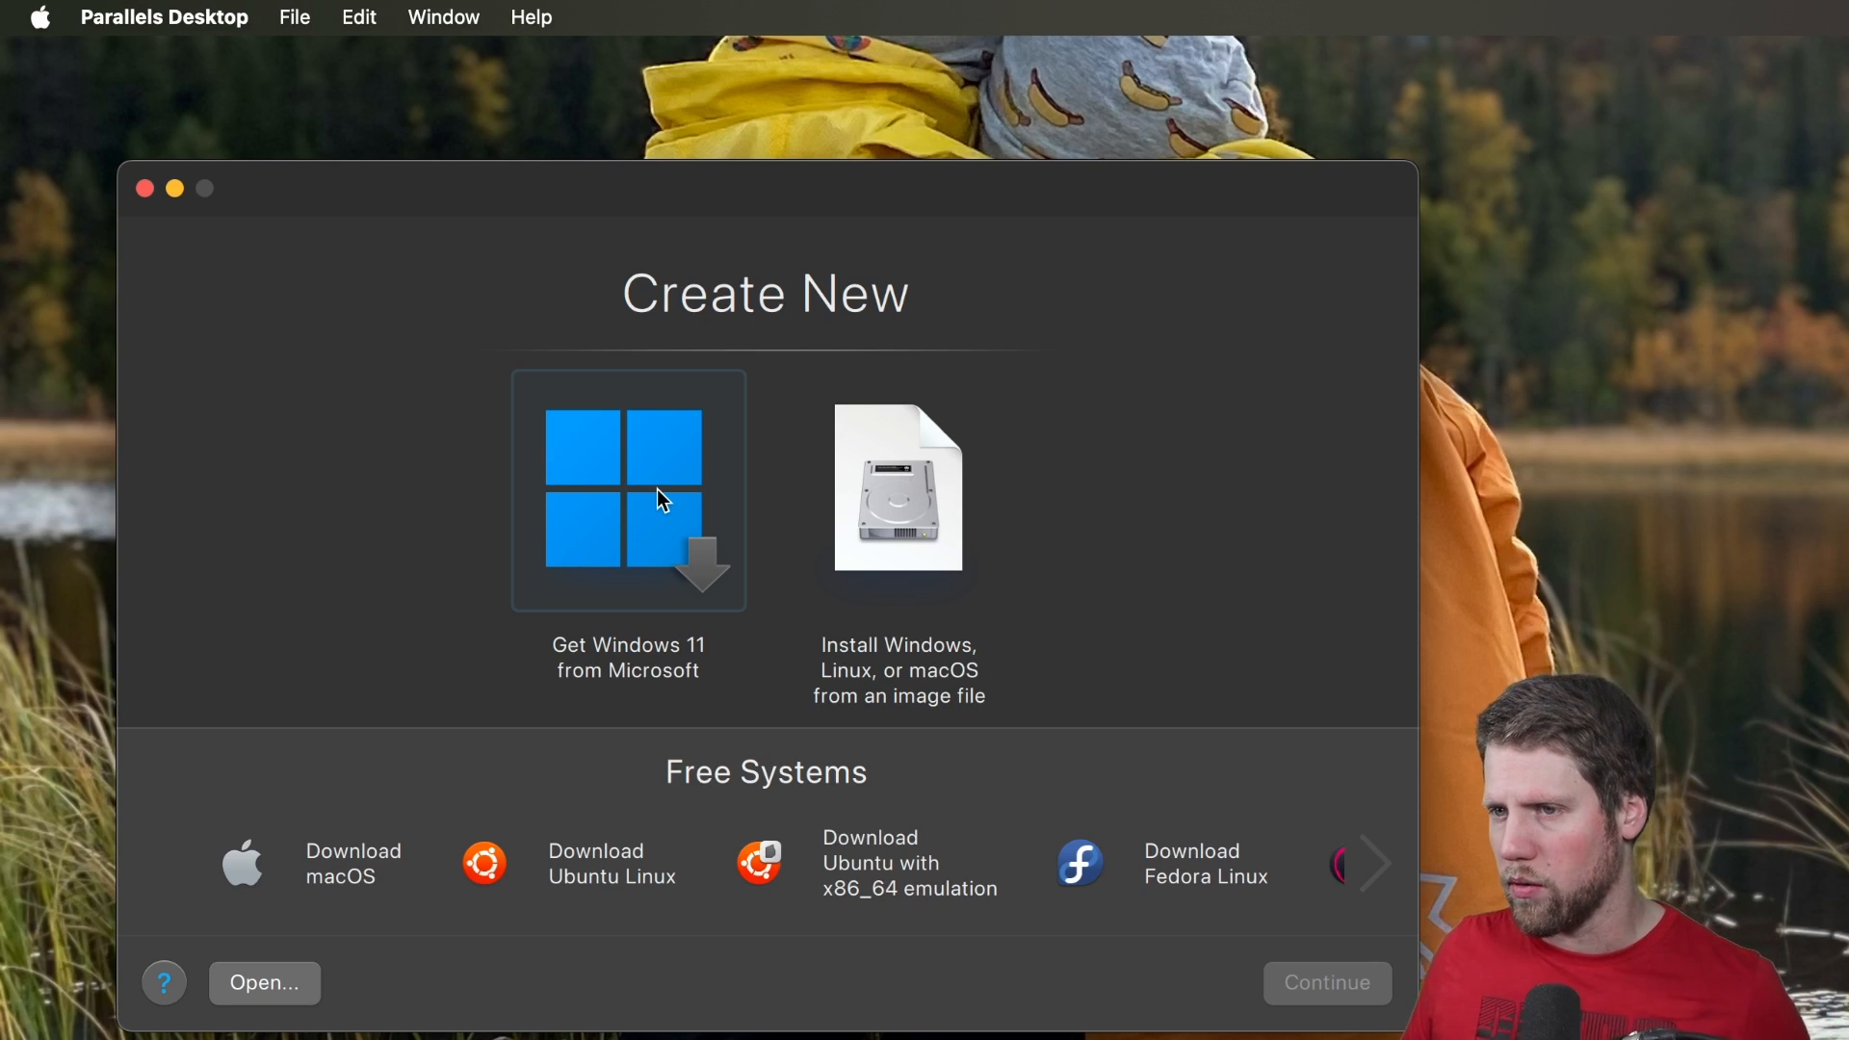
mouse_move(567, 507)
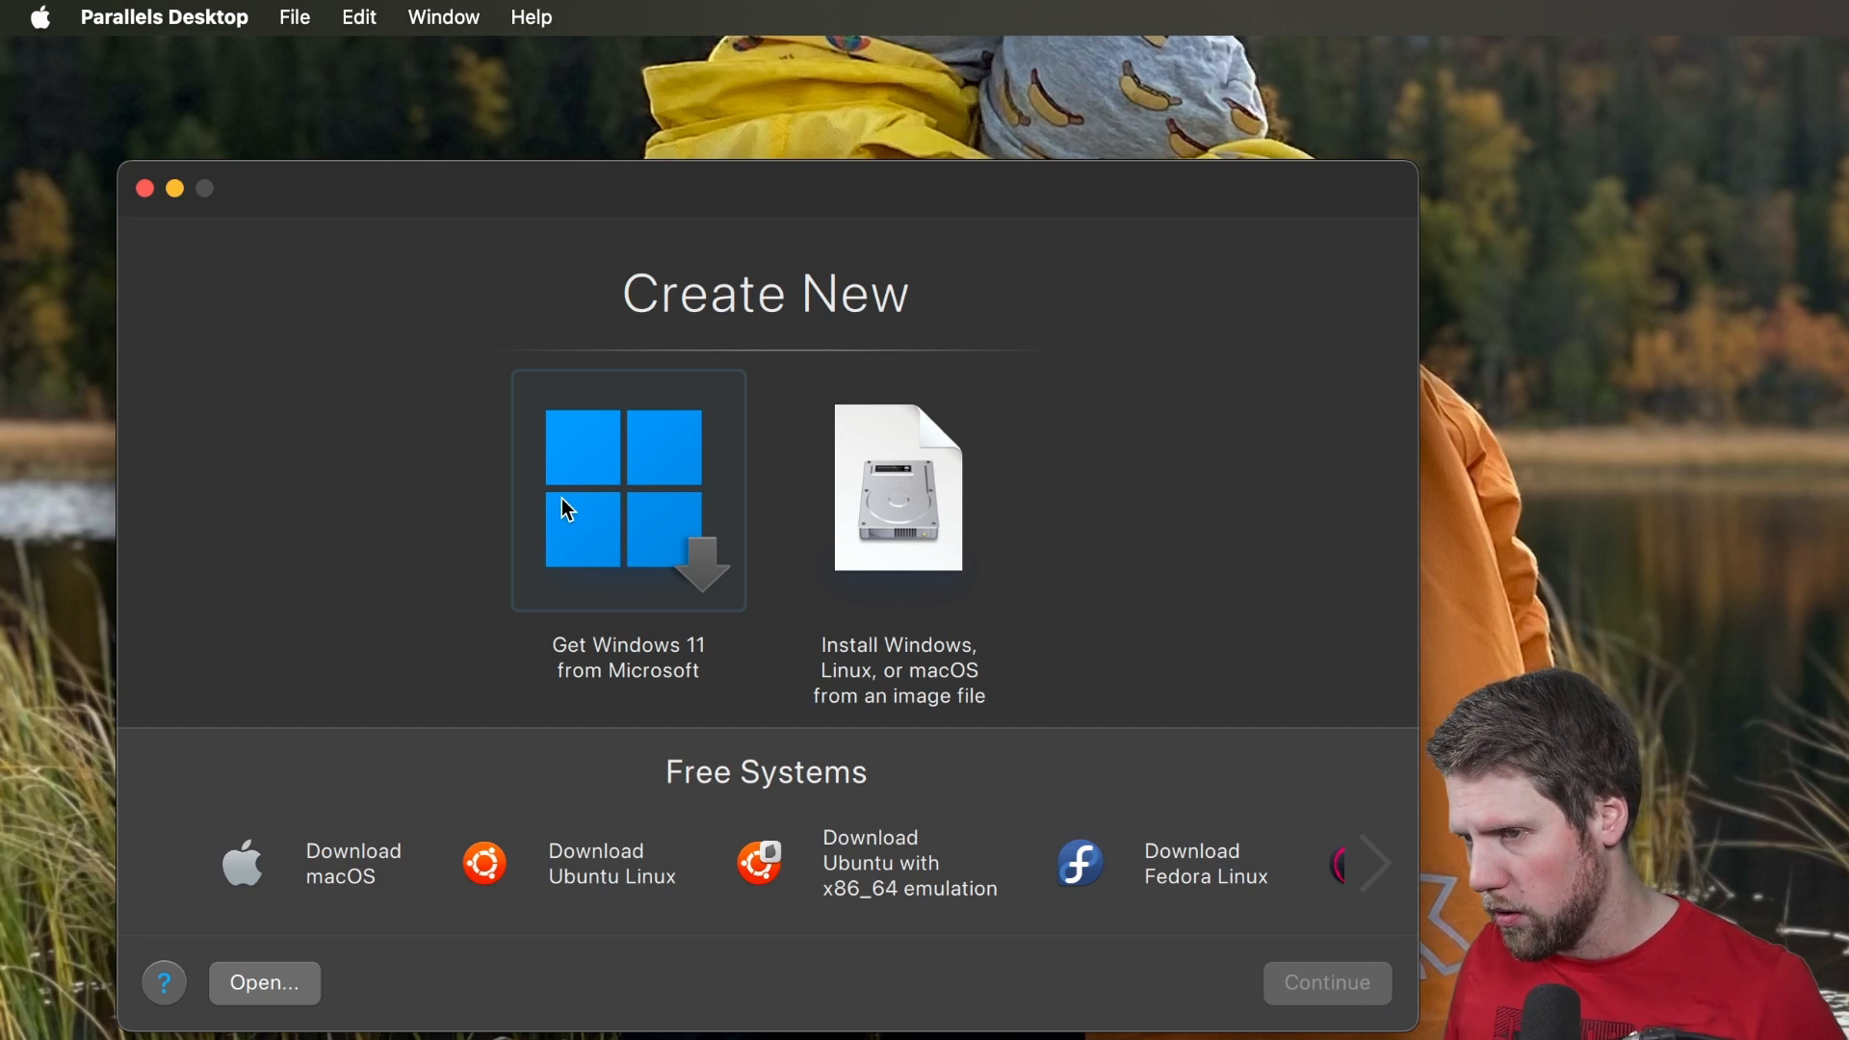
Preview the 'Get Windows 11 from Microsoft' install step, then exit back to the Control Center
left_click(628, 489)
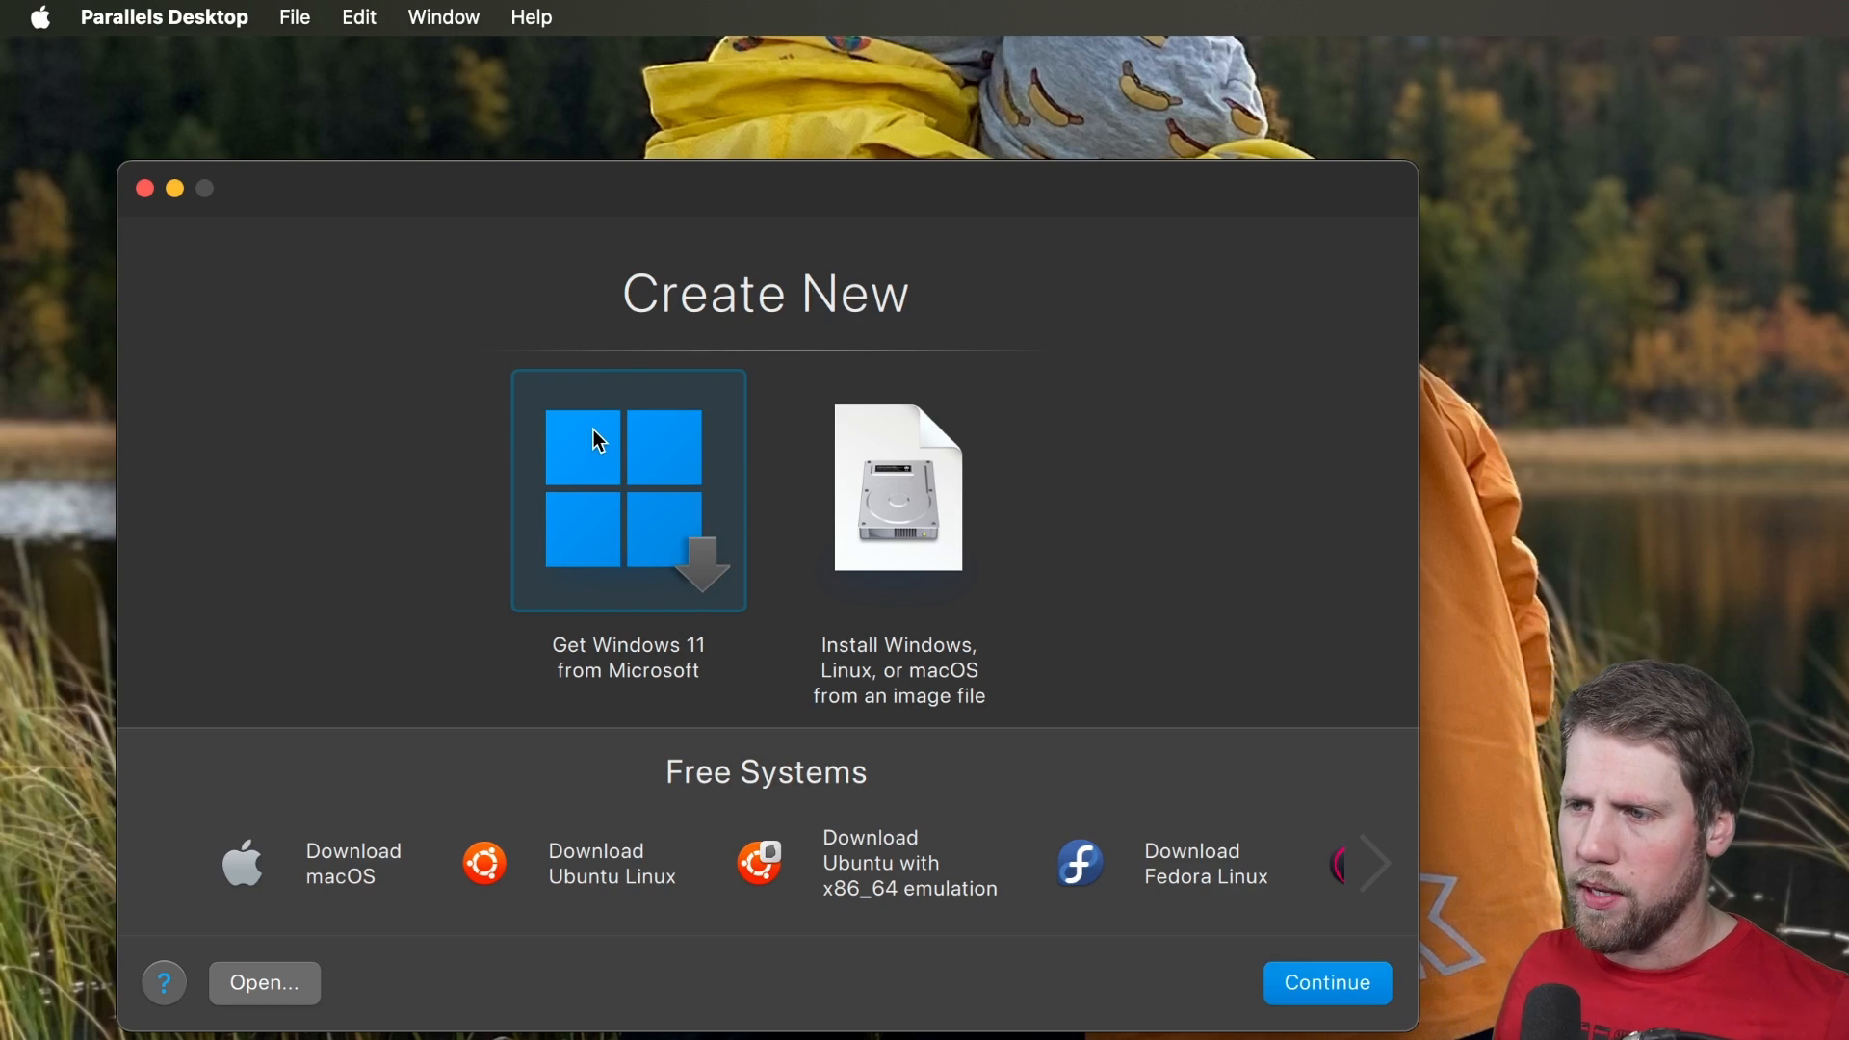
left_click(628, 489)
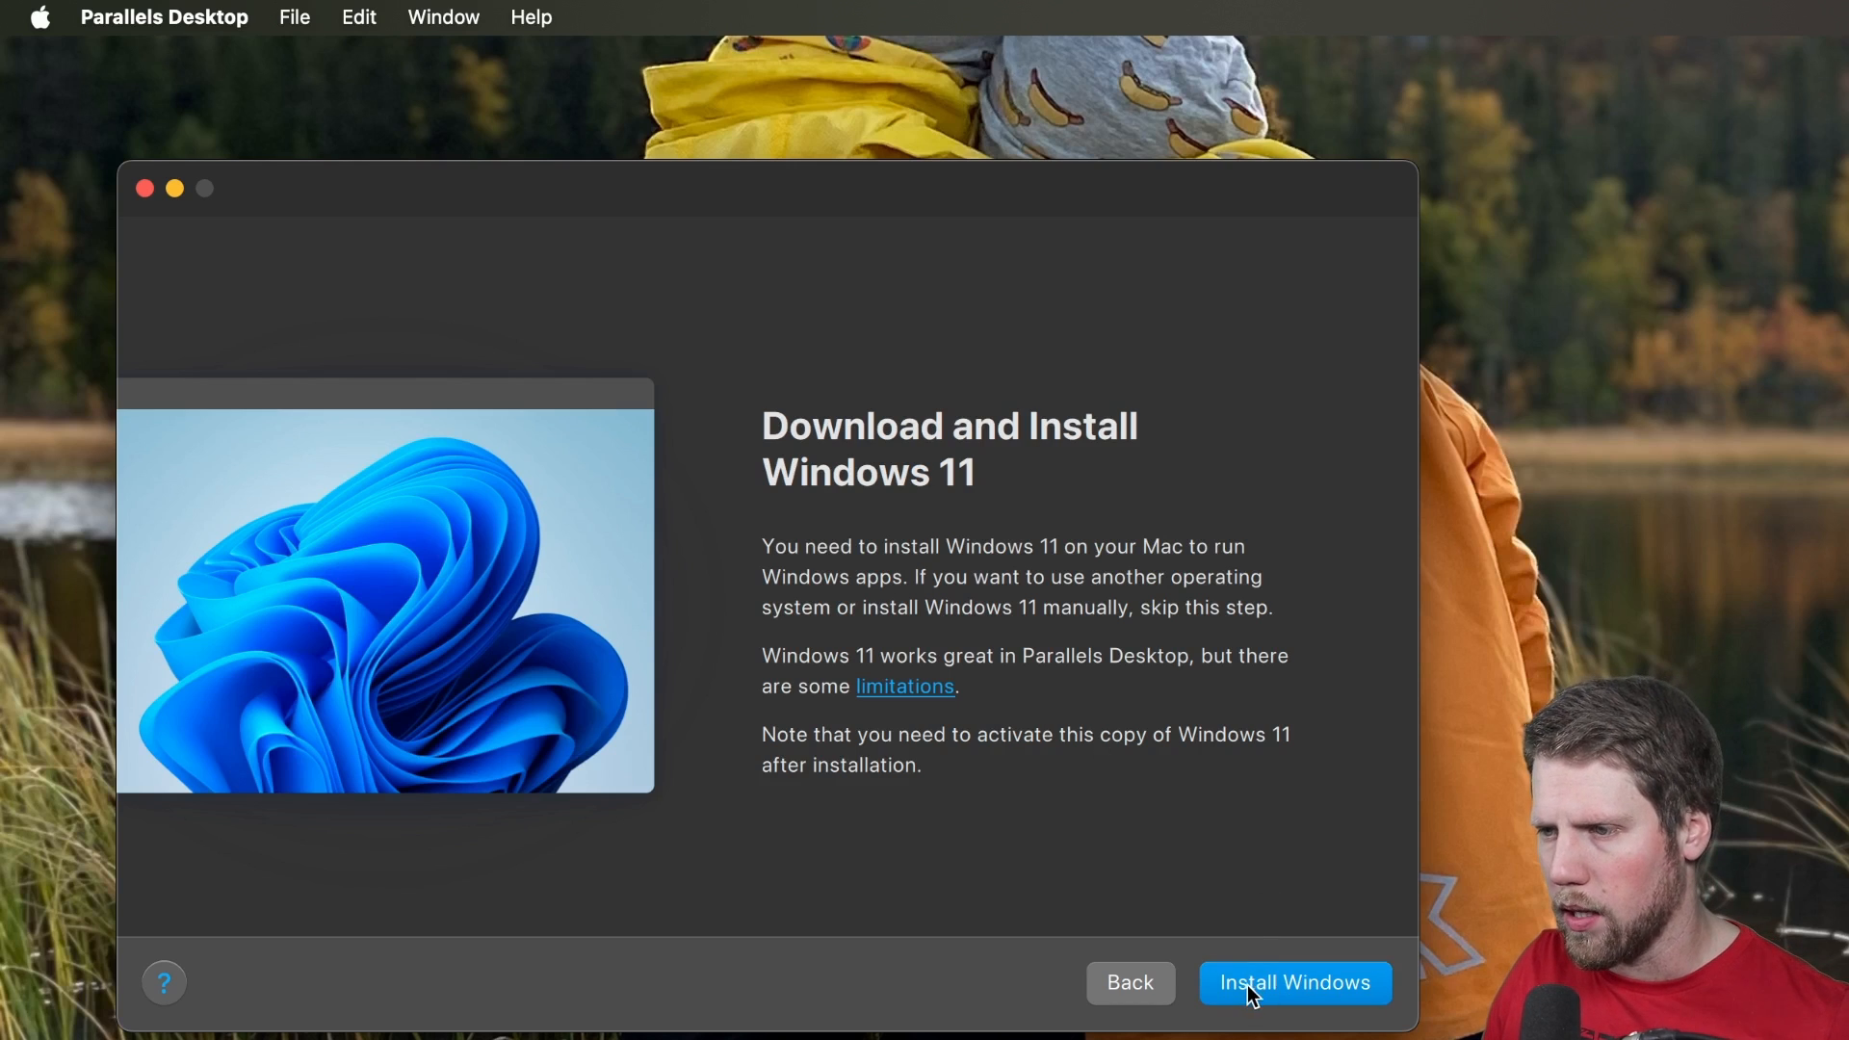
left_click(1294, 983)
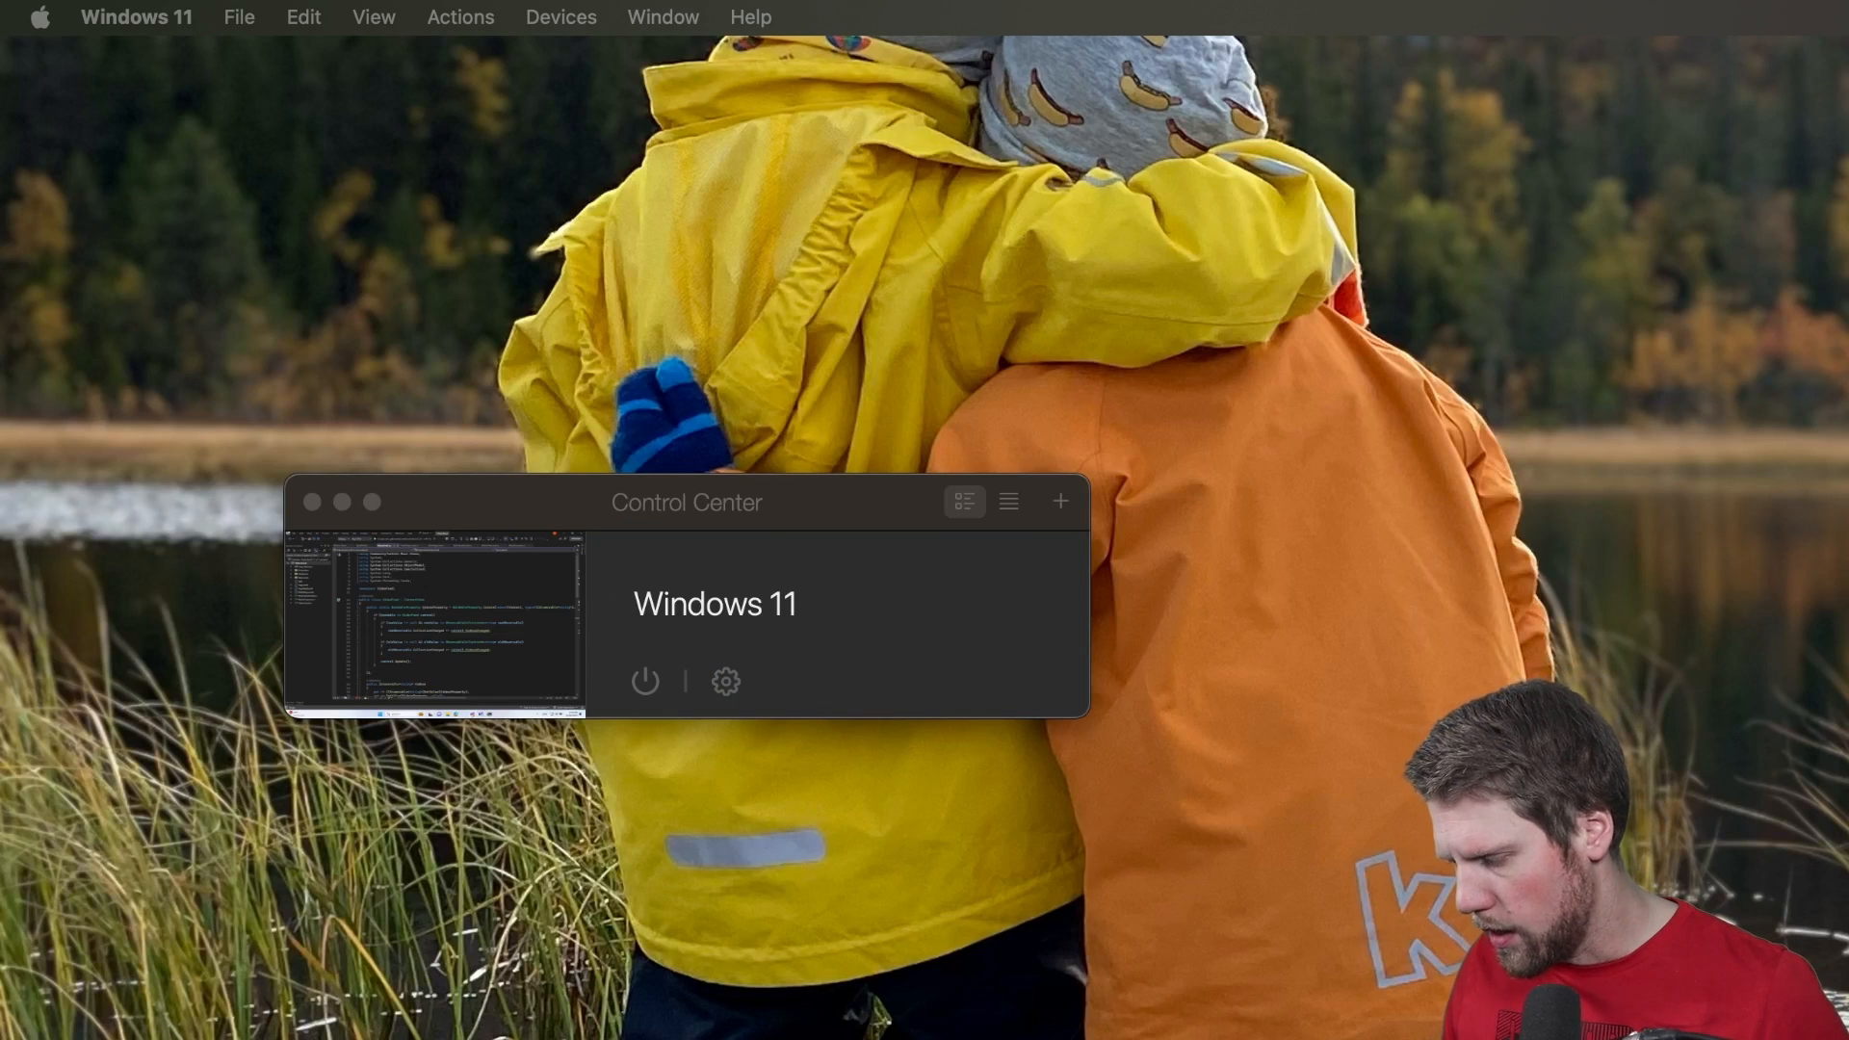
Review the Windows 11 VM's Graphics and CPU & Memory settings (6 processors, 12 GB)
left_click(725, 682)
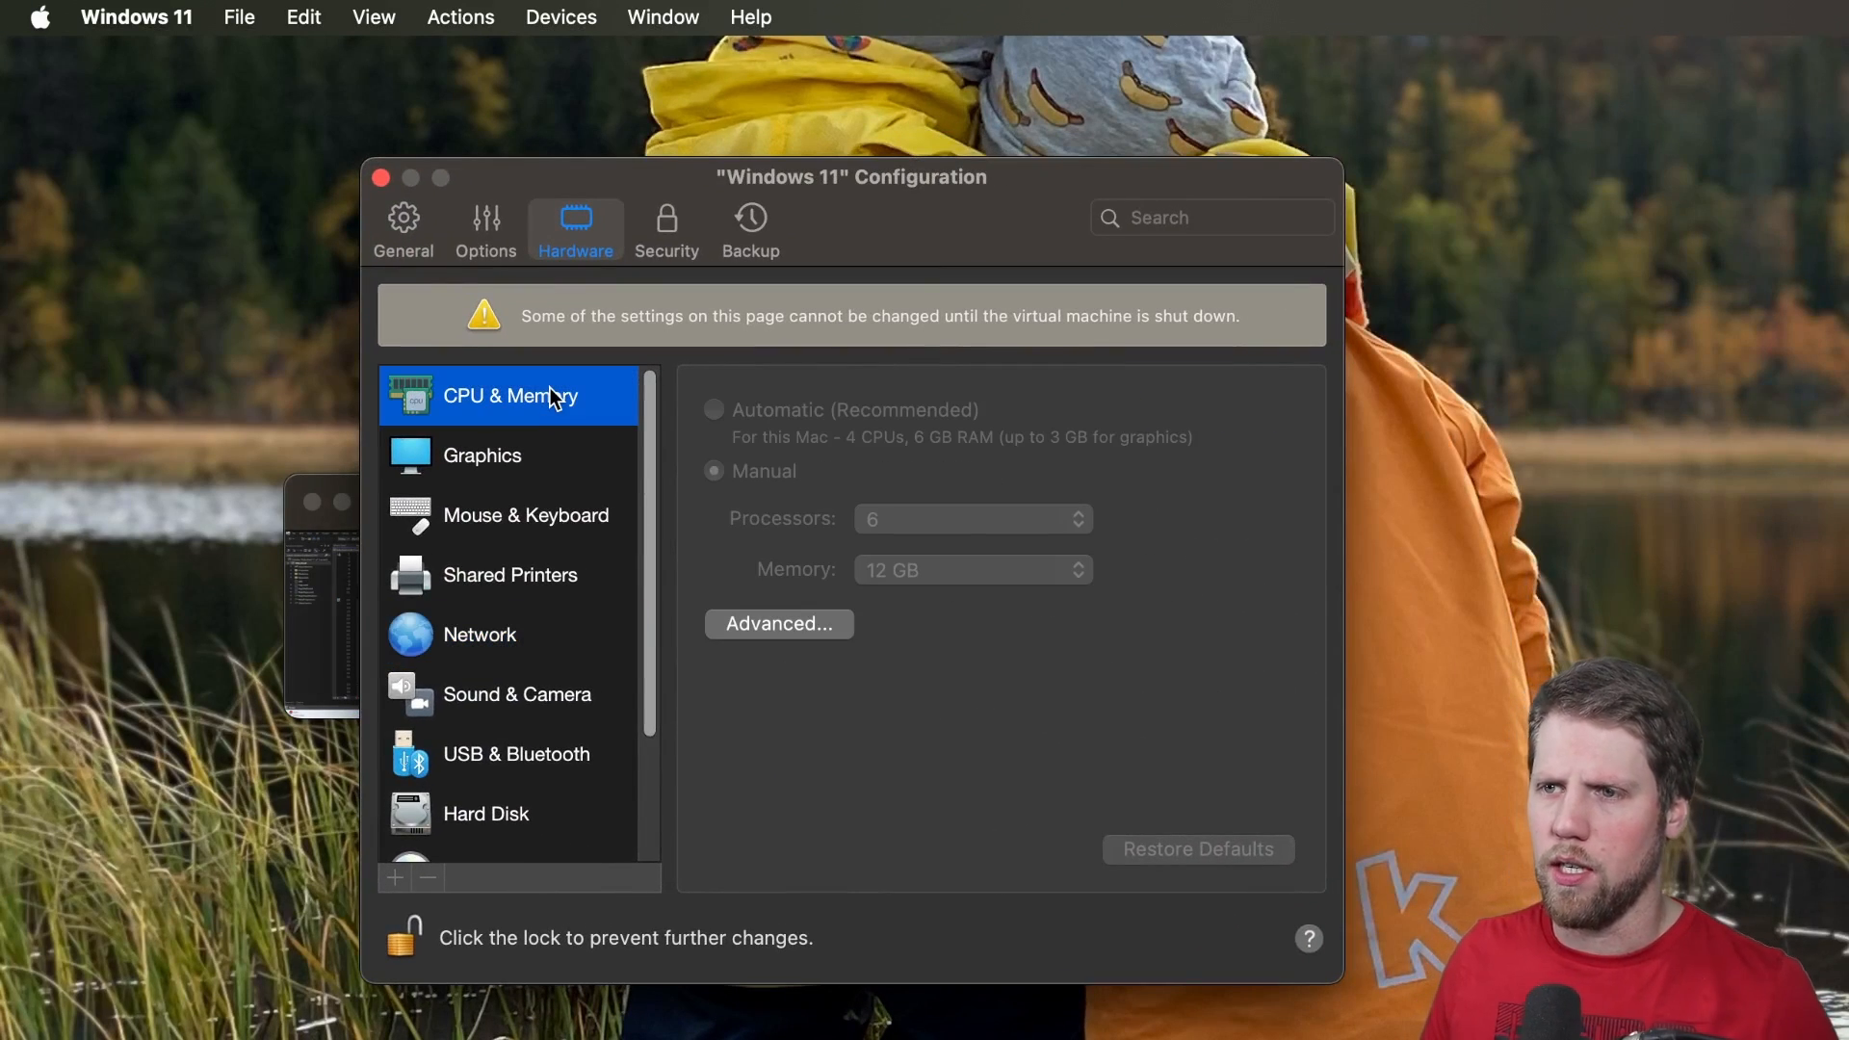
mouse_move(929, 458)
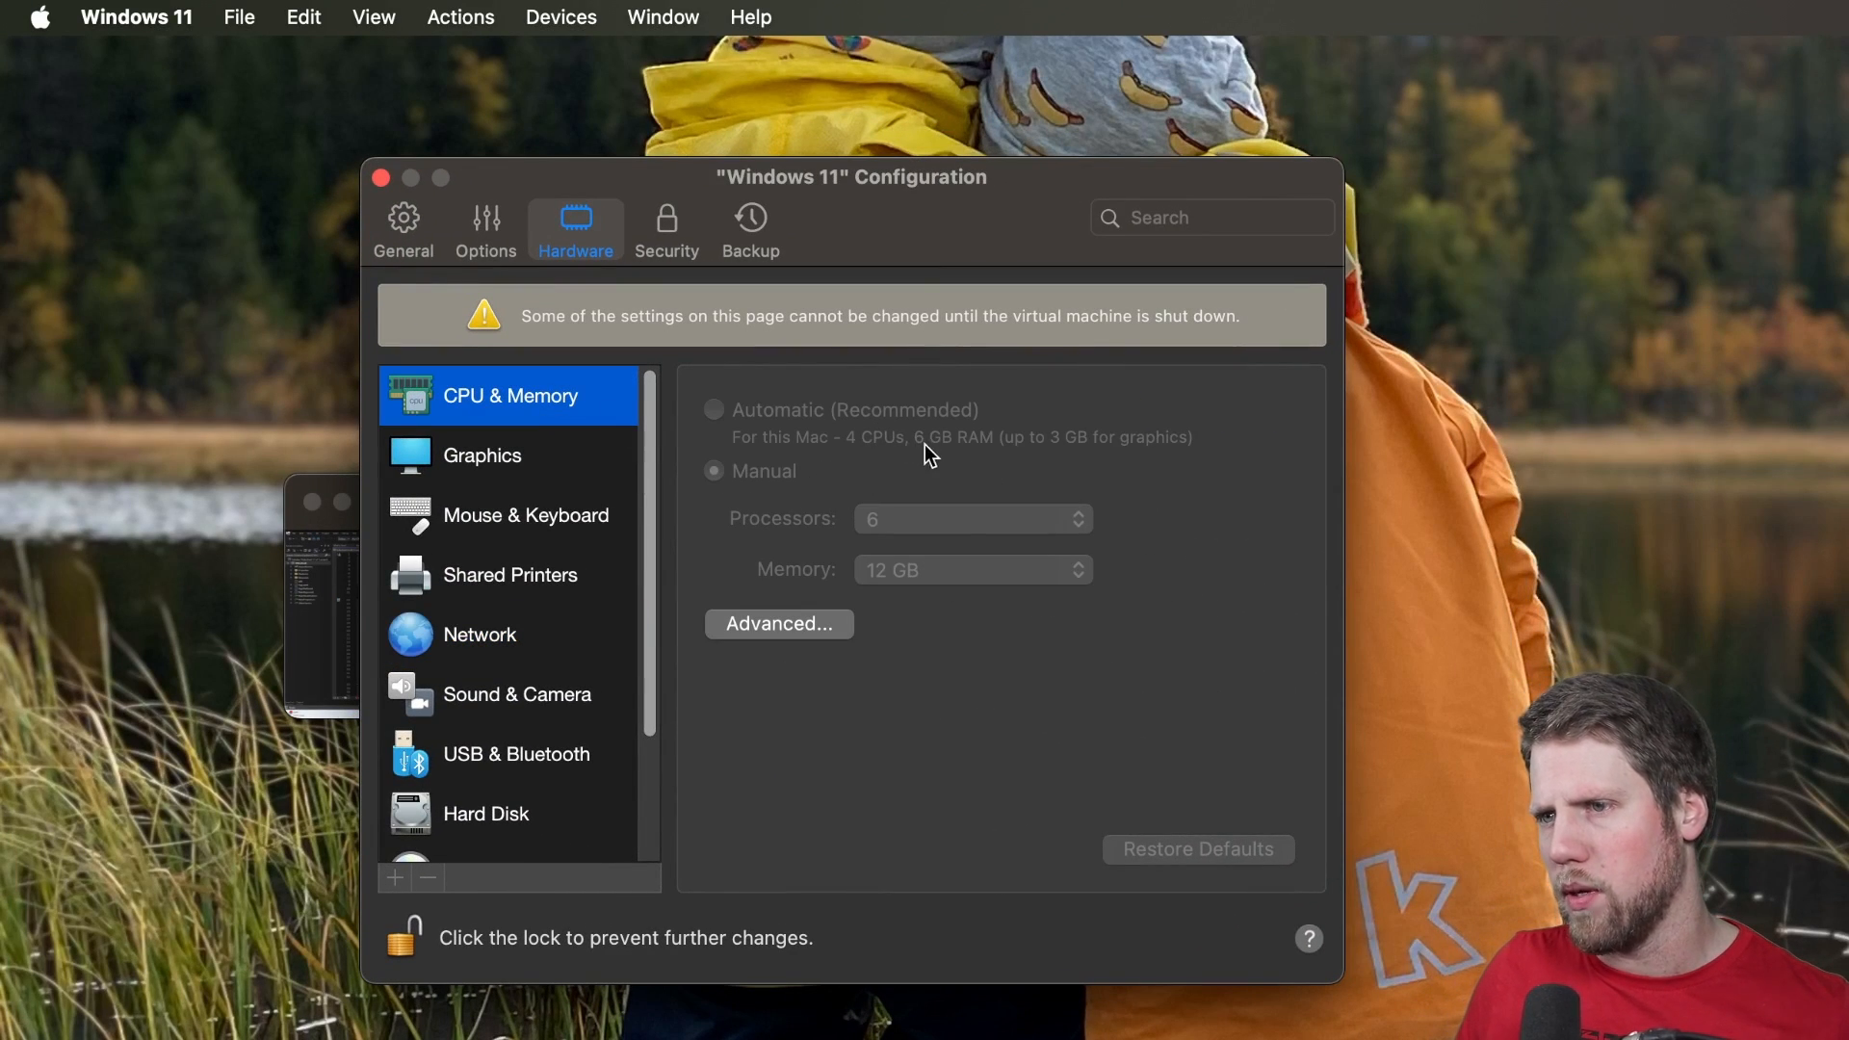
mouse_move(938, 522)
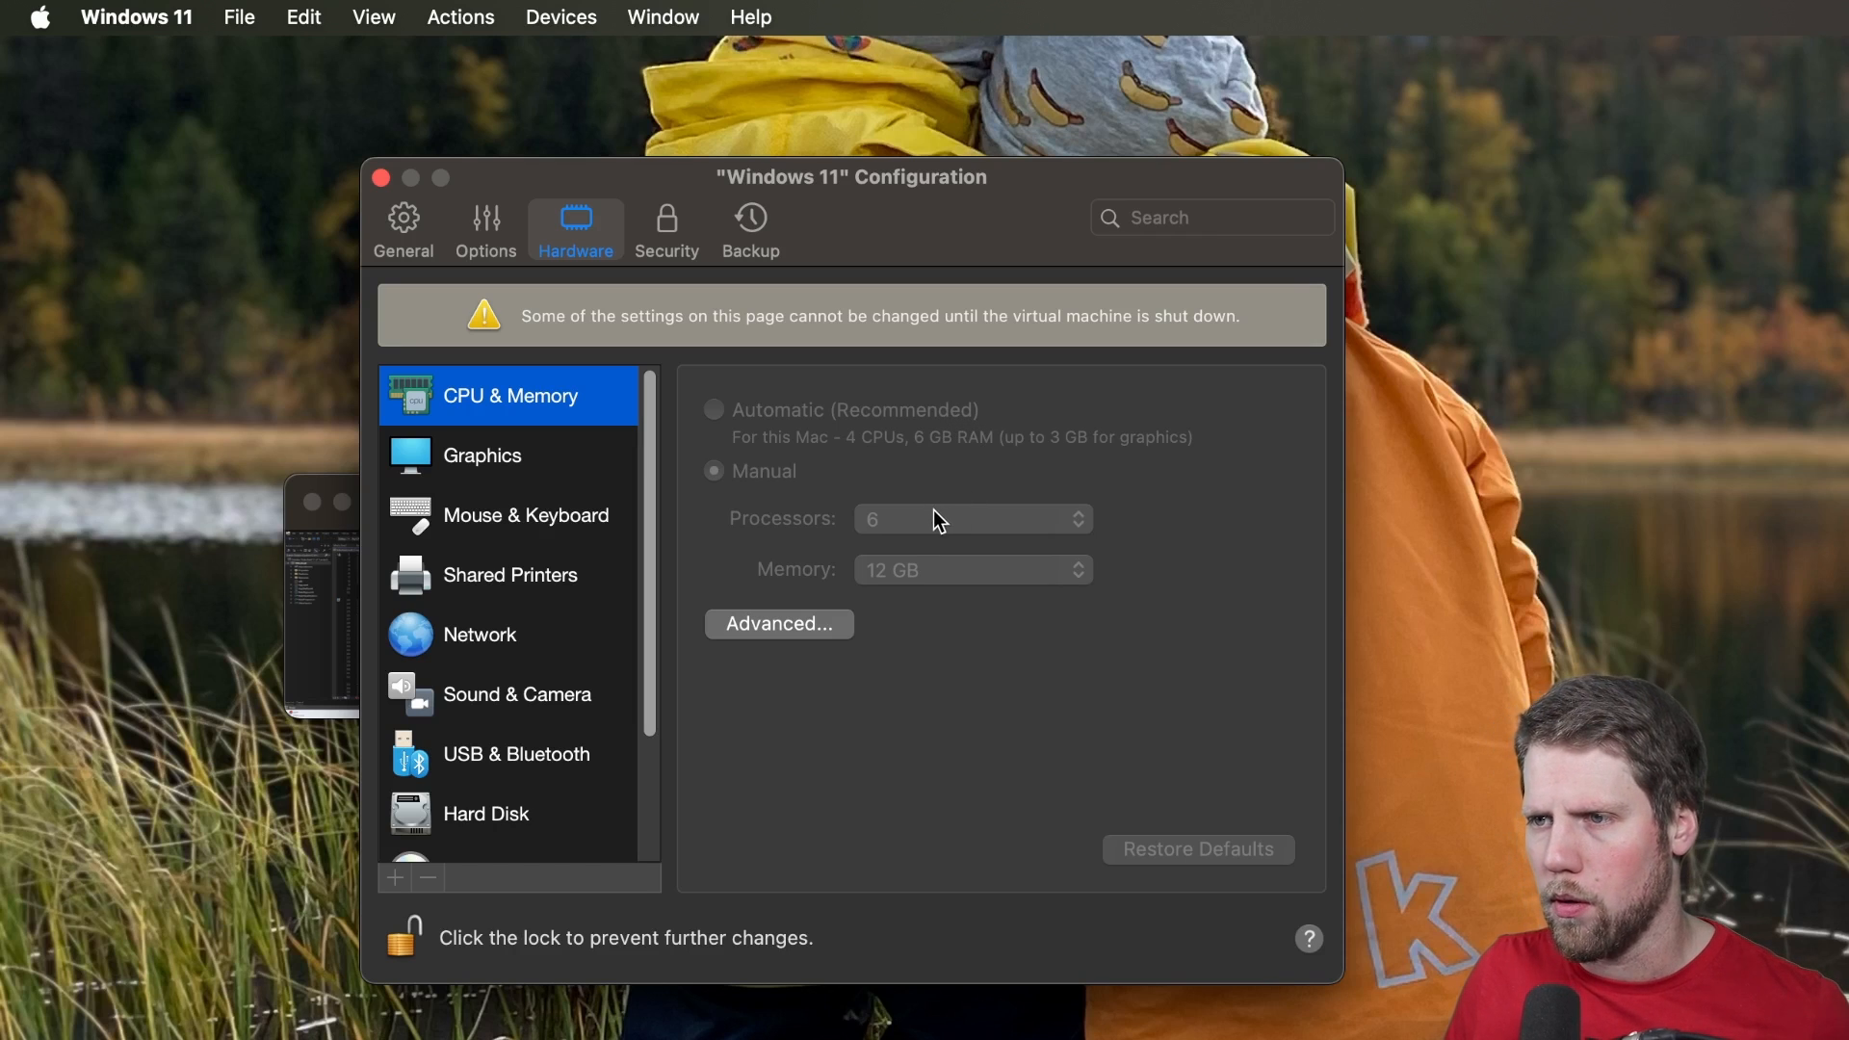
left_click(481, 454)
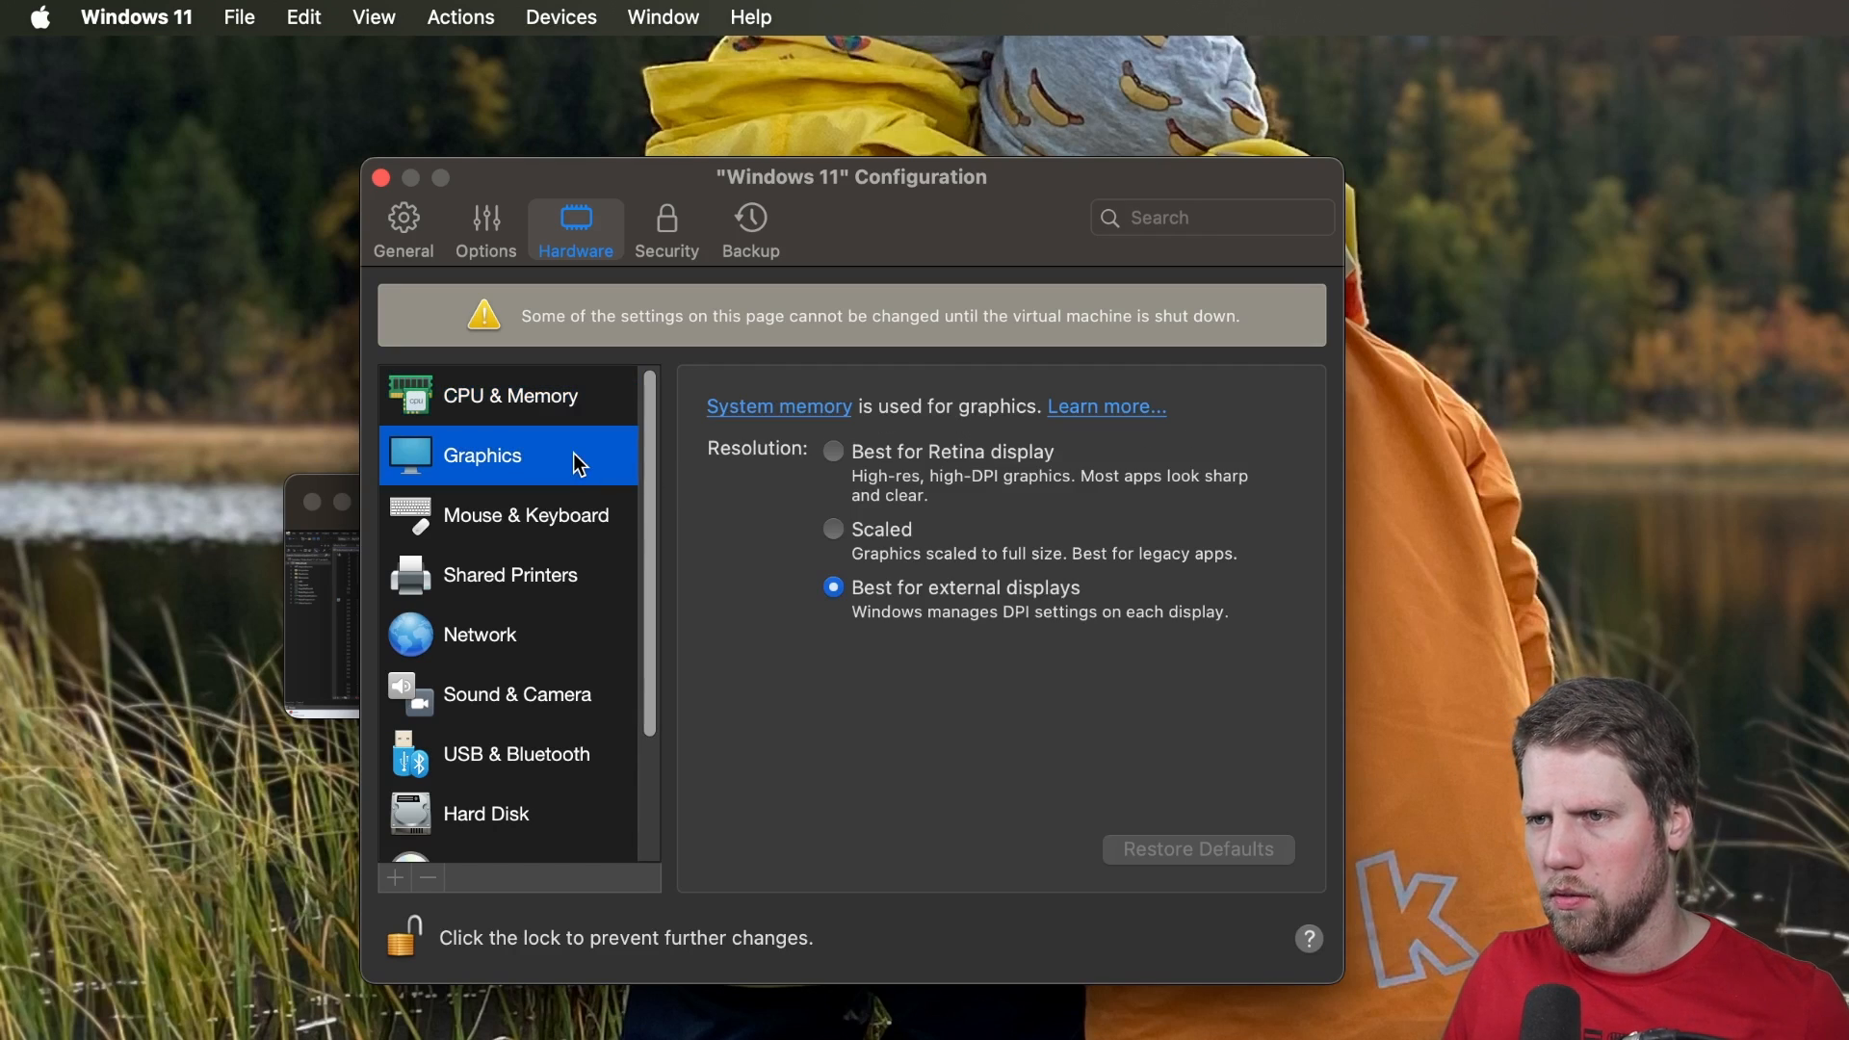
mouse_move(564, 611)
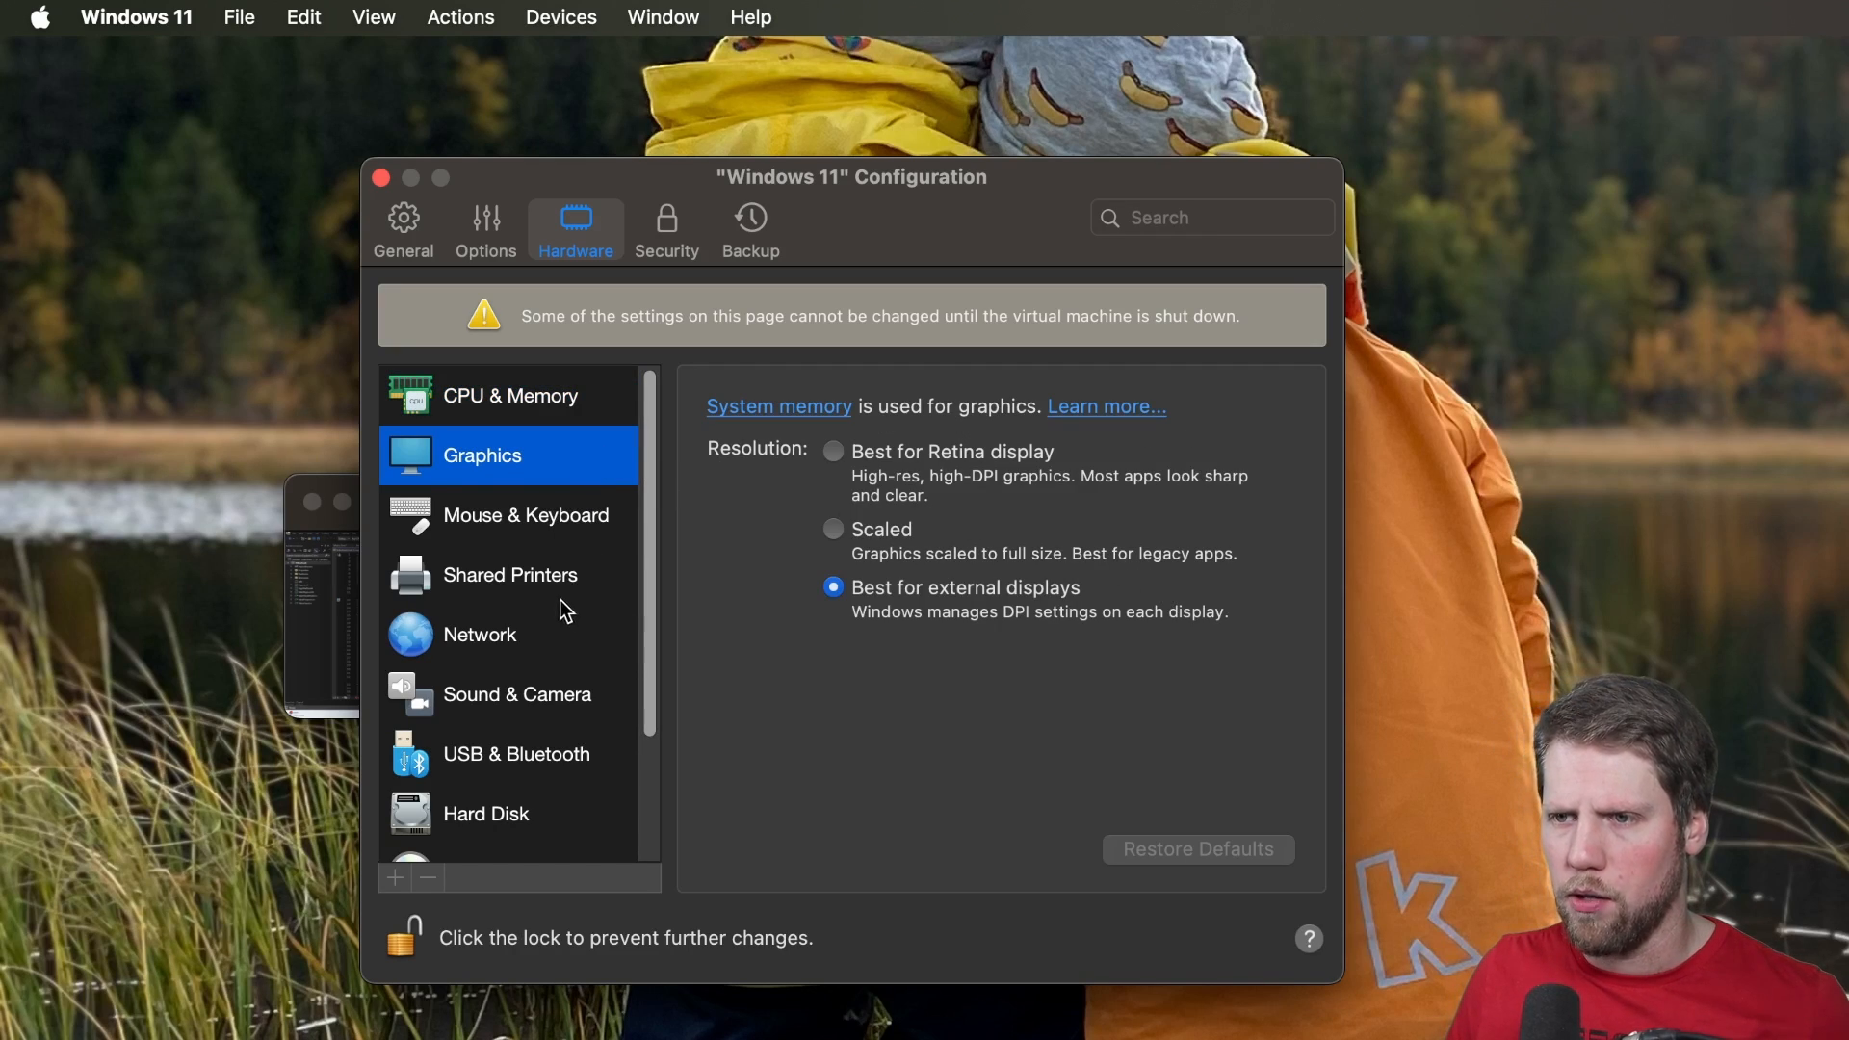
scroll("down", 3)
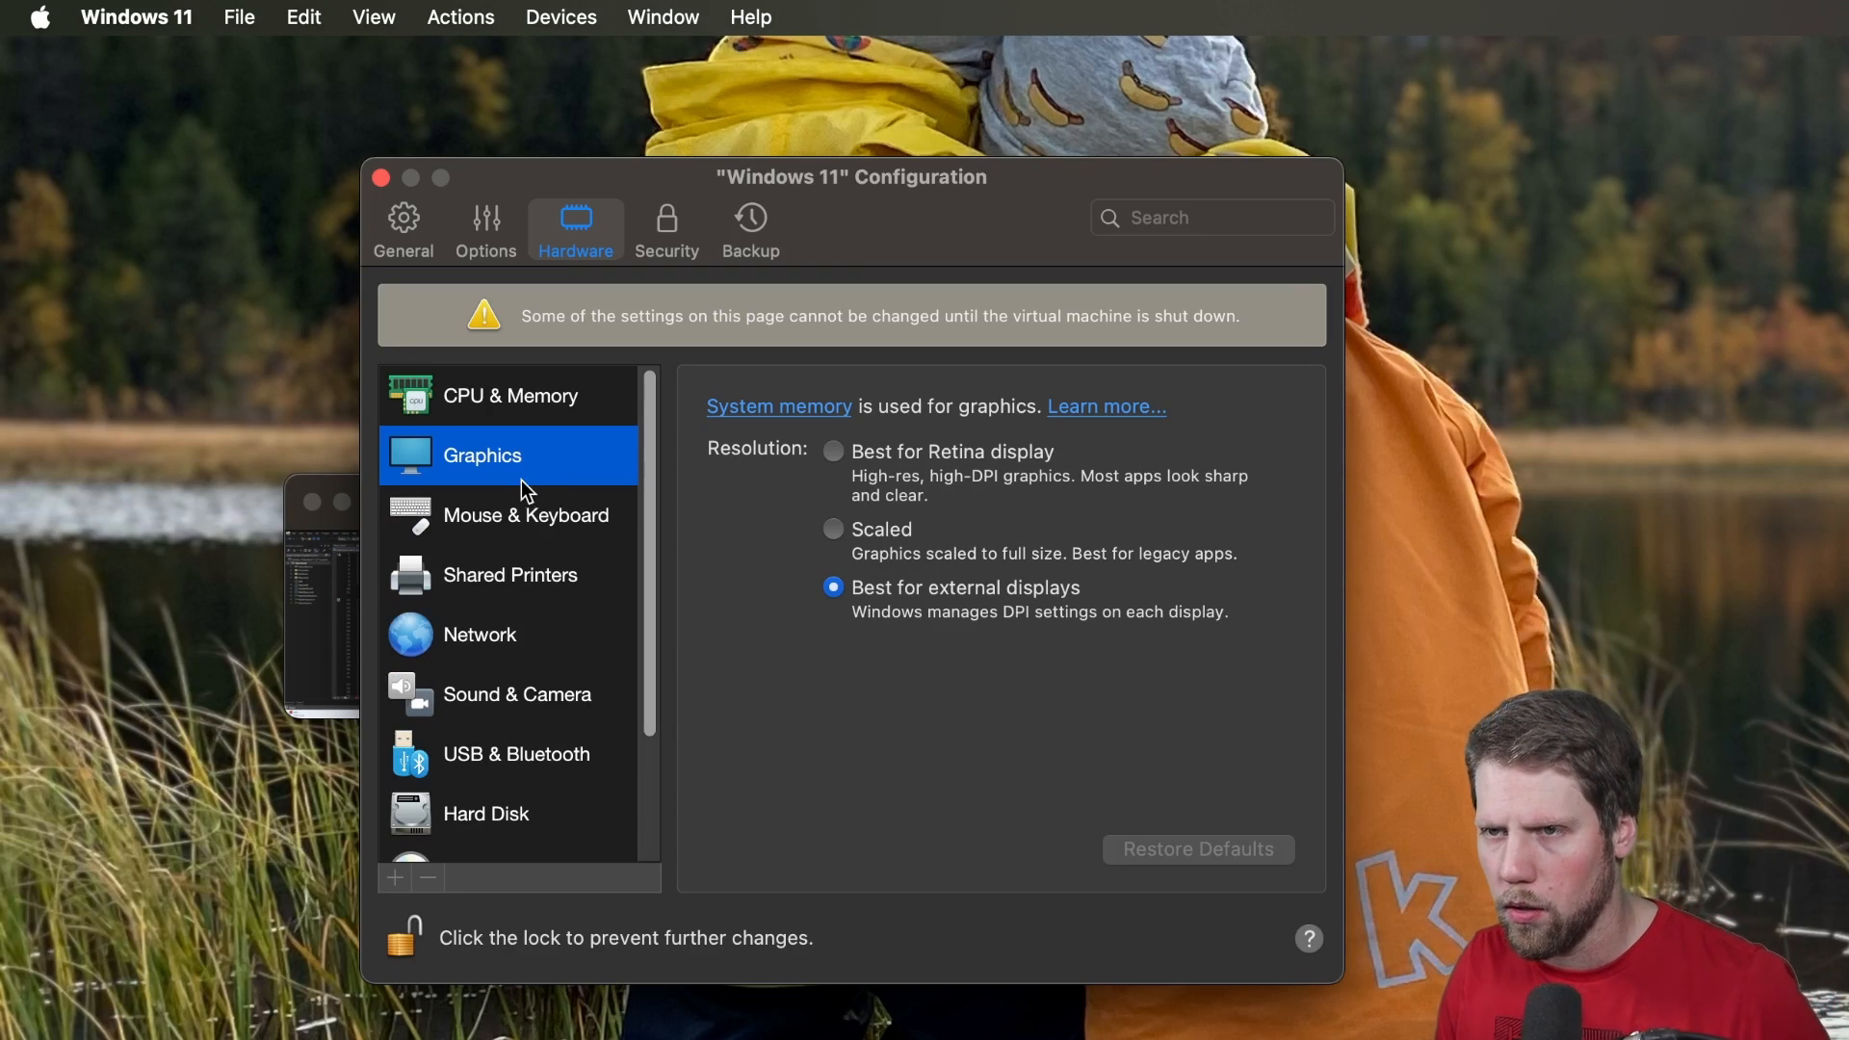
left_click(511, 395)
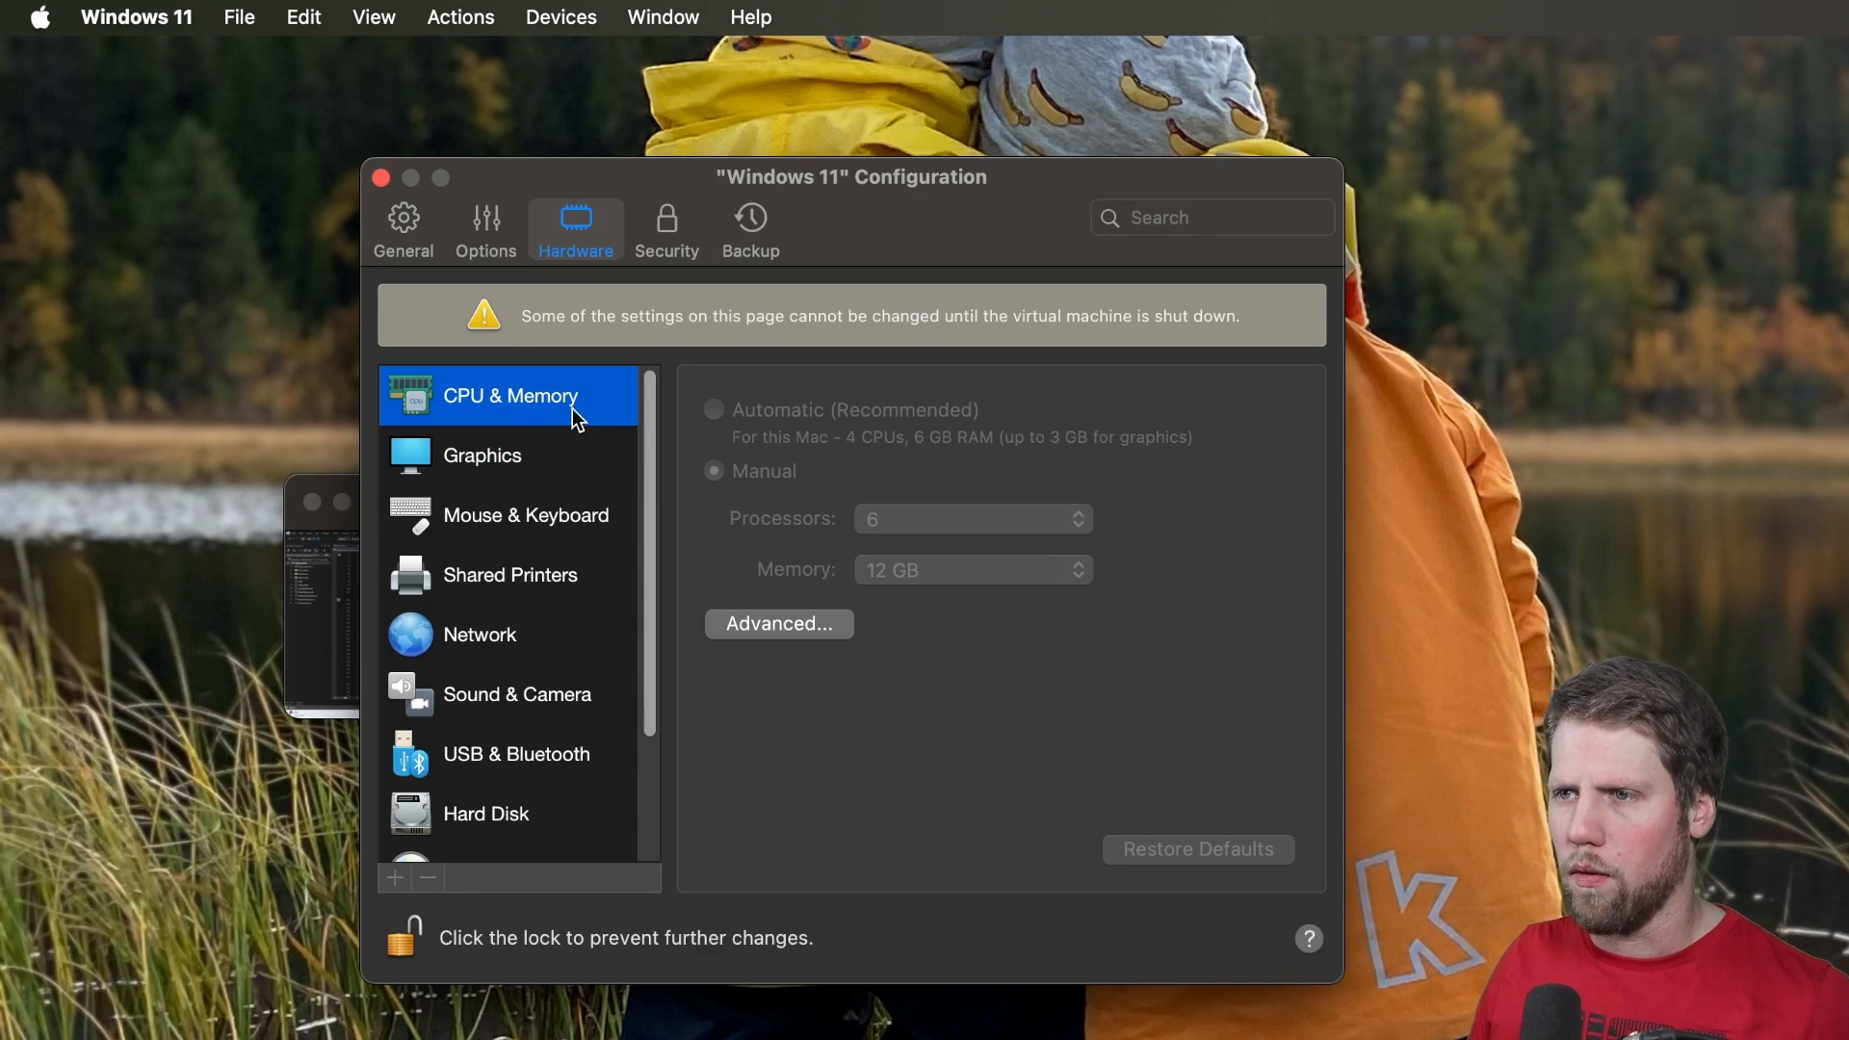
mouse_move(486, 229)
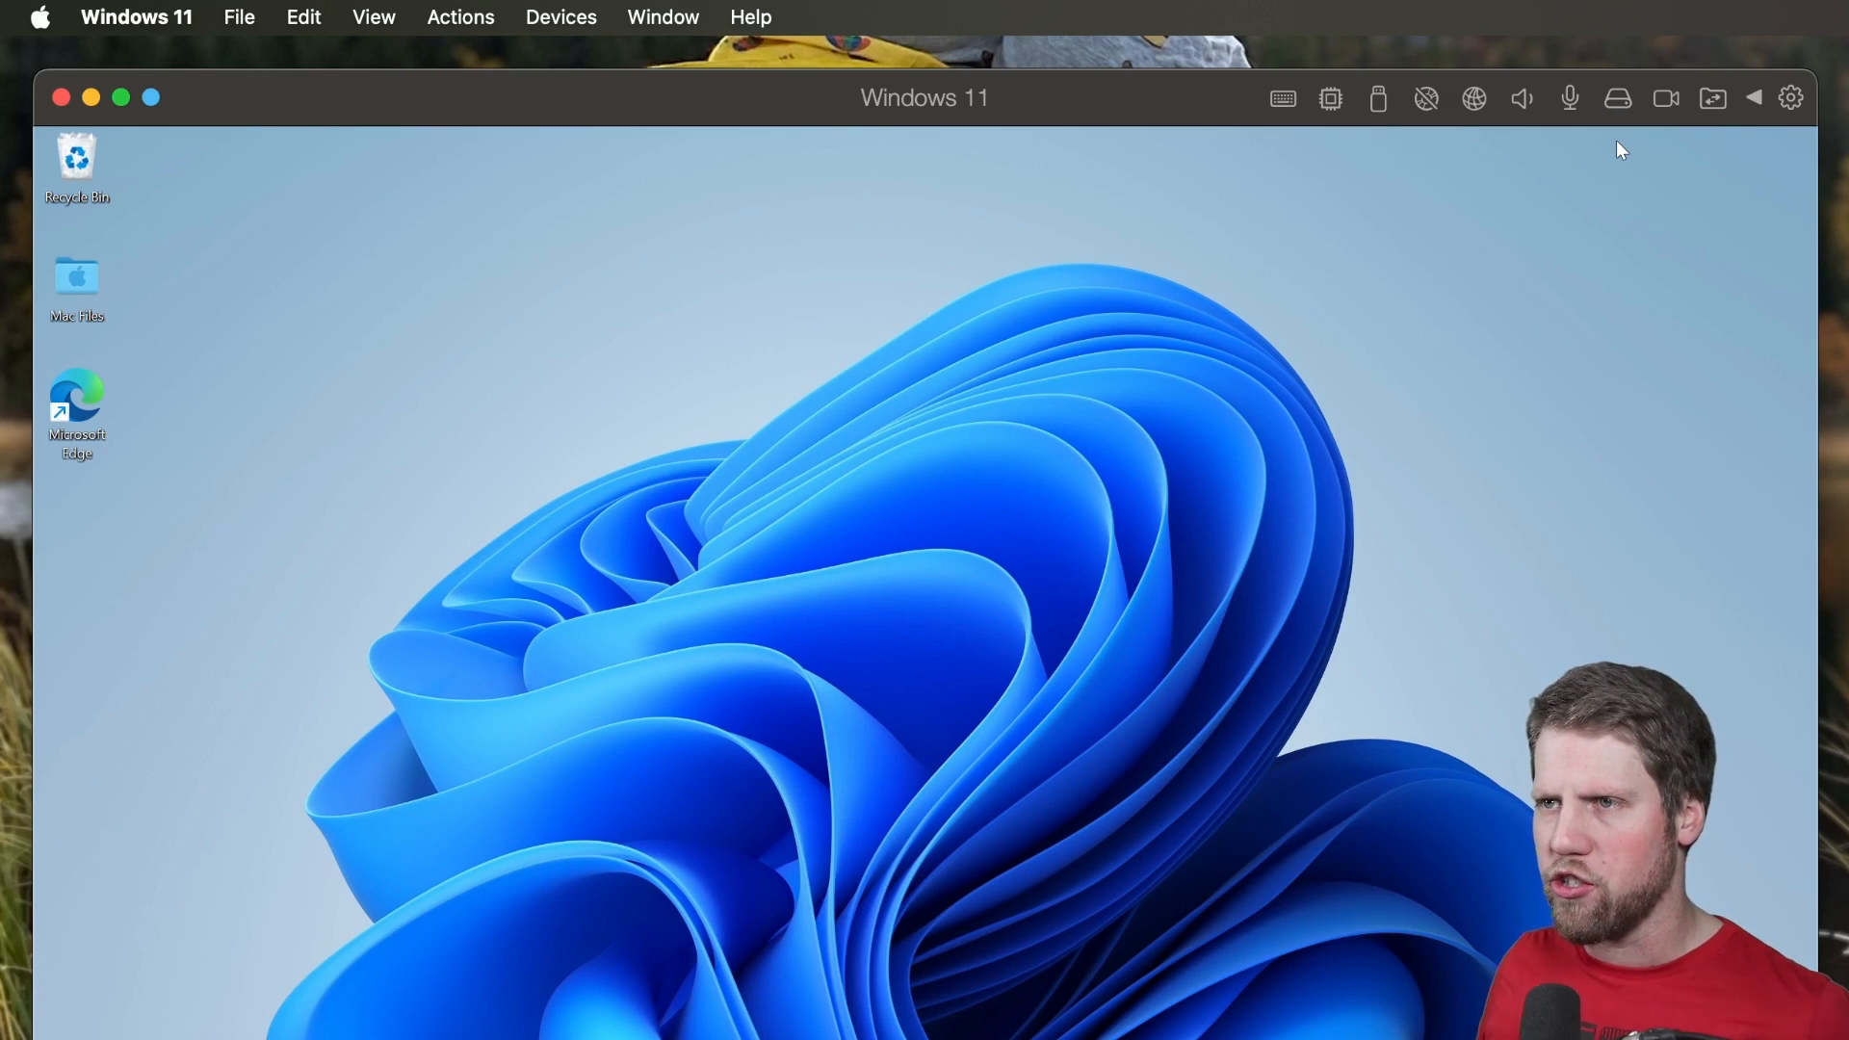
mouse_move(990, 150)
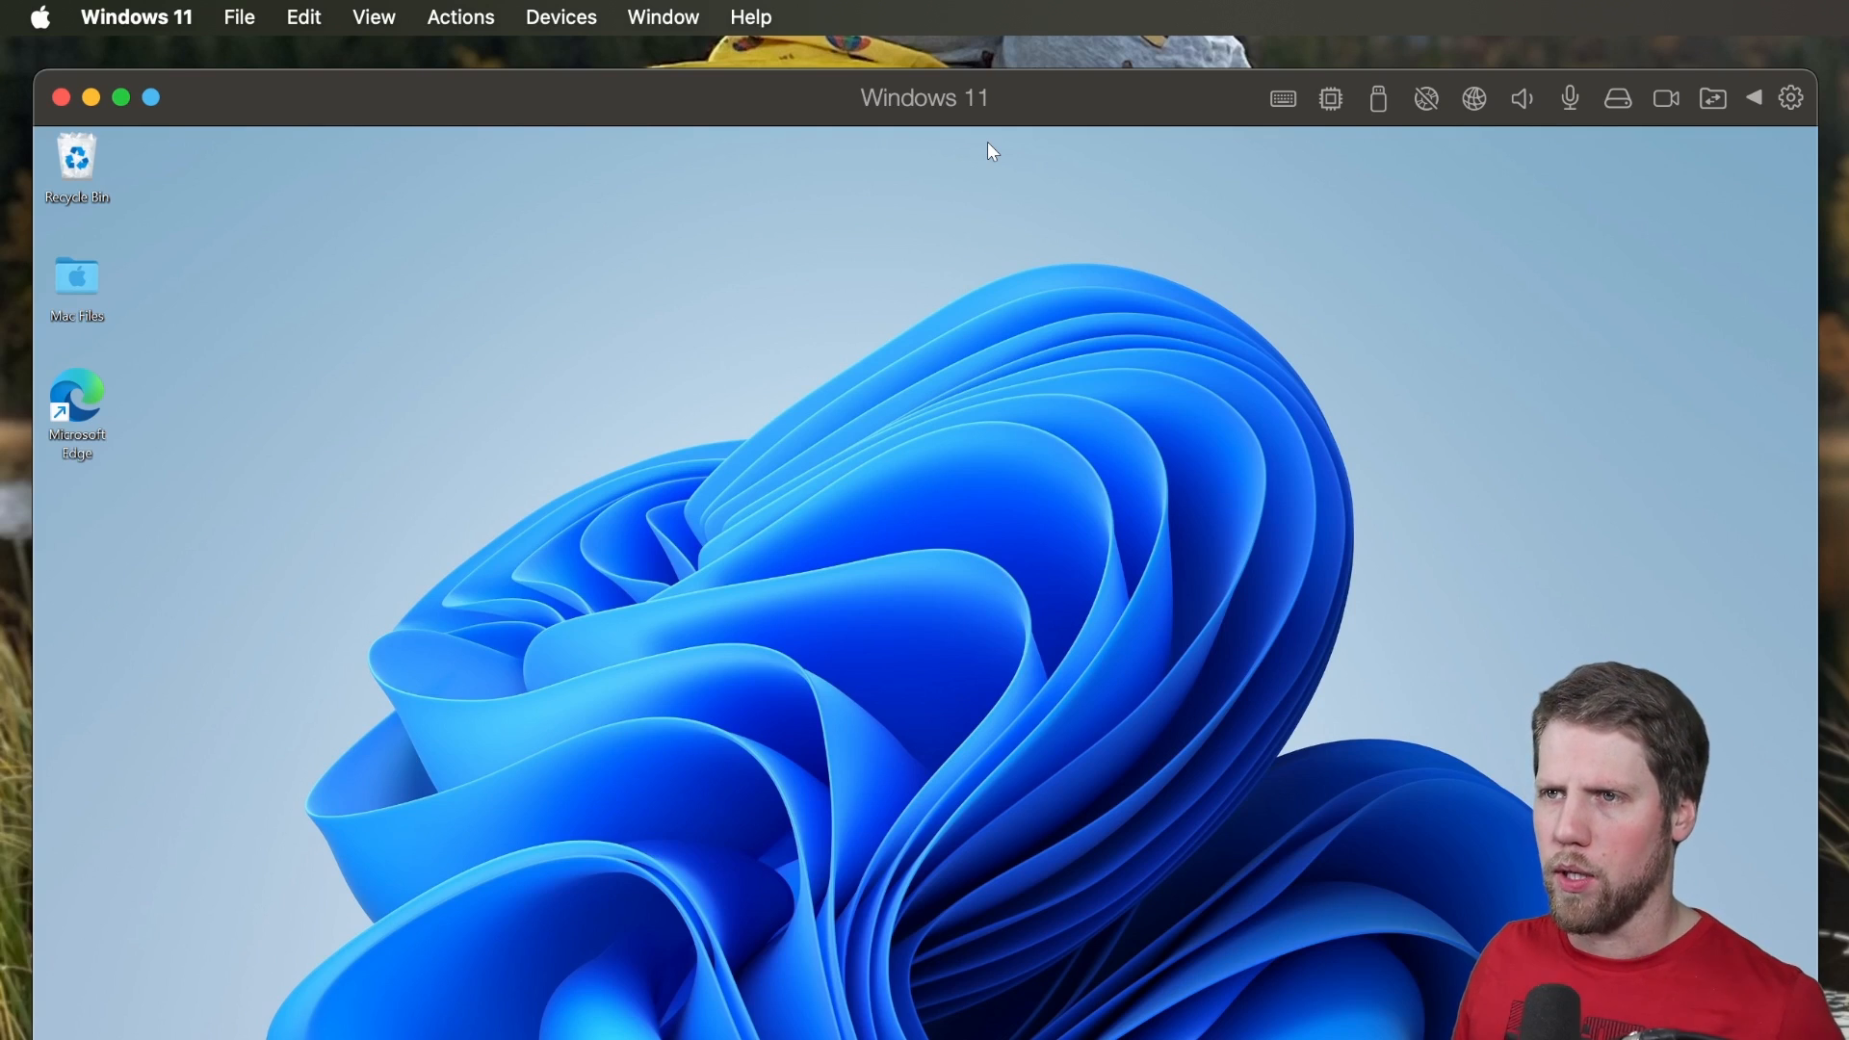
Close the Windows 11 virtual machine window, returning to the Control Center
left_click(371, 18)
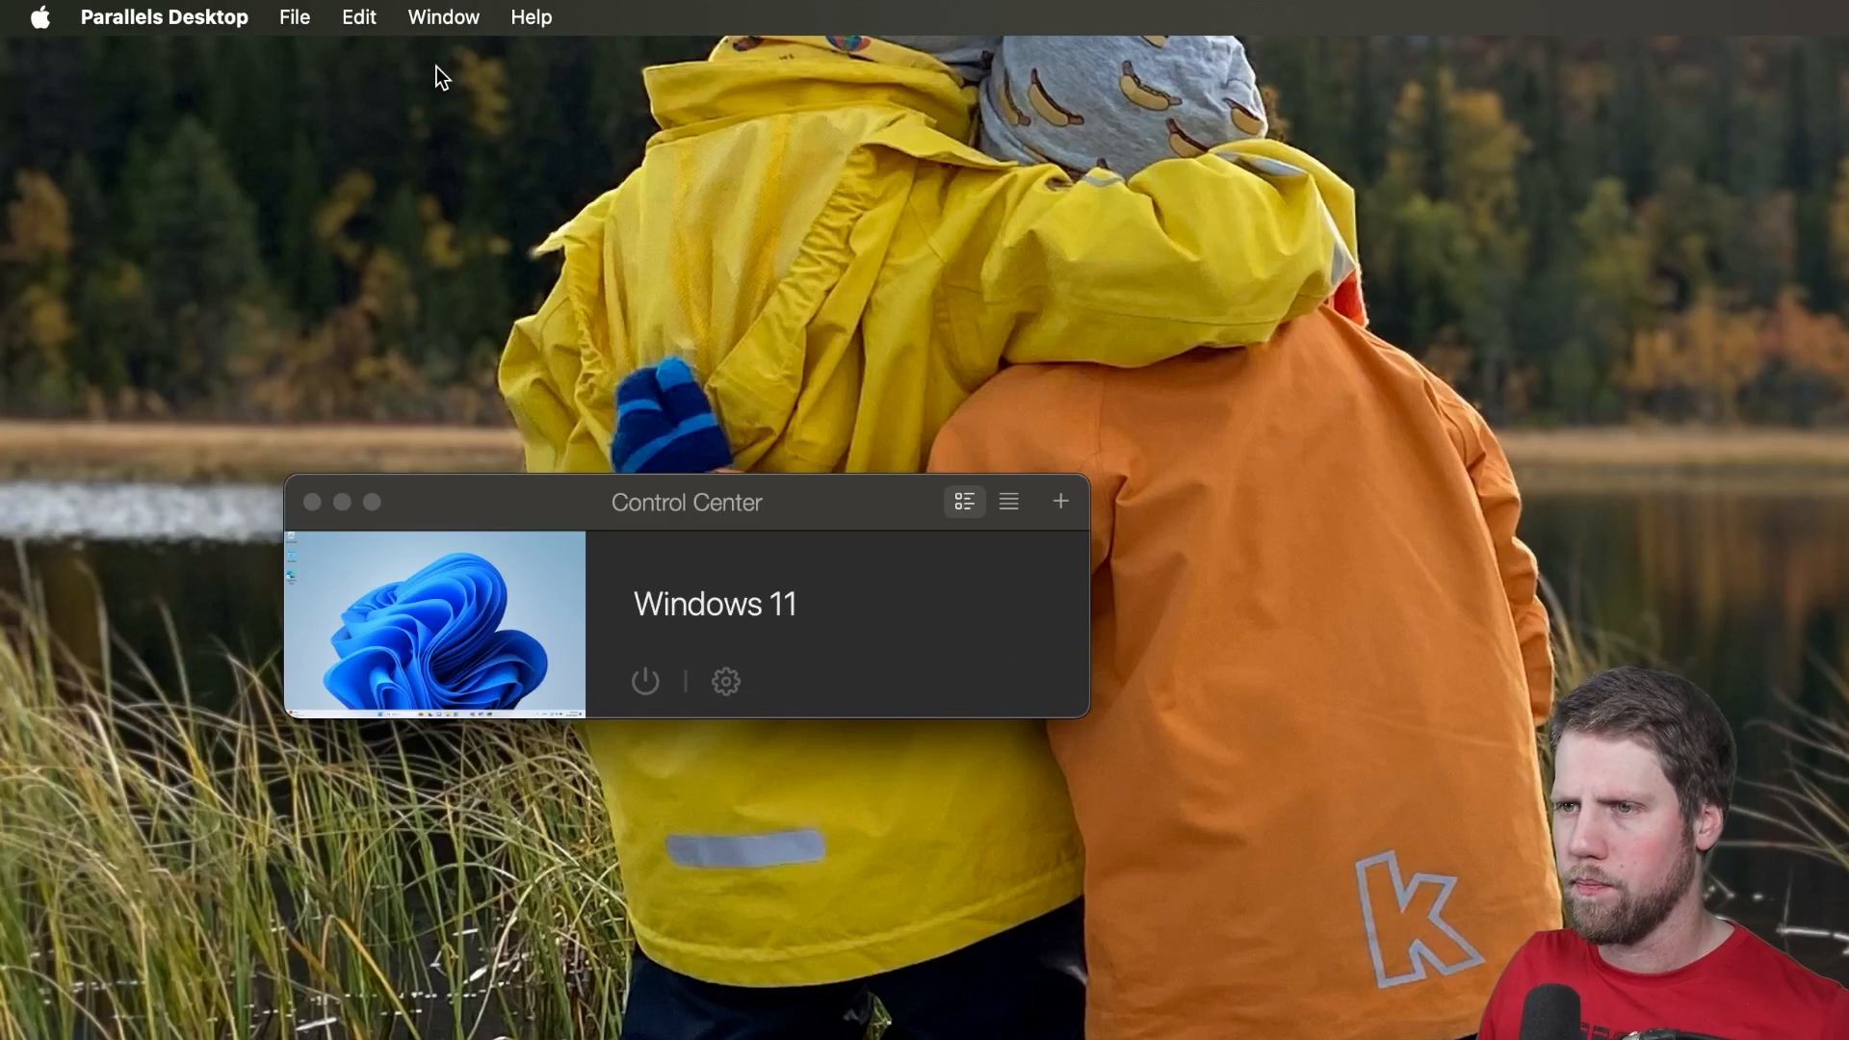
mouse_move(1333, 464)
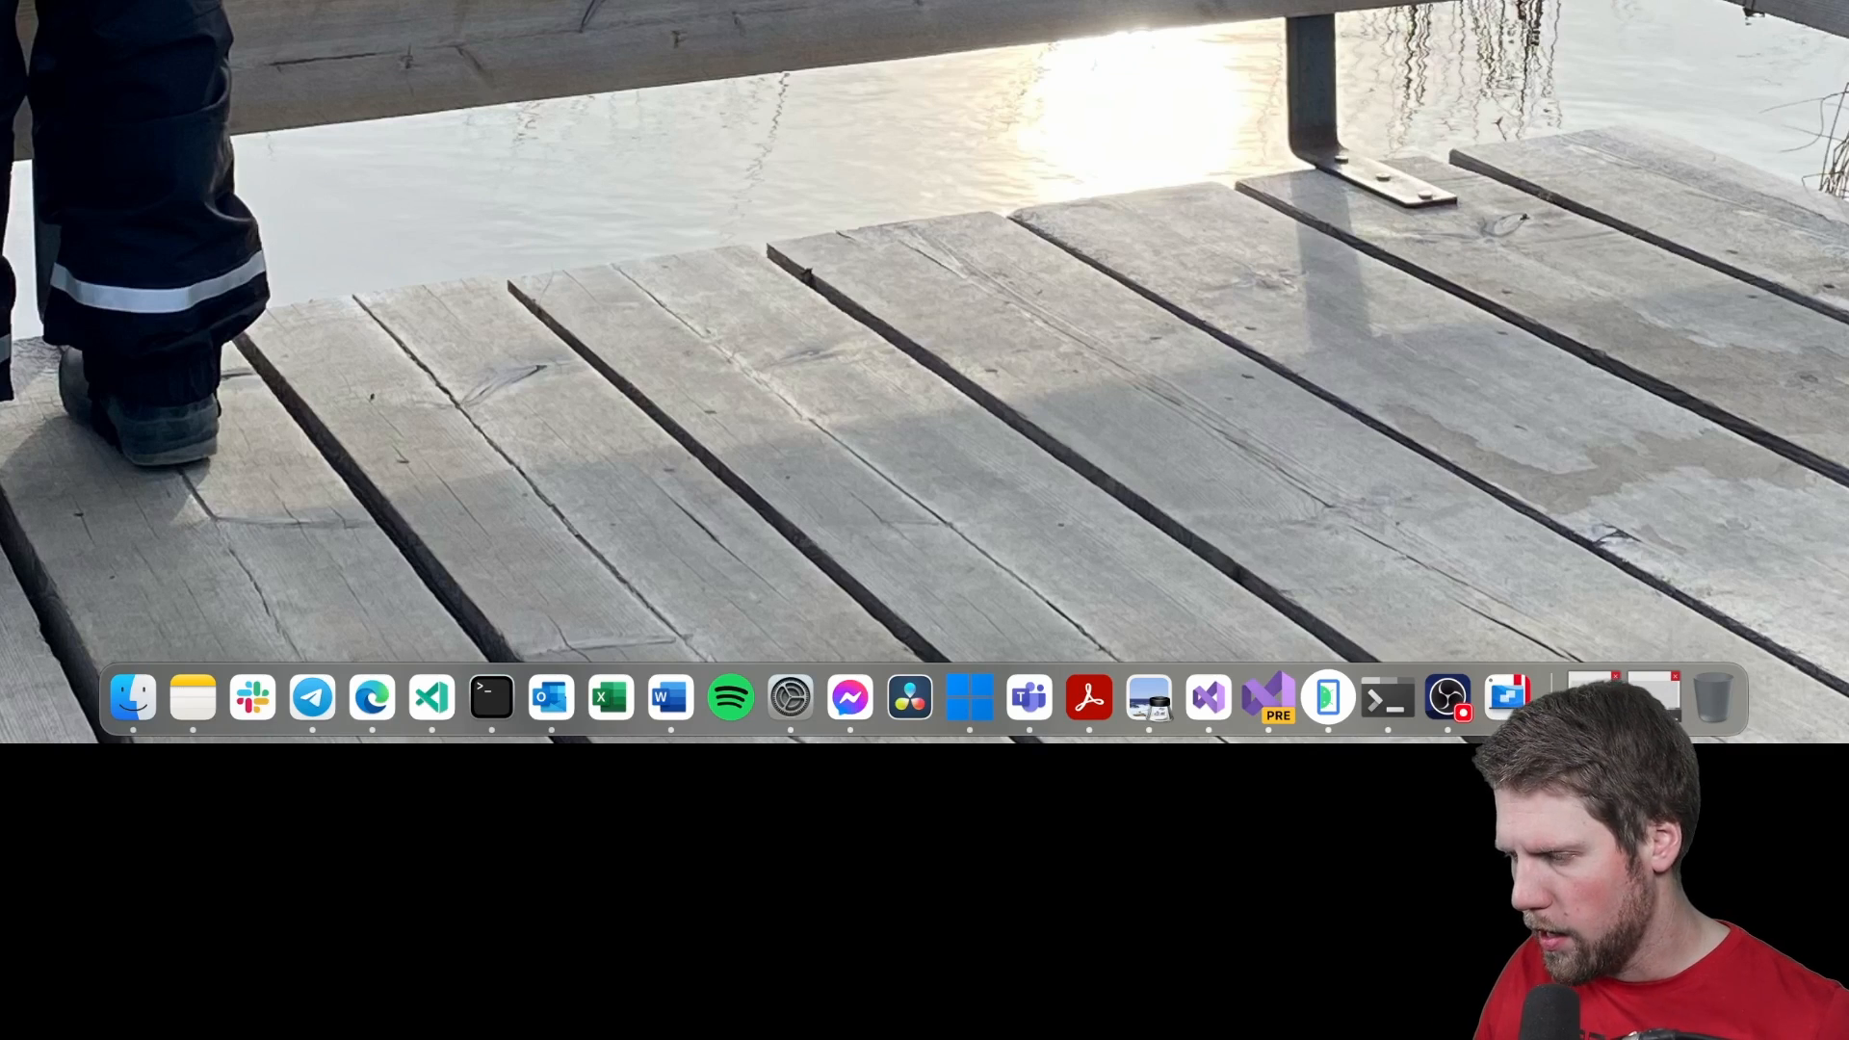
mouse_move(971, 698)
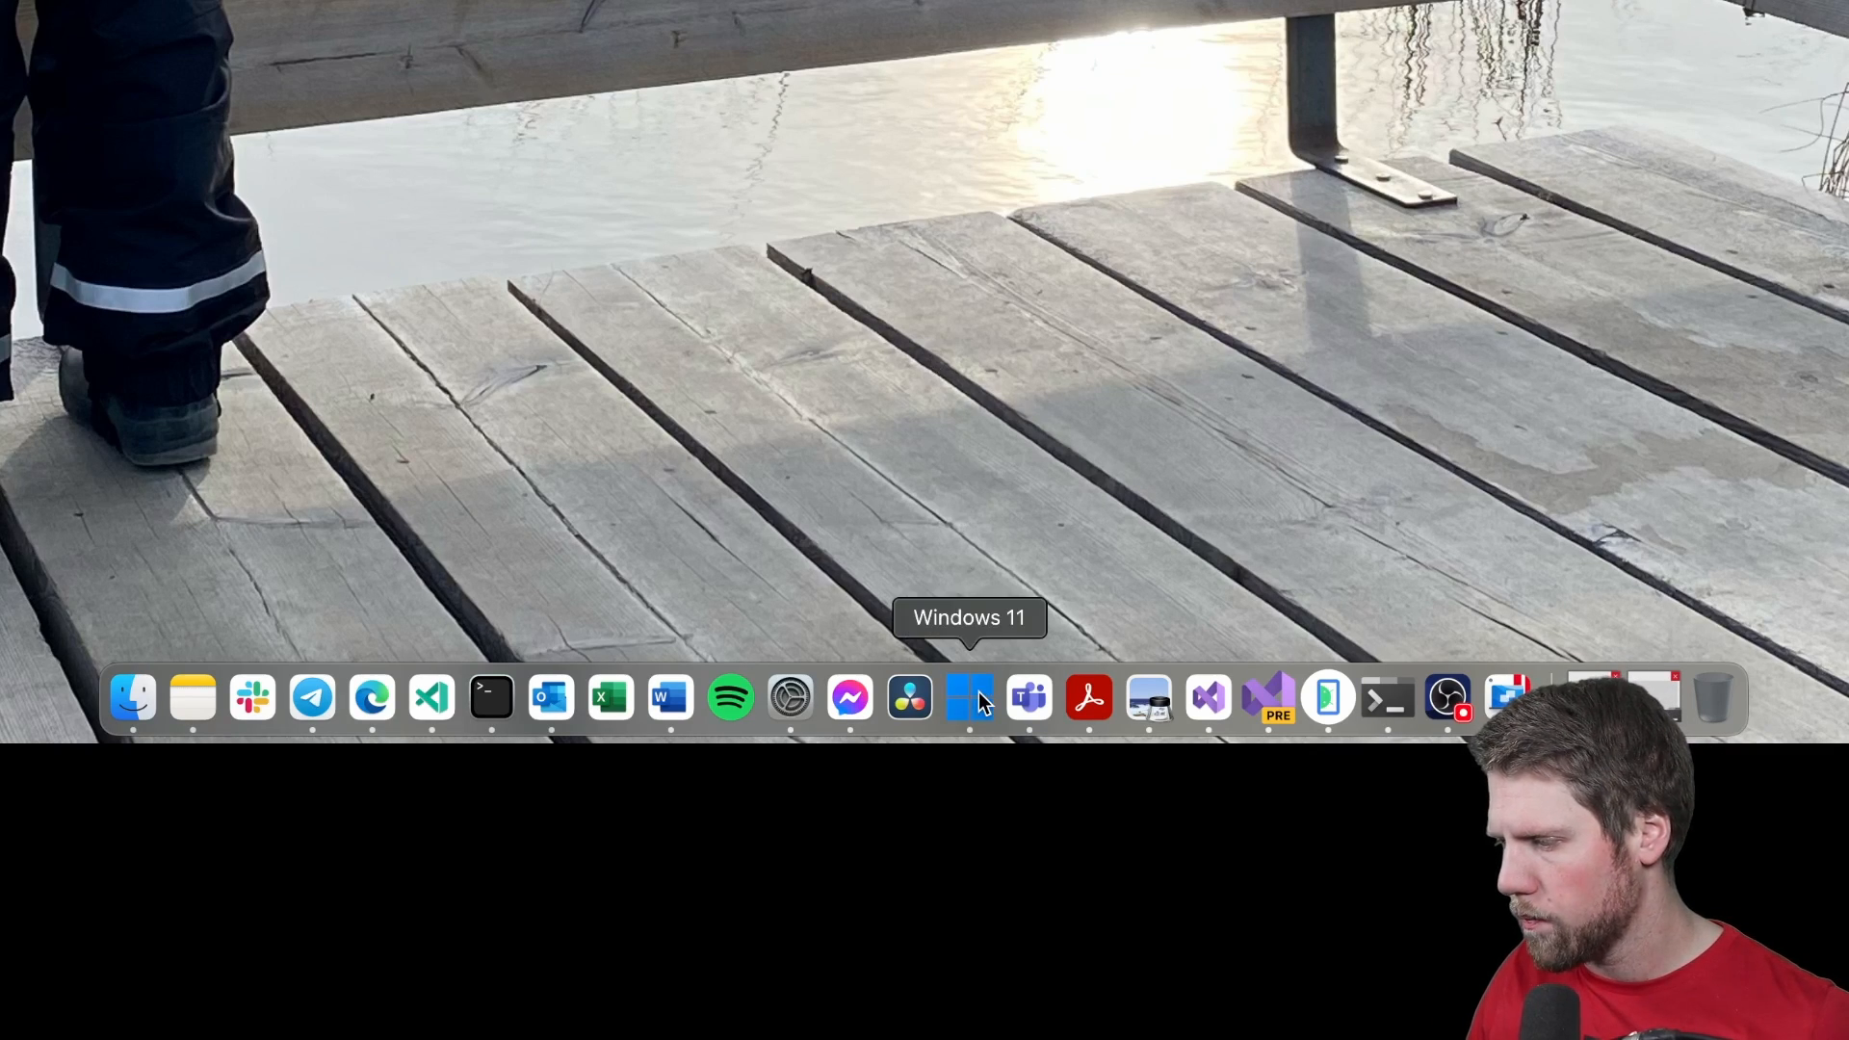
Switch to the Windows 11 VM from the Dock, showing Visual Studio with the VideoFeed solution
left_click(969, 698)
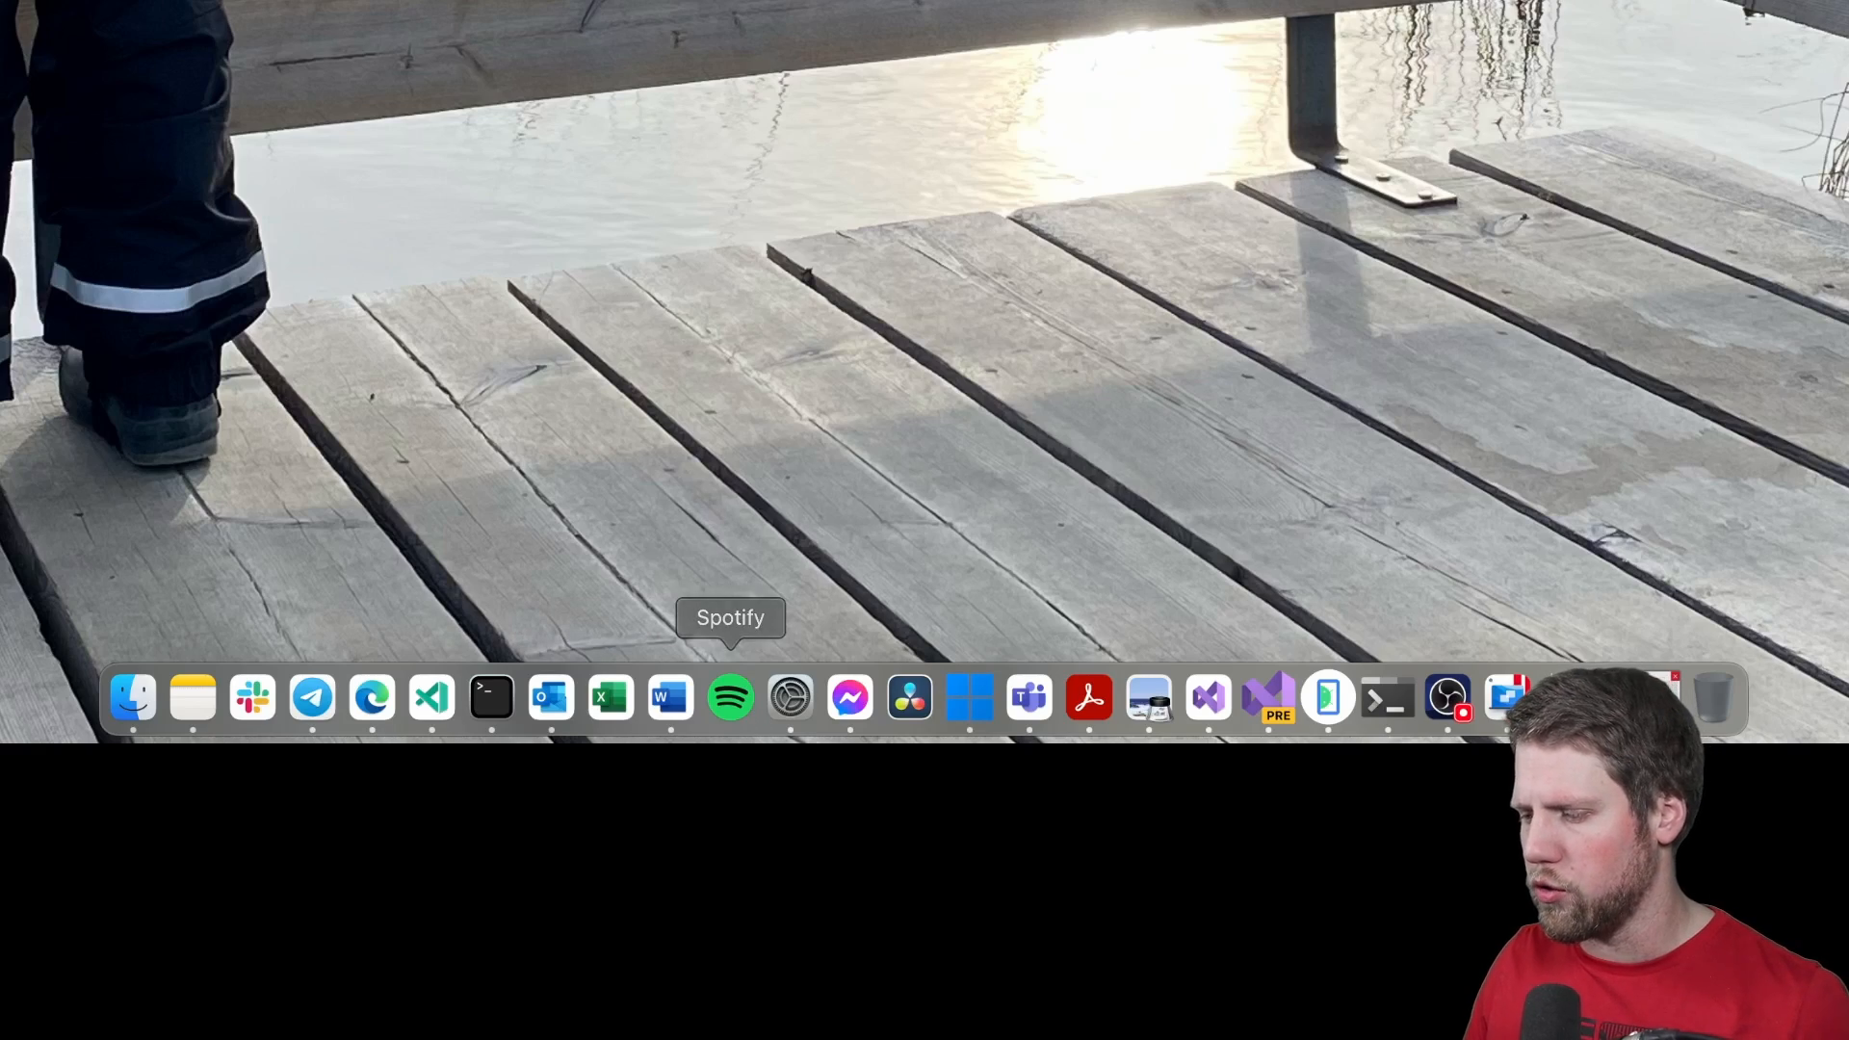
left_click(1207, 697)
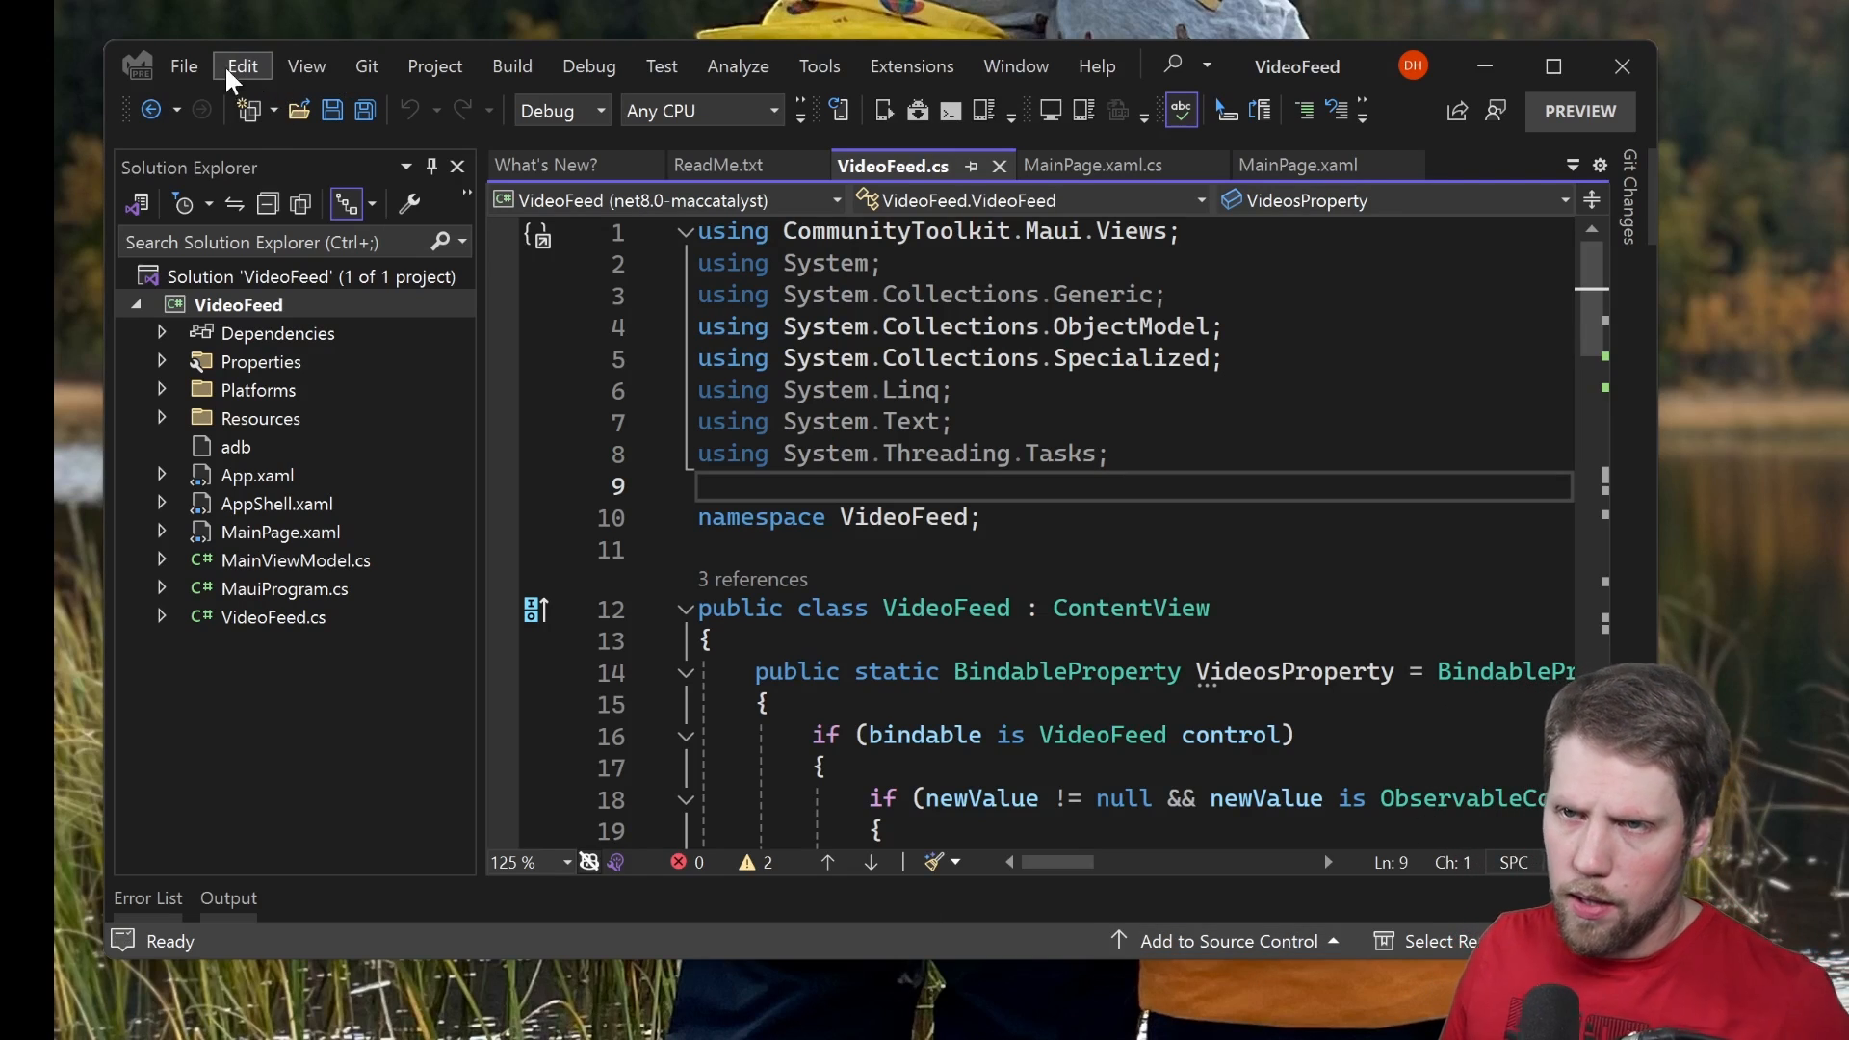
mouse_move(191, 83)
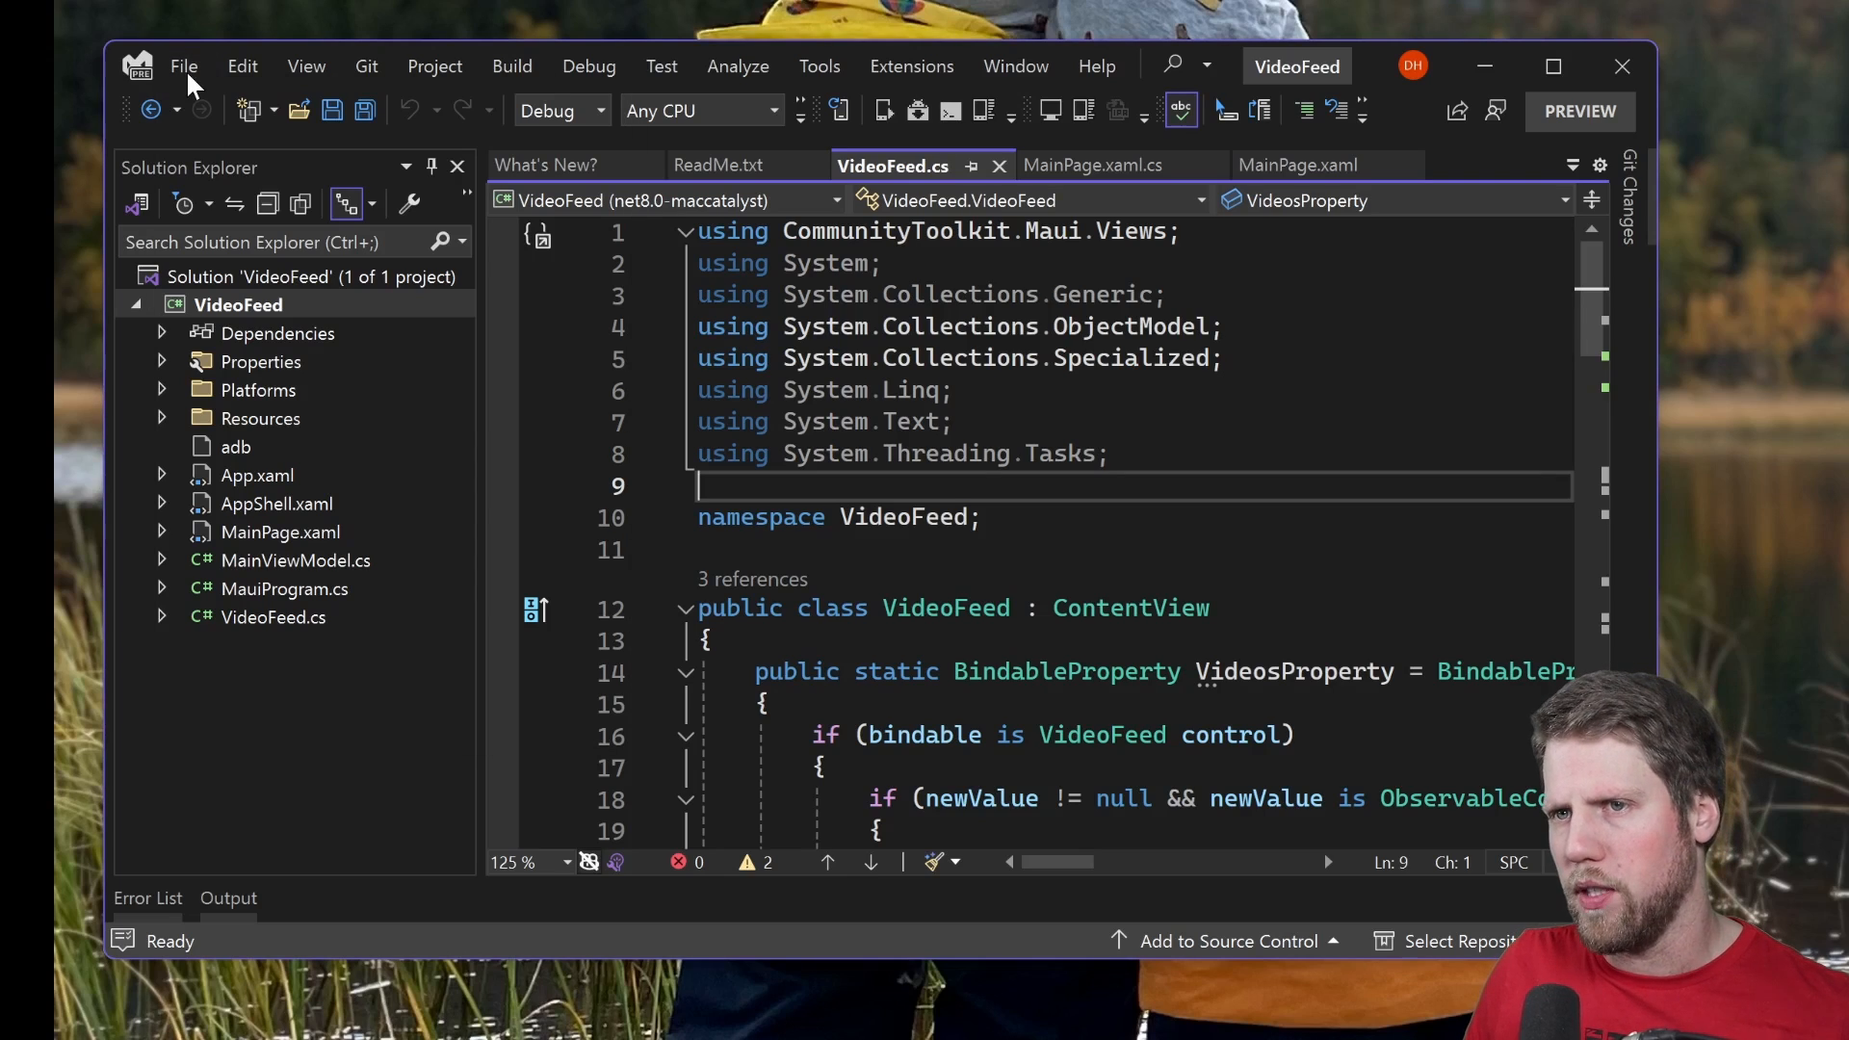
Bring up the Create a new project dialog and browse its template list
left_click(185, 65)
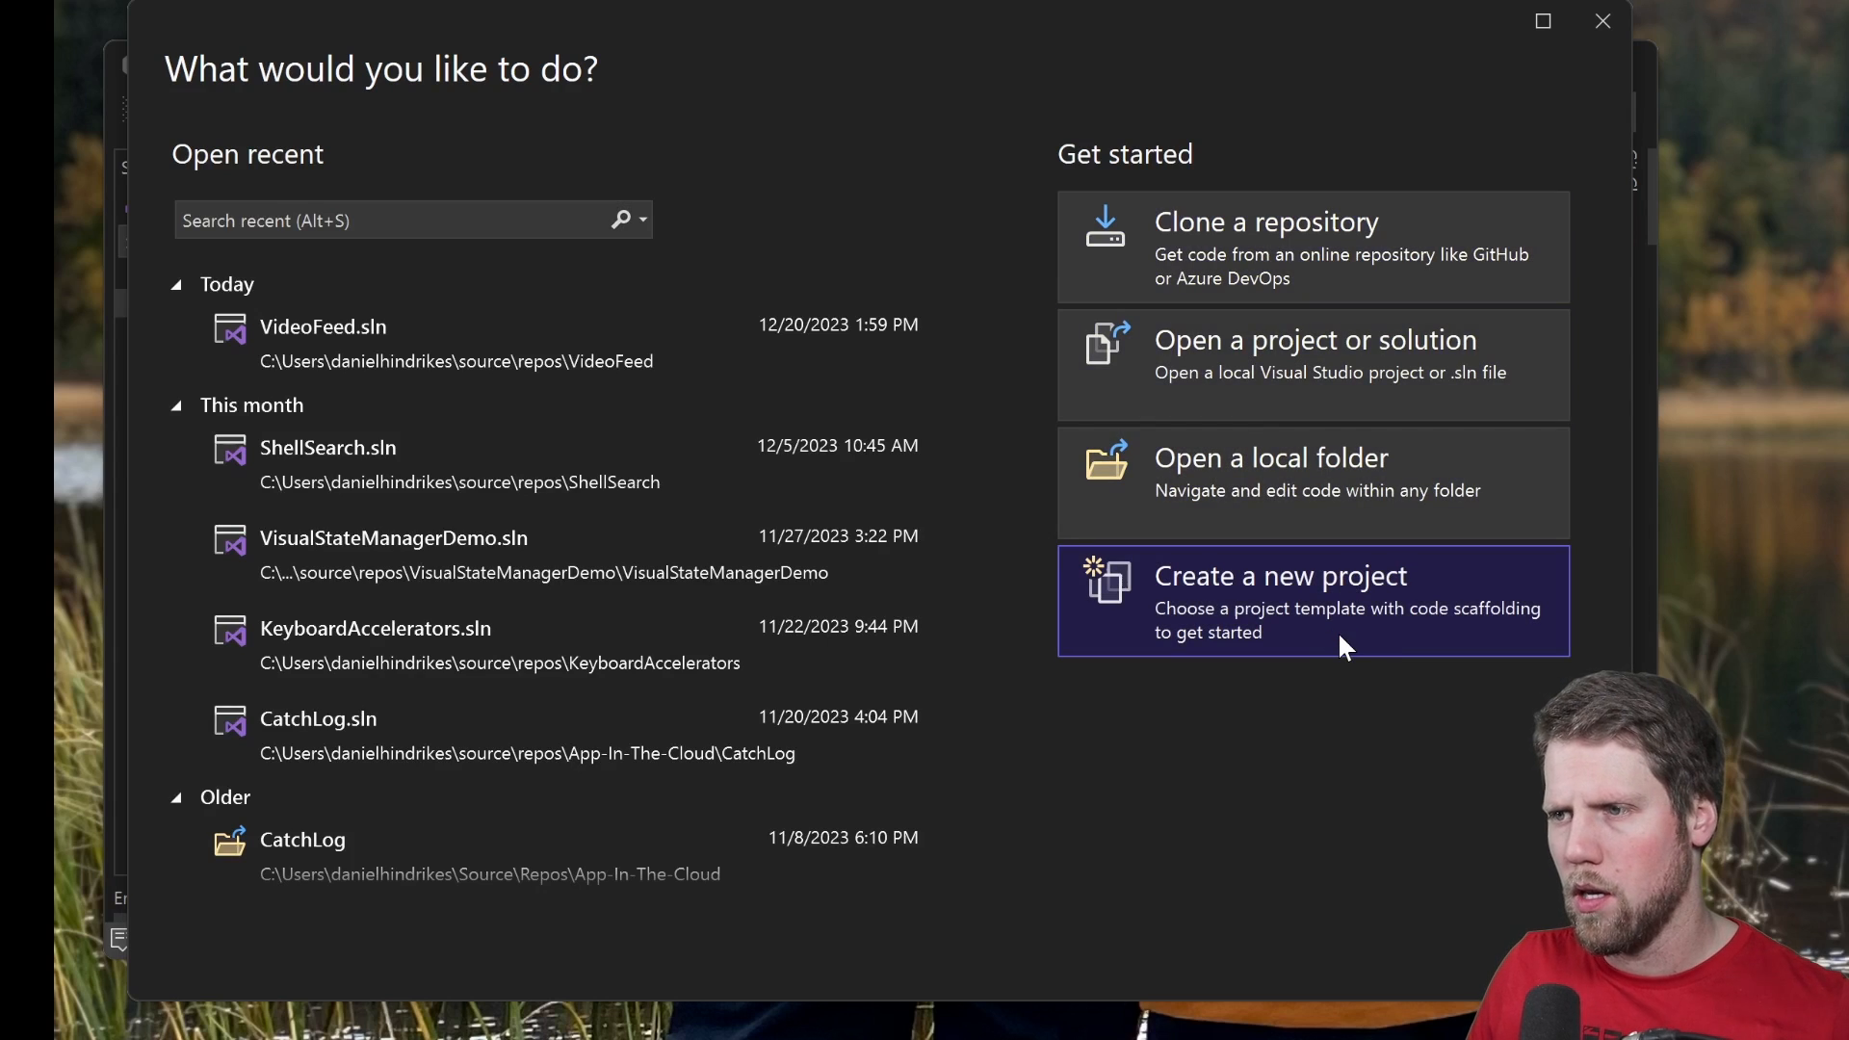
left_click(1279, 576)
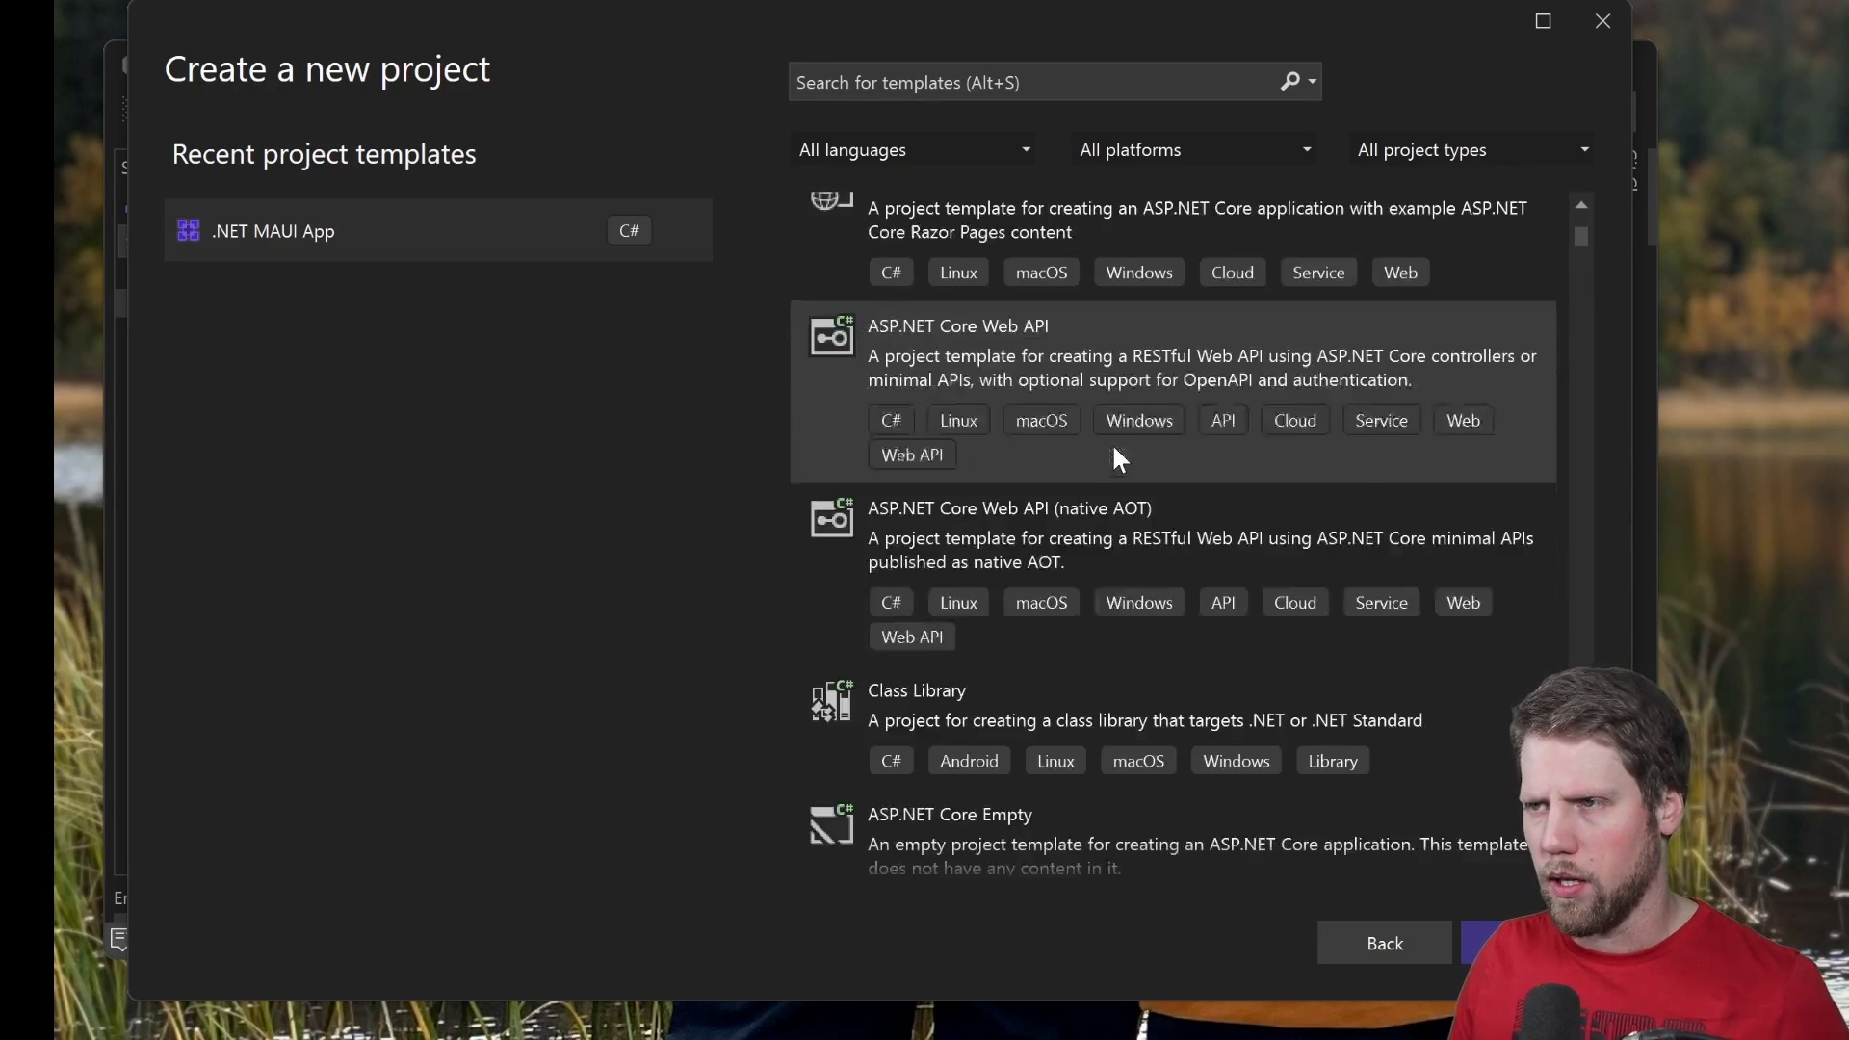
scroll("down", 3)
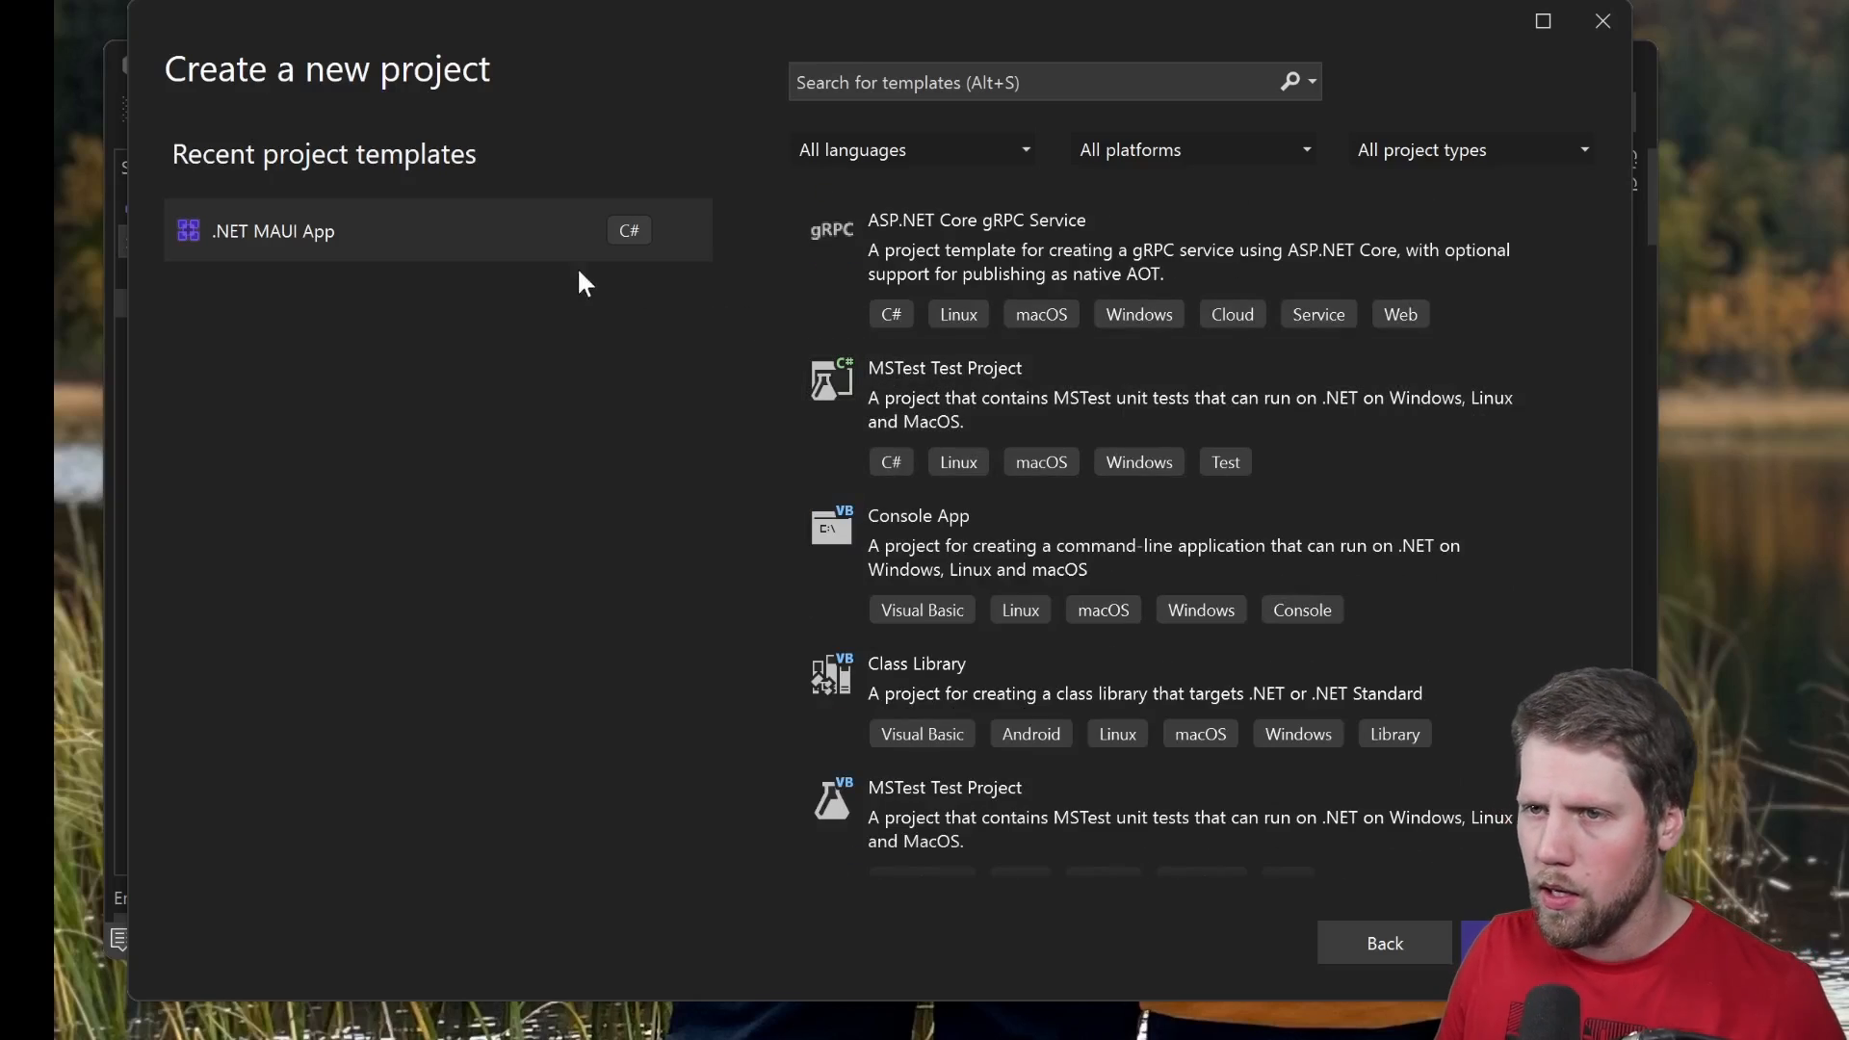
scroll("up", 3)
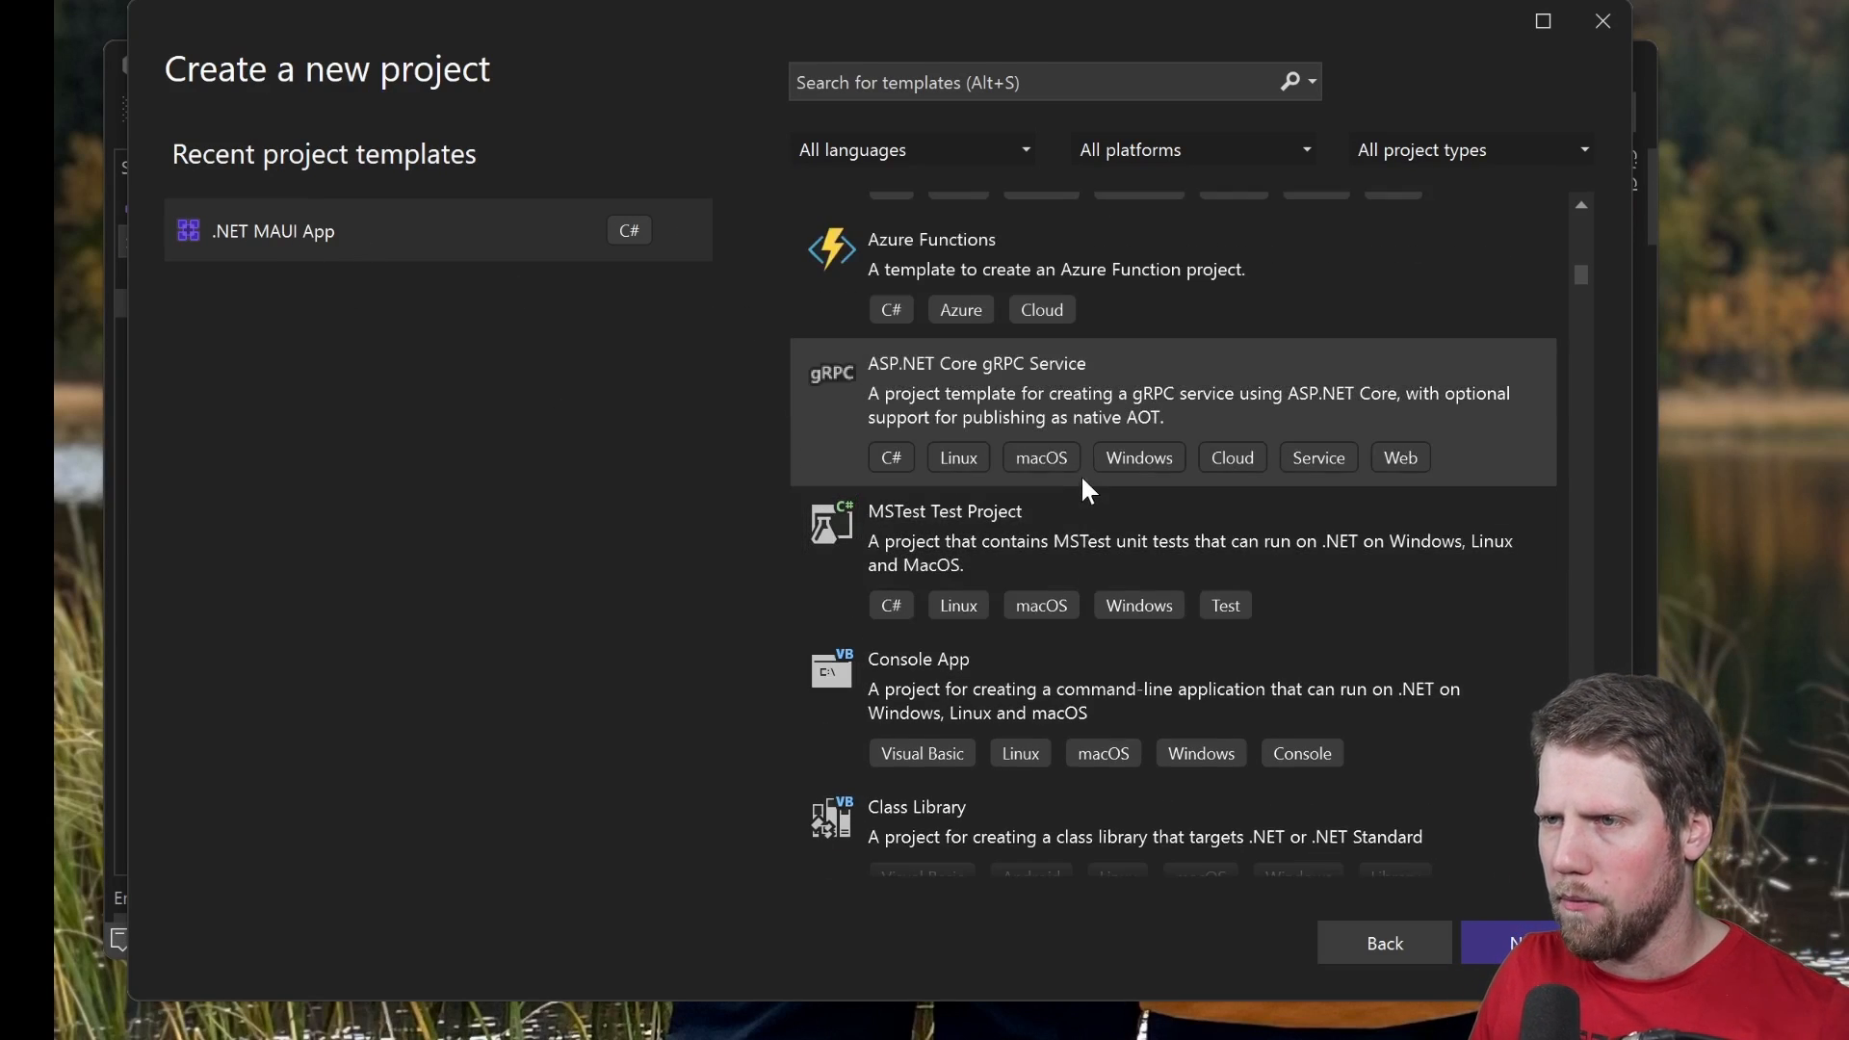
scroll("down", 3)
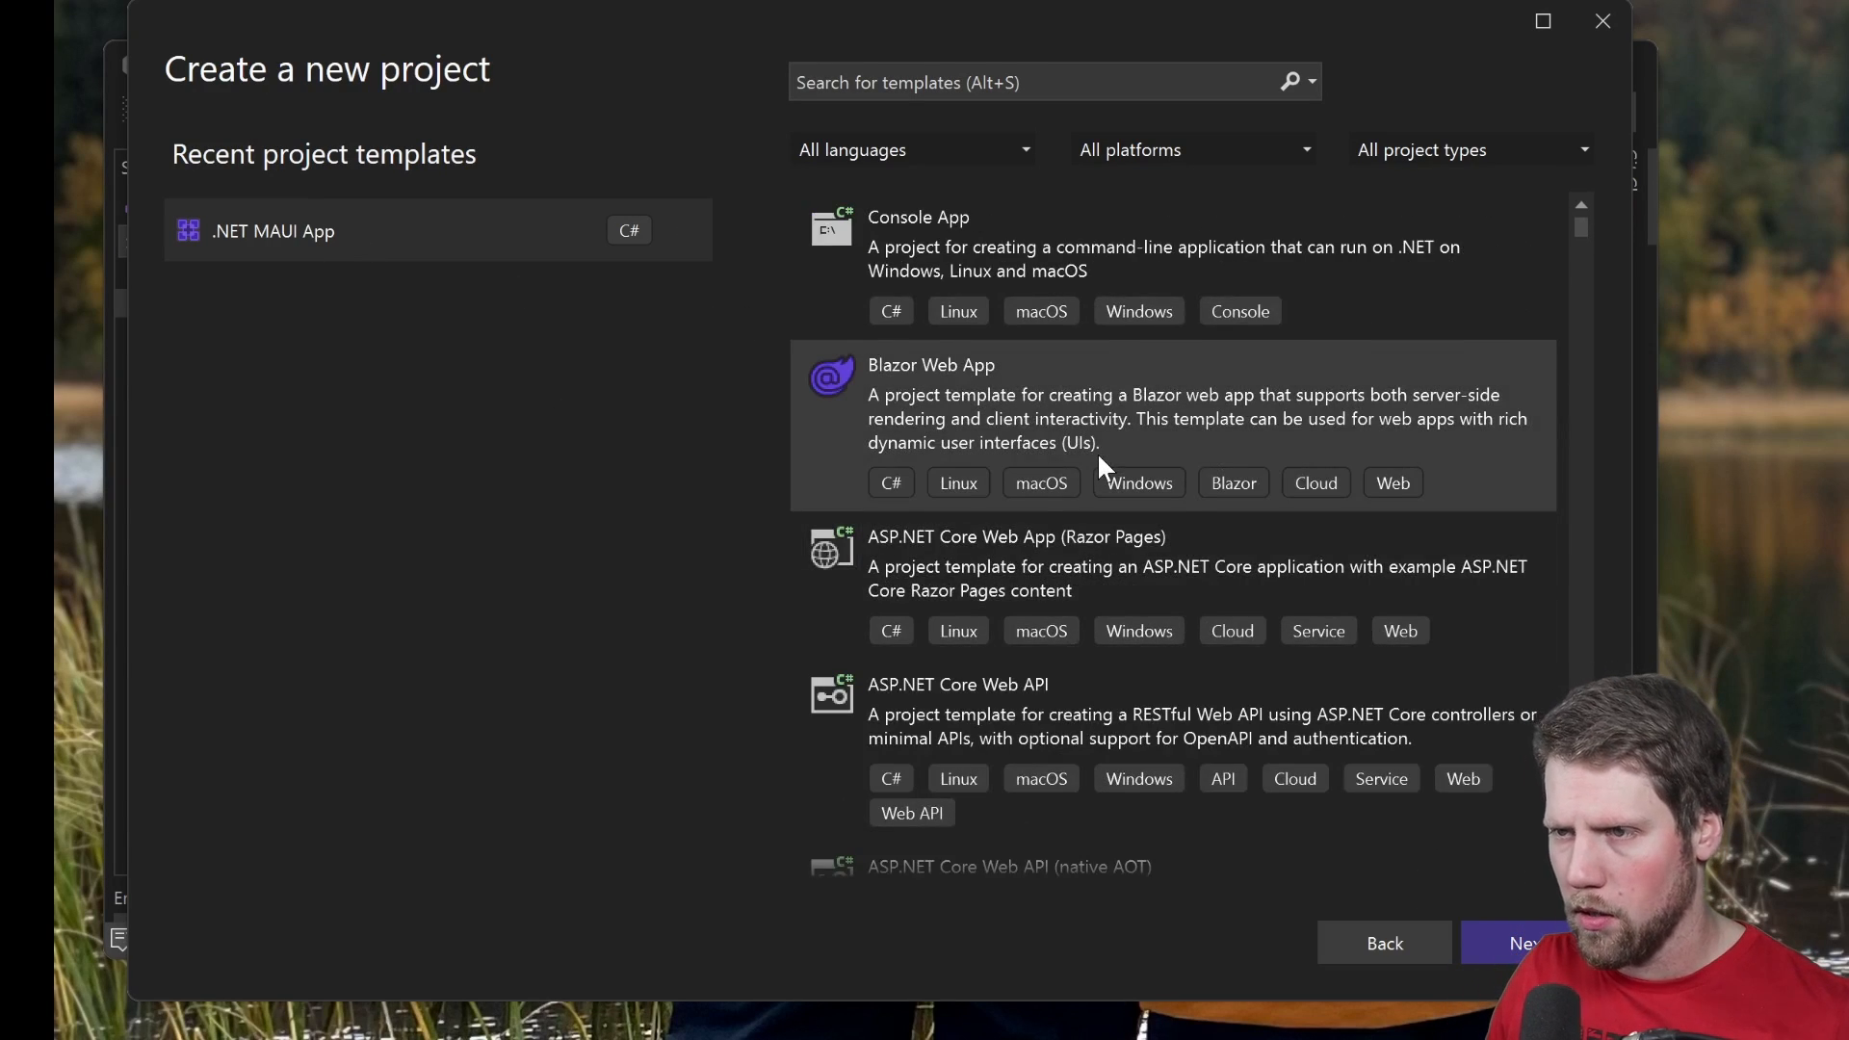
scroll("down", 3)
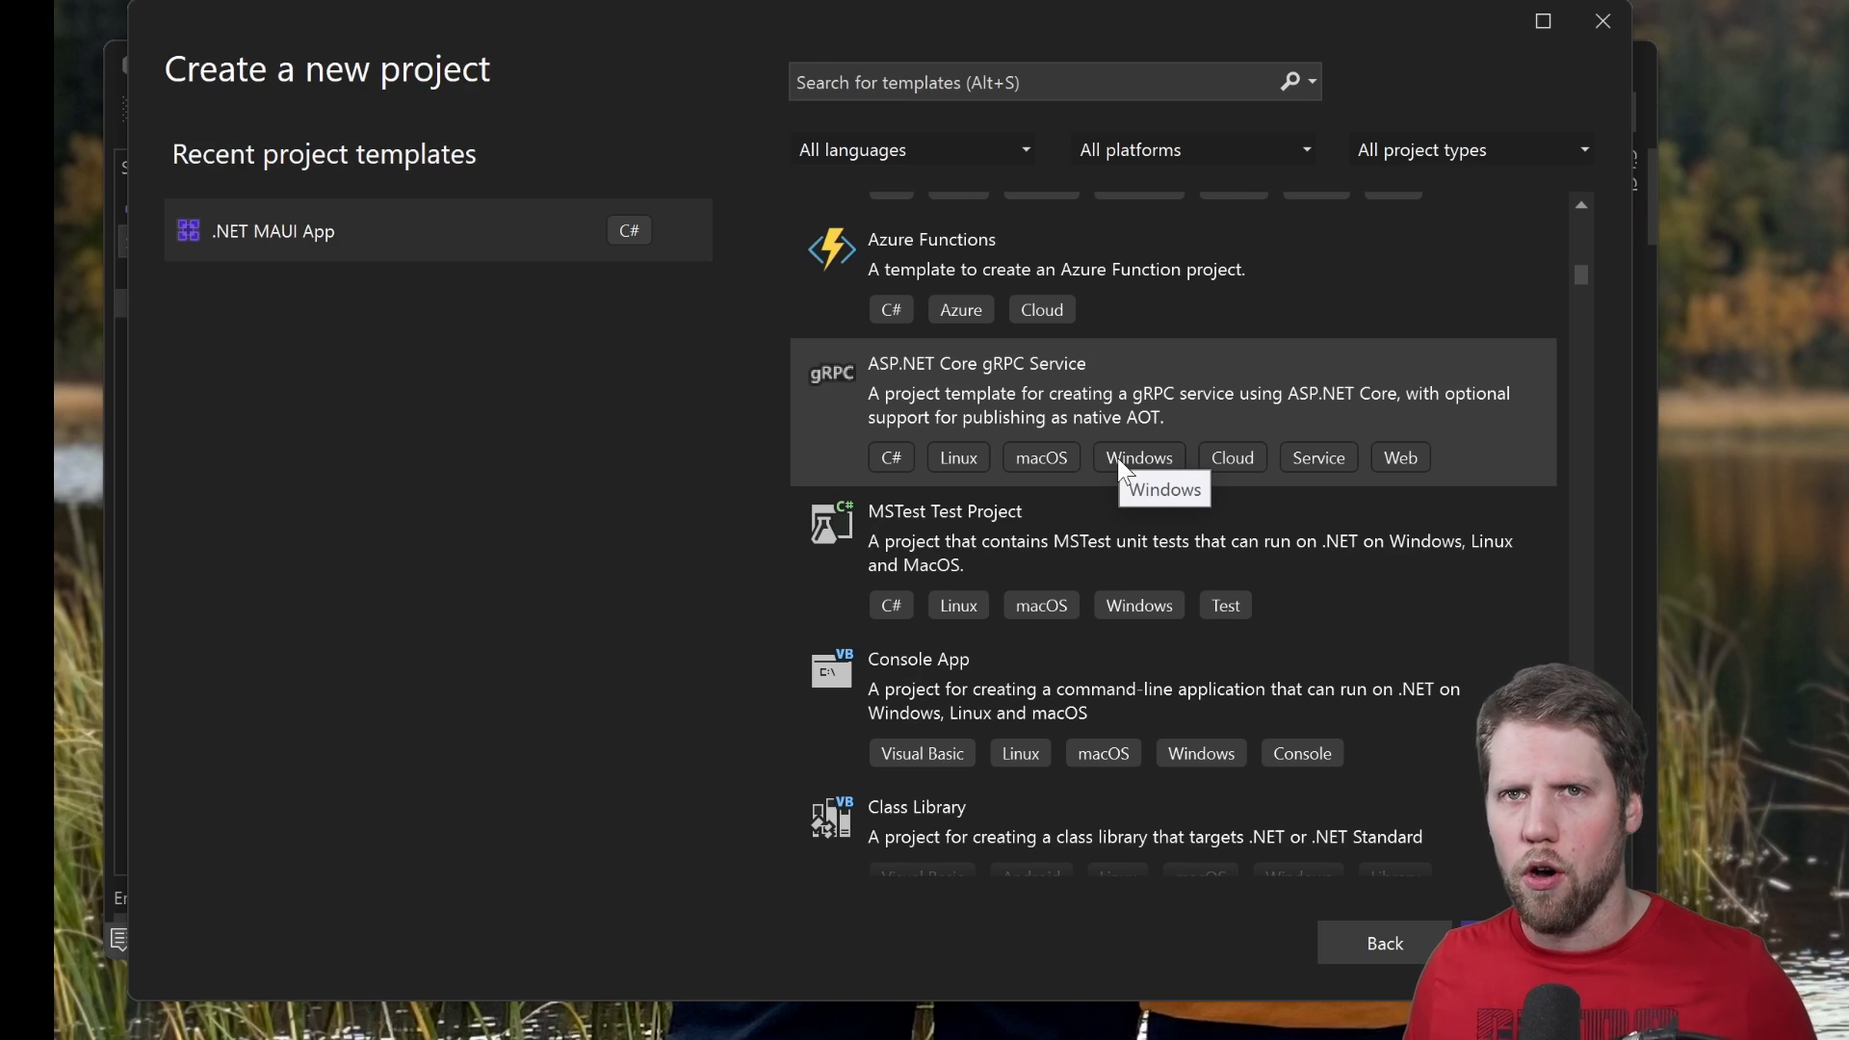
mouse_move(1609, 372)
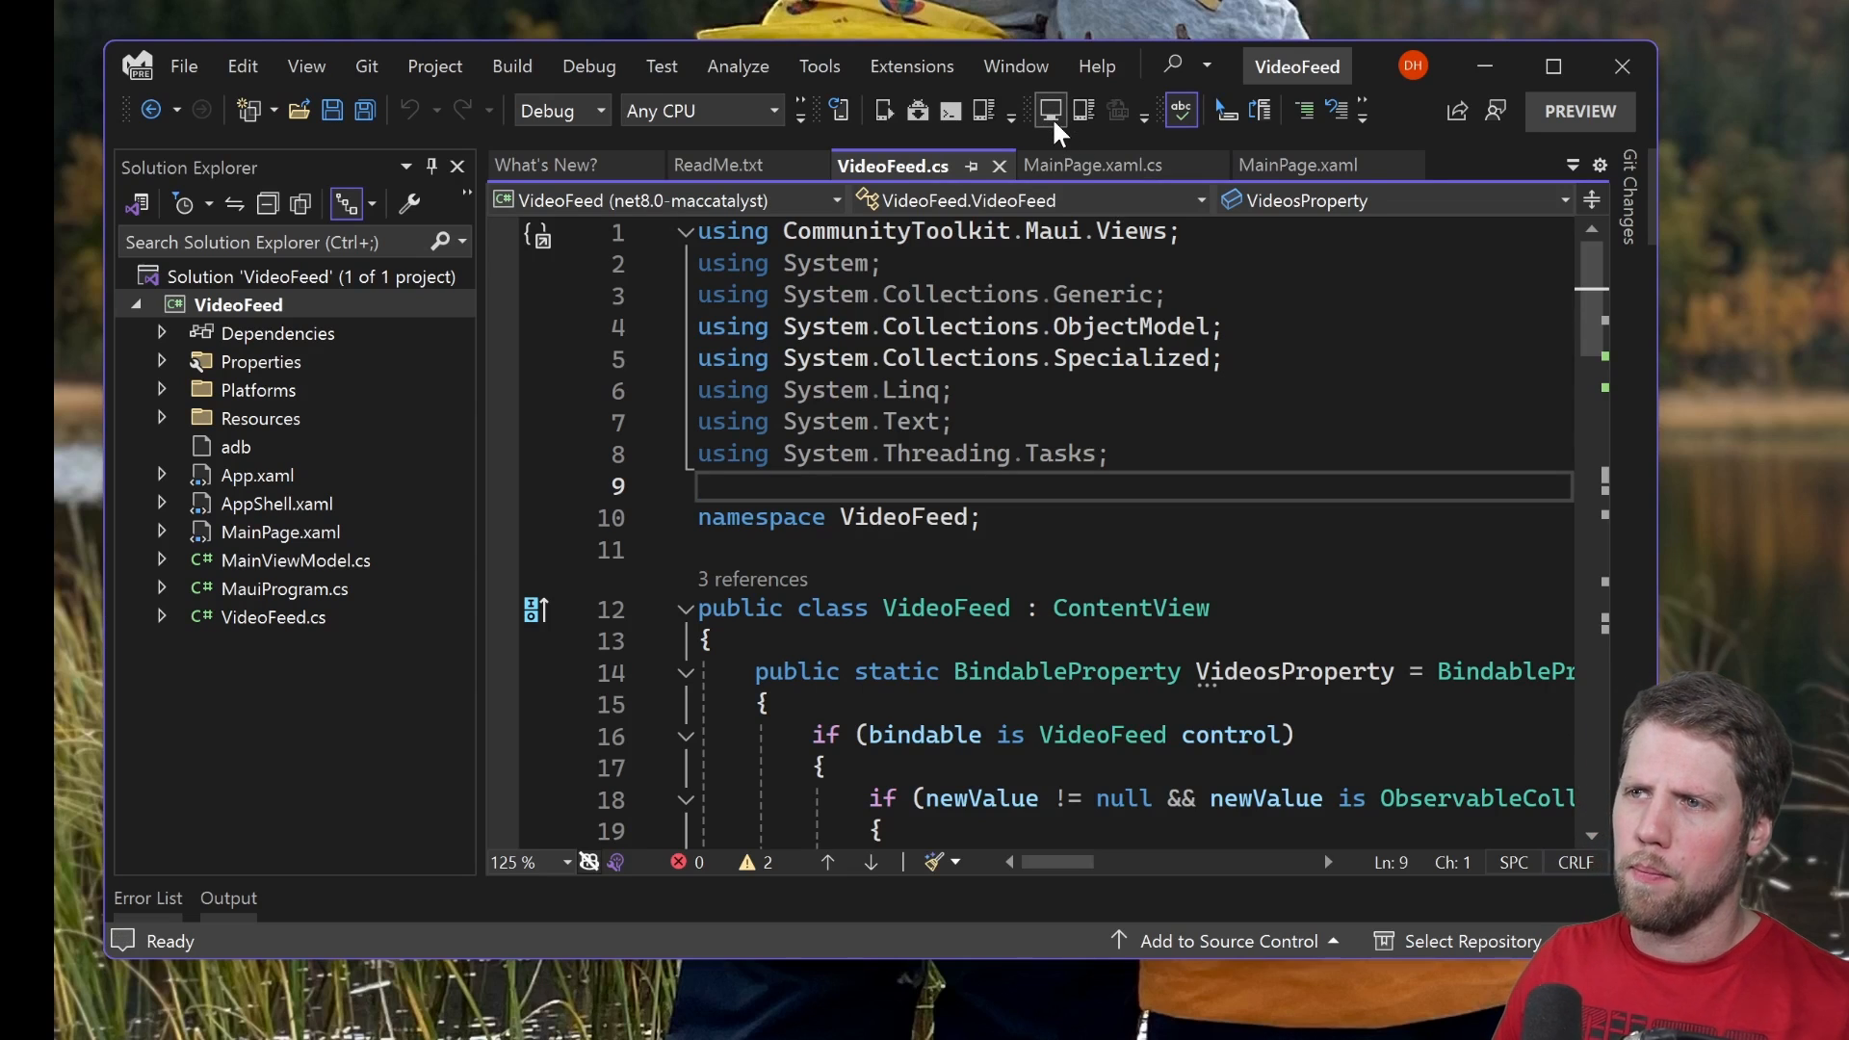
Pair Visual Studio with the Mac 'Daniel's M1' and connect to it
left_click(1050, 111)
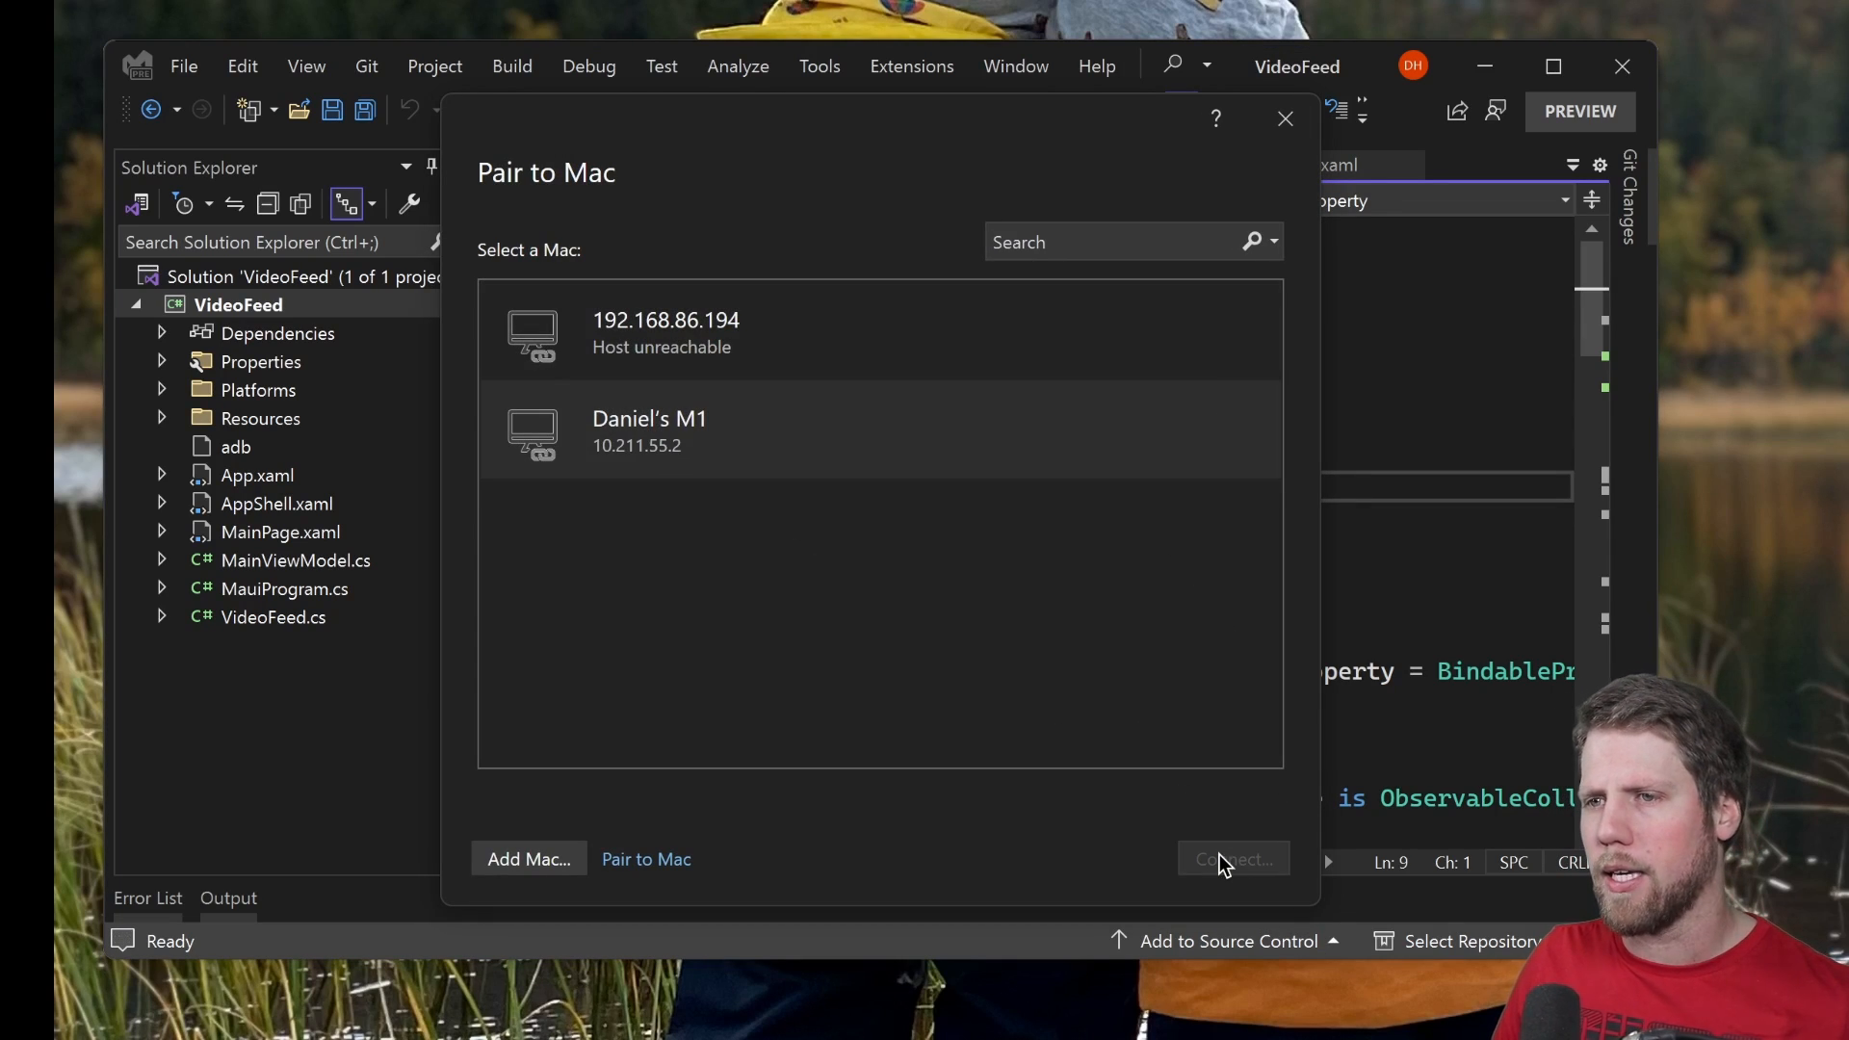
left_click(1231, 859)
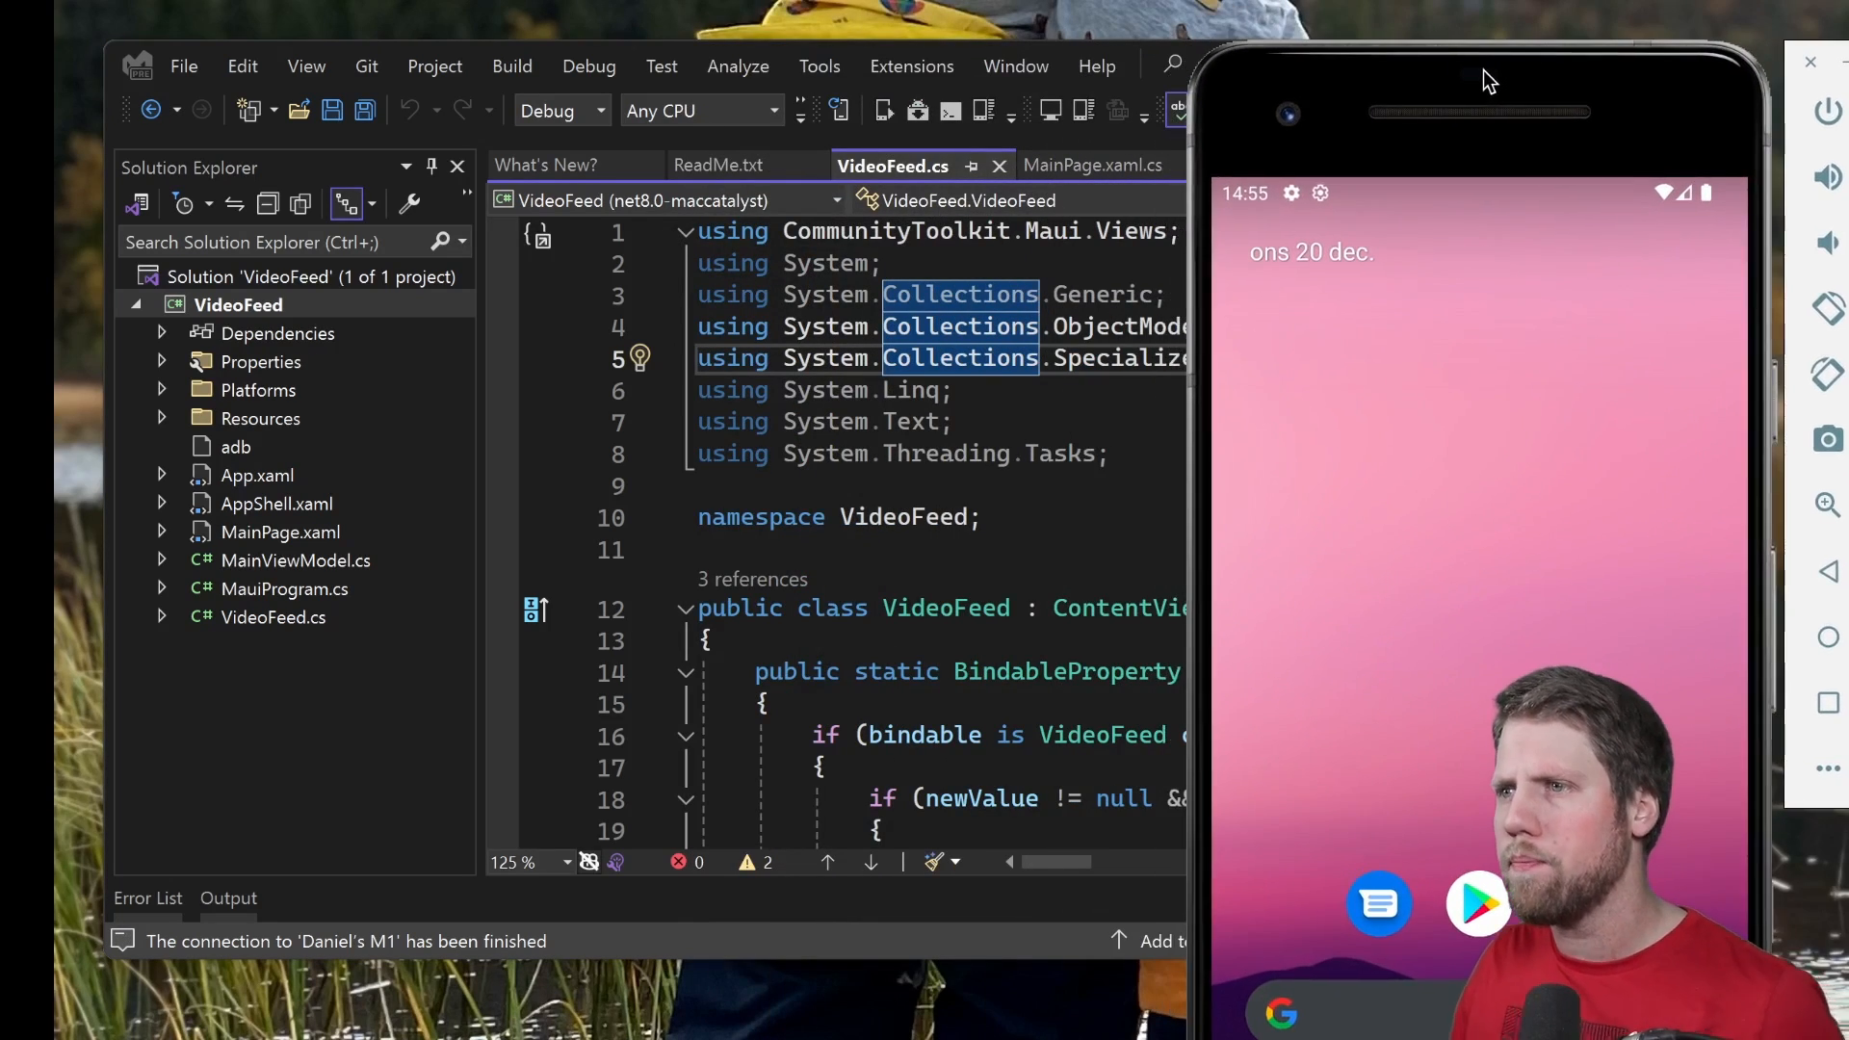
mouse_move(1538, 146)
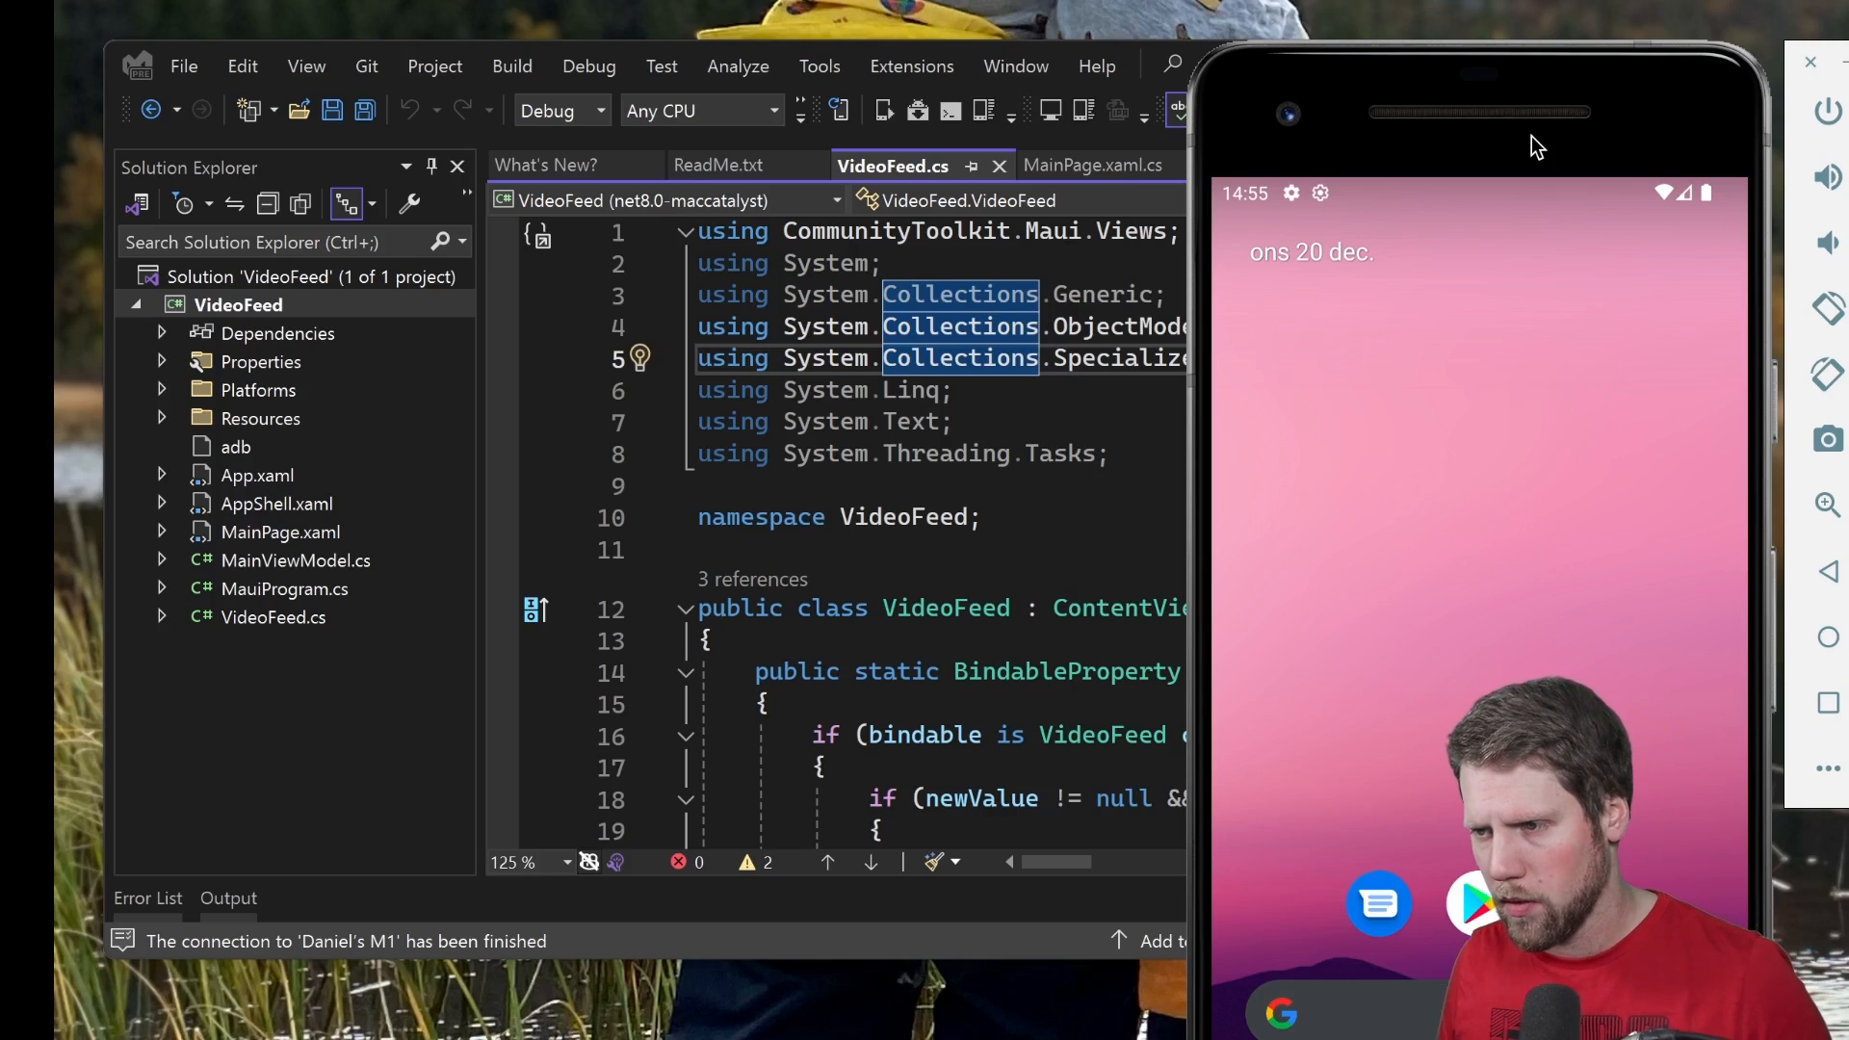
mouse_move(1453, 77)
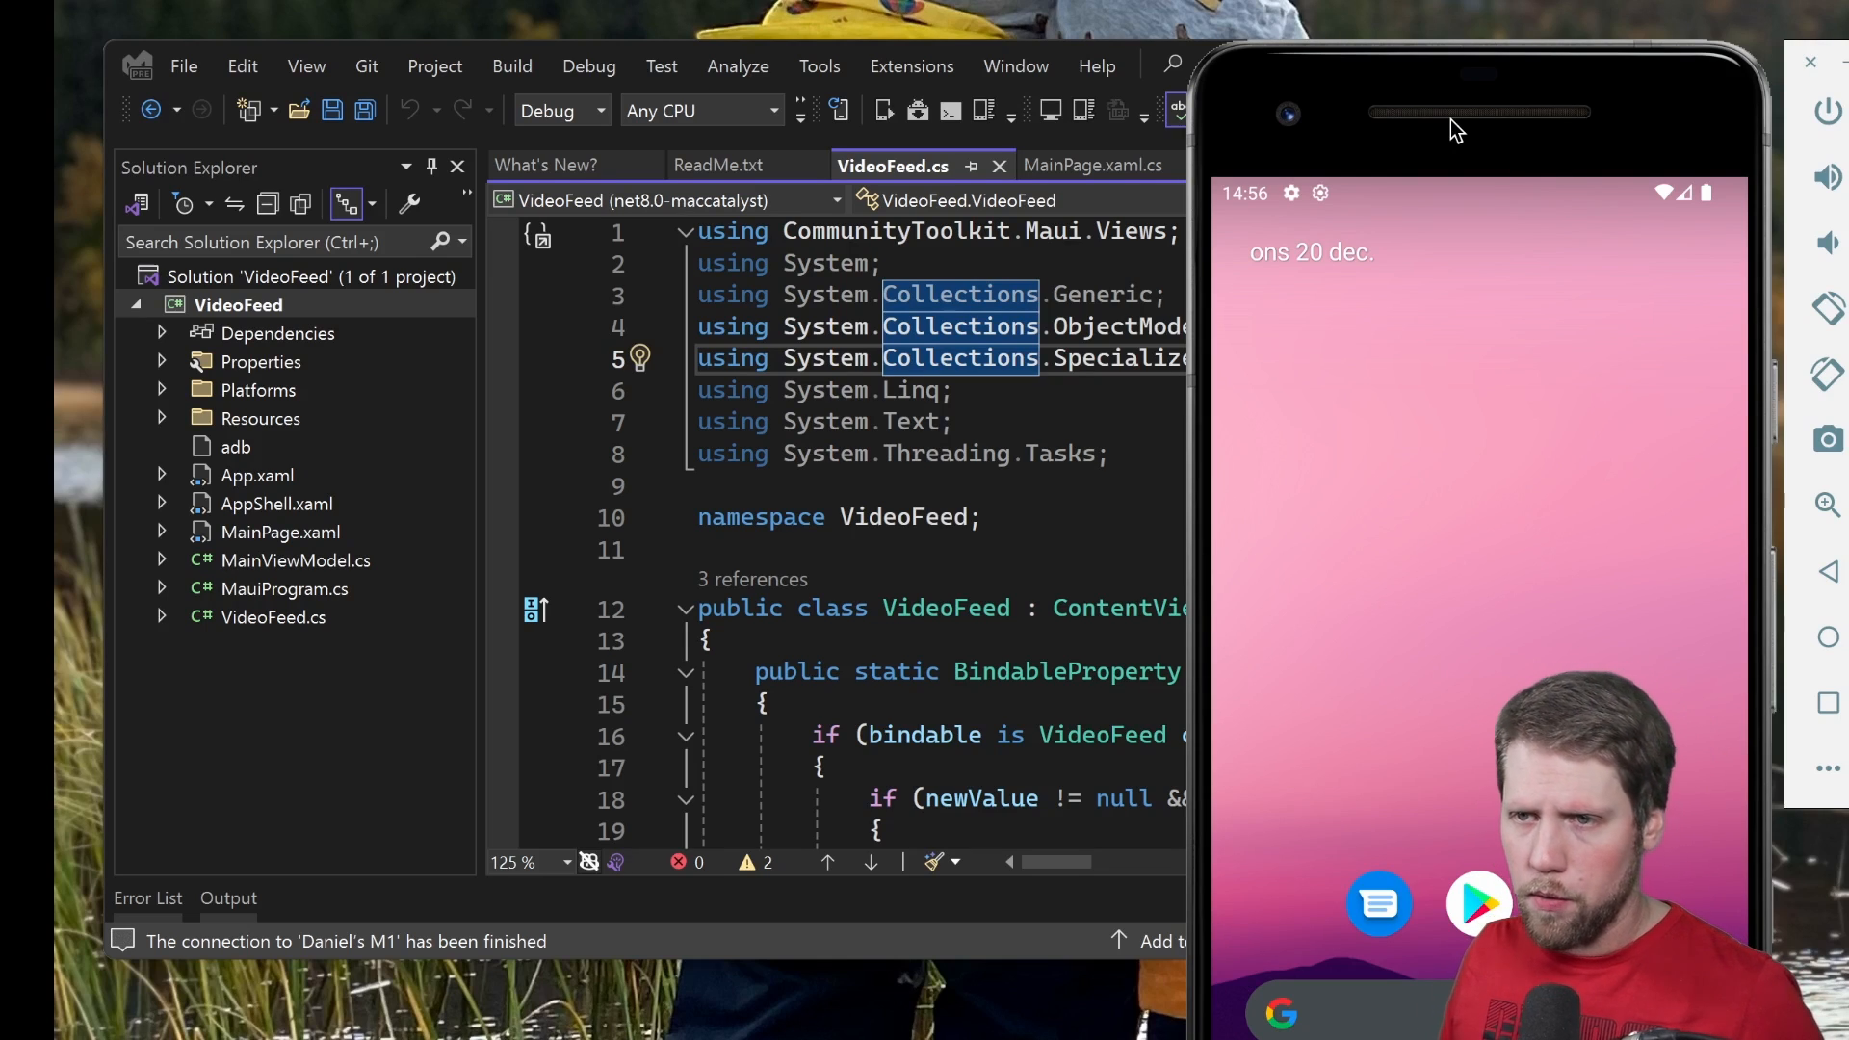
mouse_move(1468, 127)
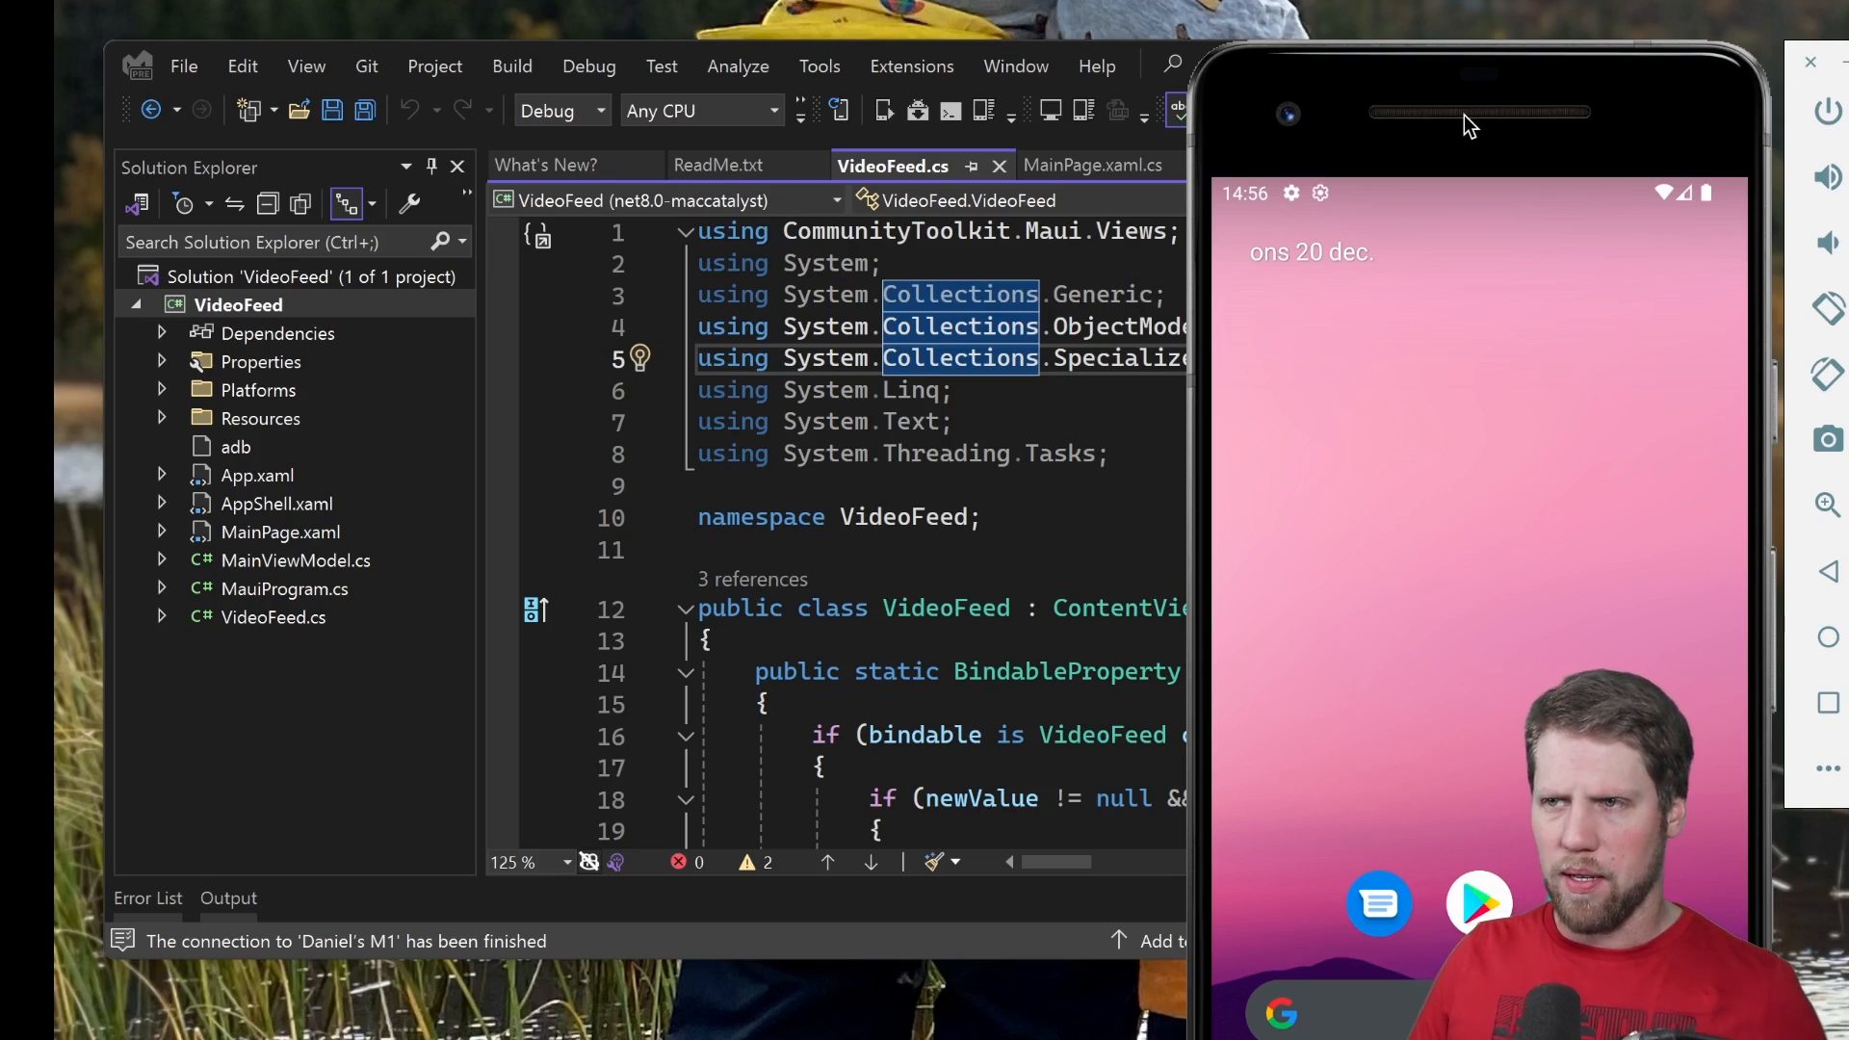
mouse_move(1491, 66)
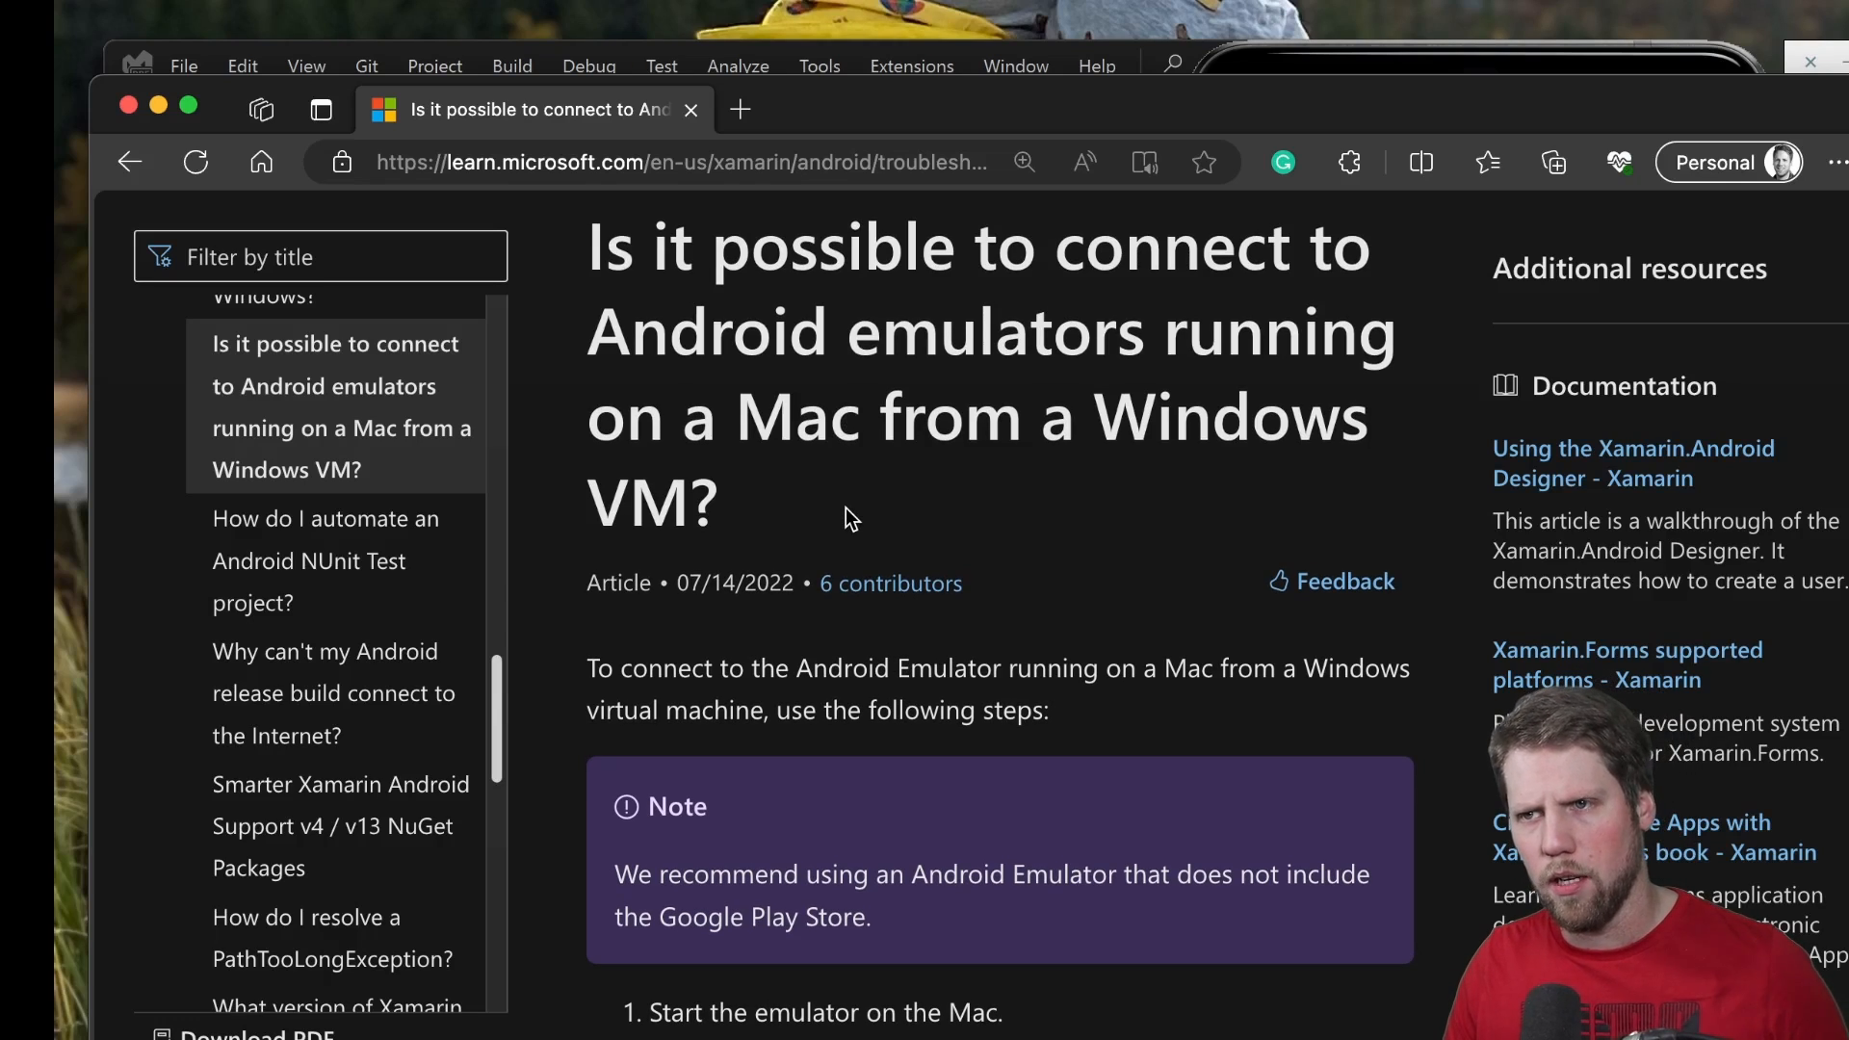
mouse_move(1265, 342)
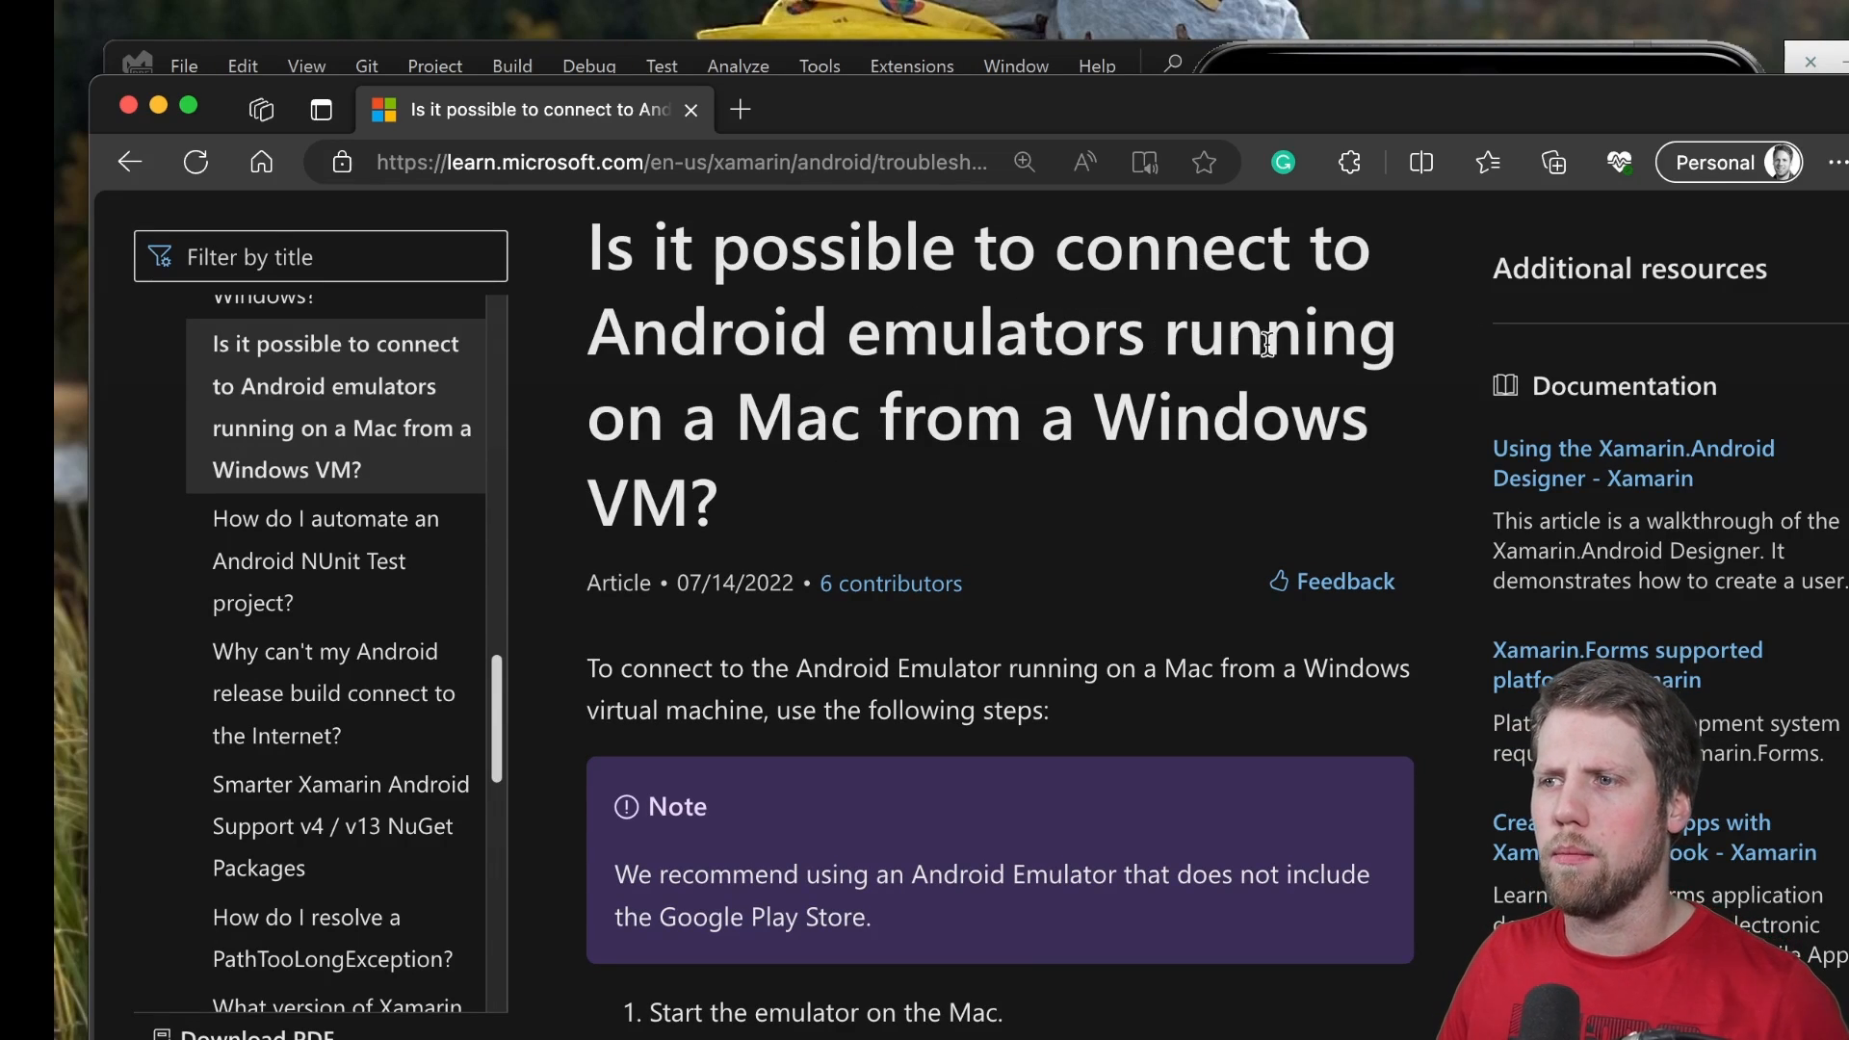
mouse_move(1083, 532)
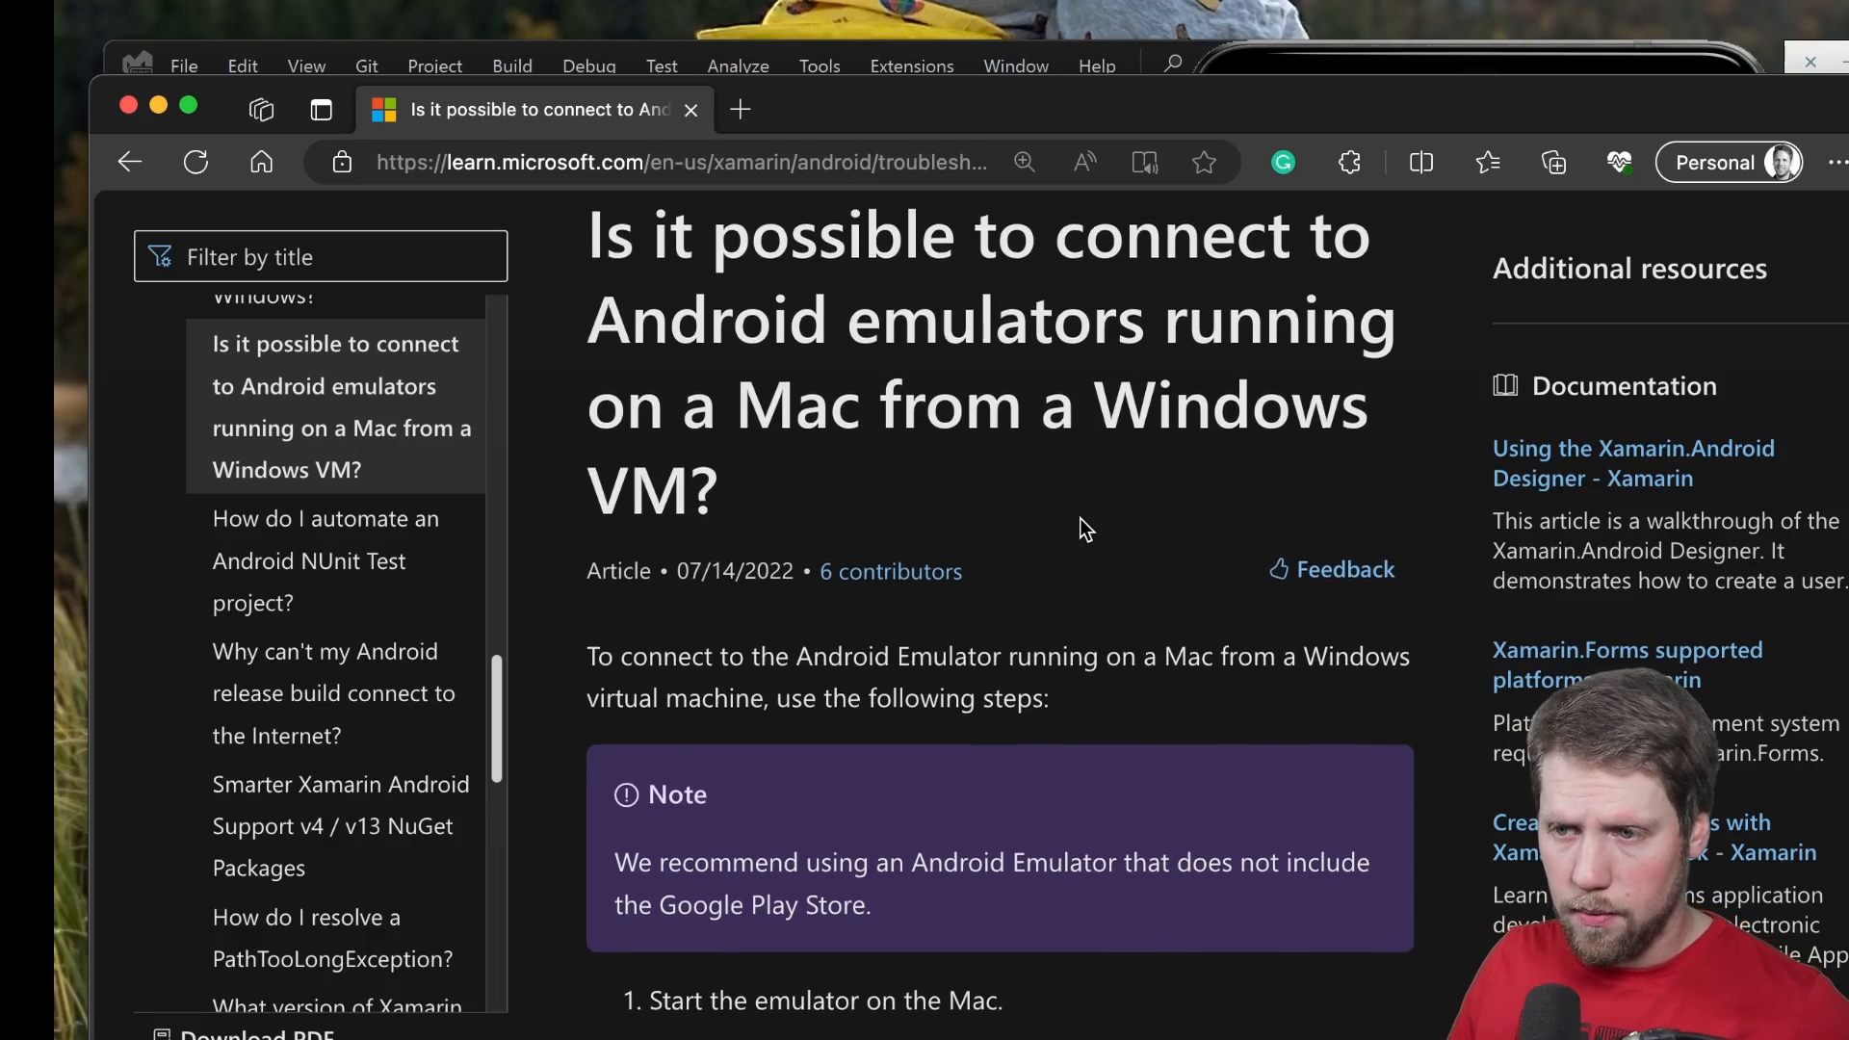
Read the Microsoft Learn article's nc, pfctl and ssh forwarding options for reaching the Mac's Android emulator
scroll("down", 3)
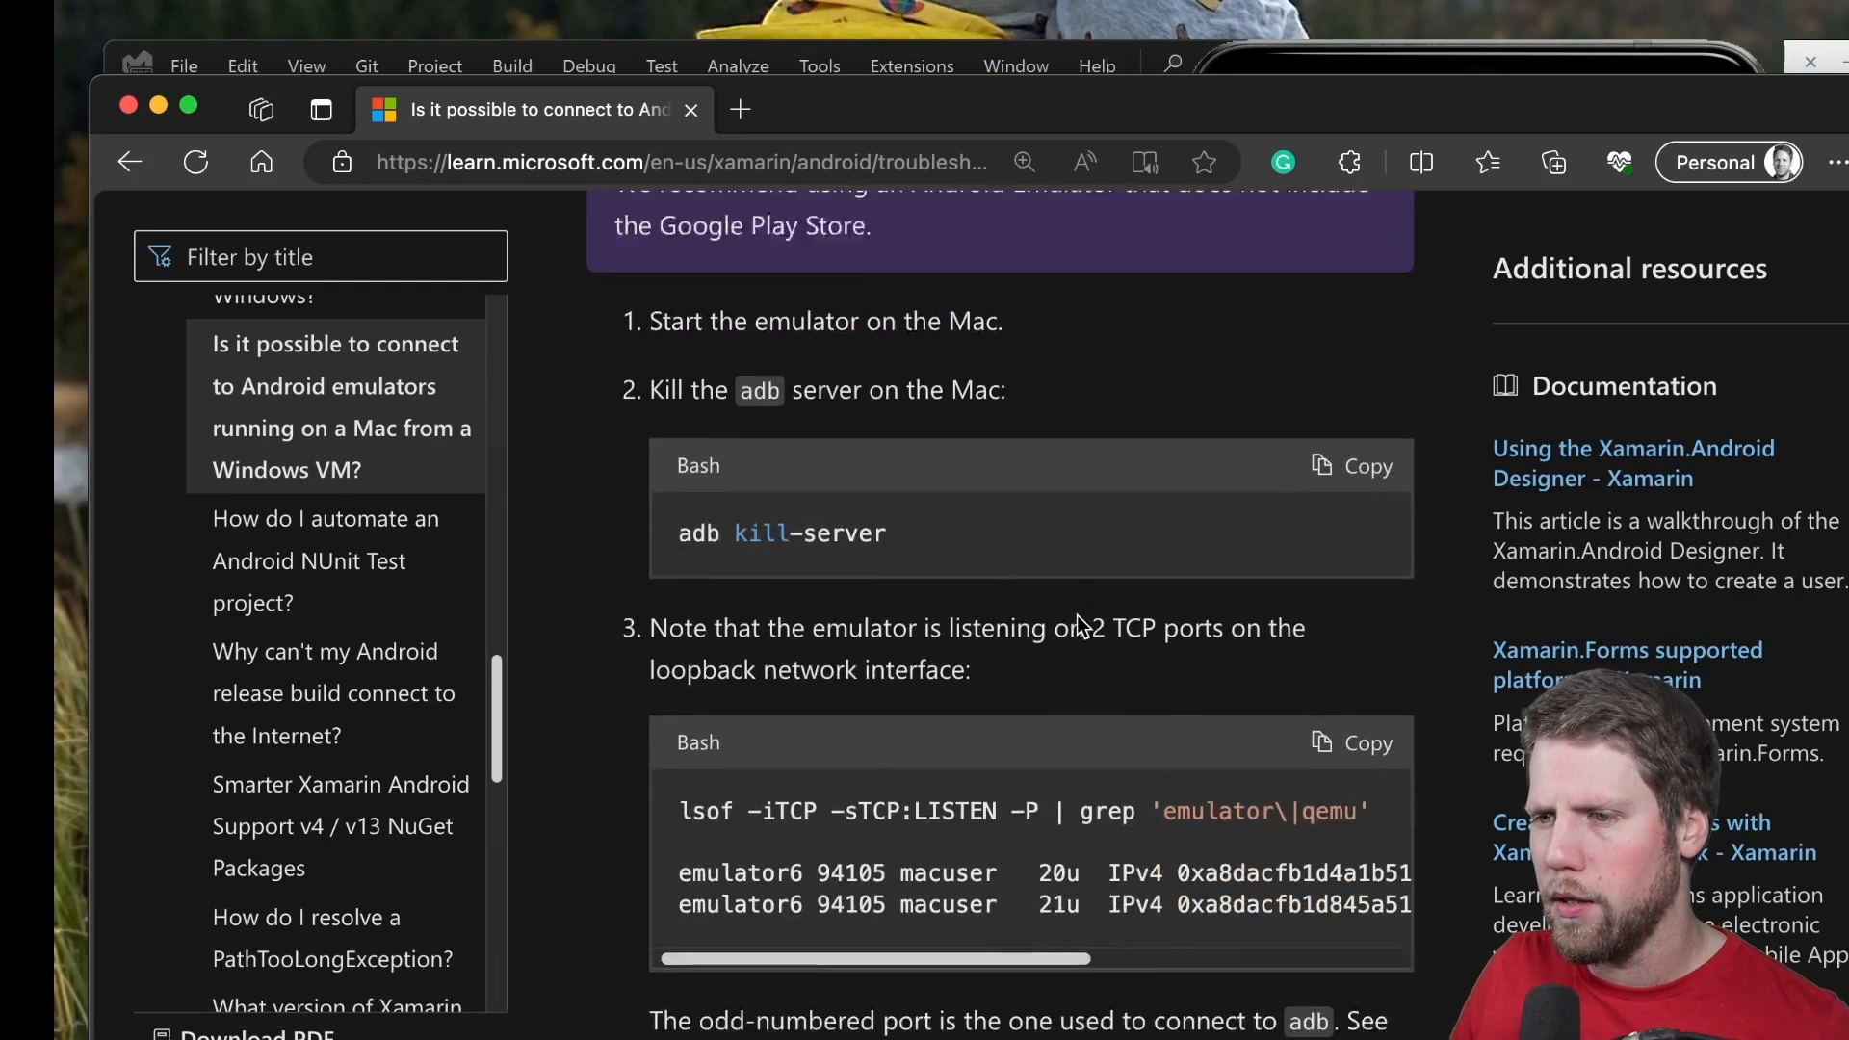
scroll("down", 3)
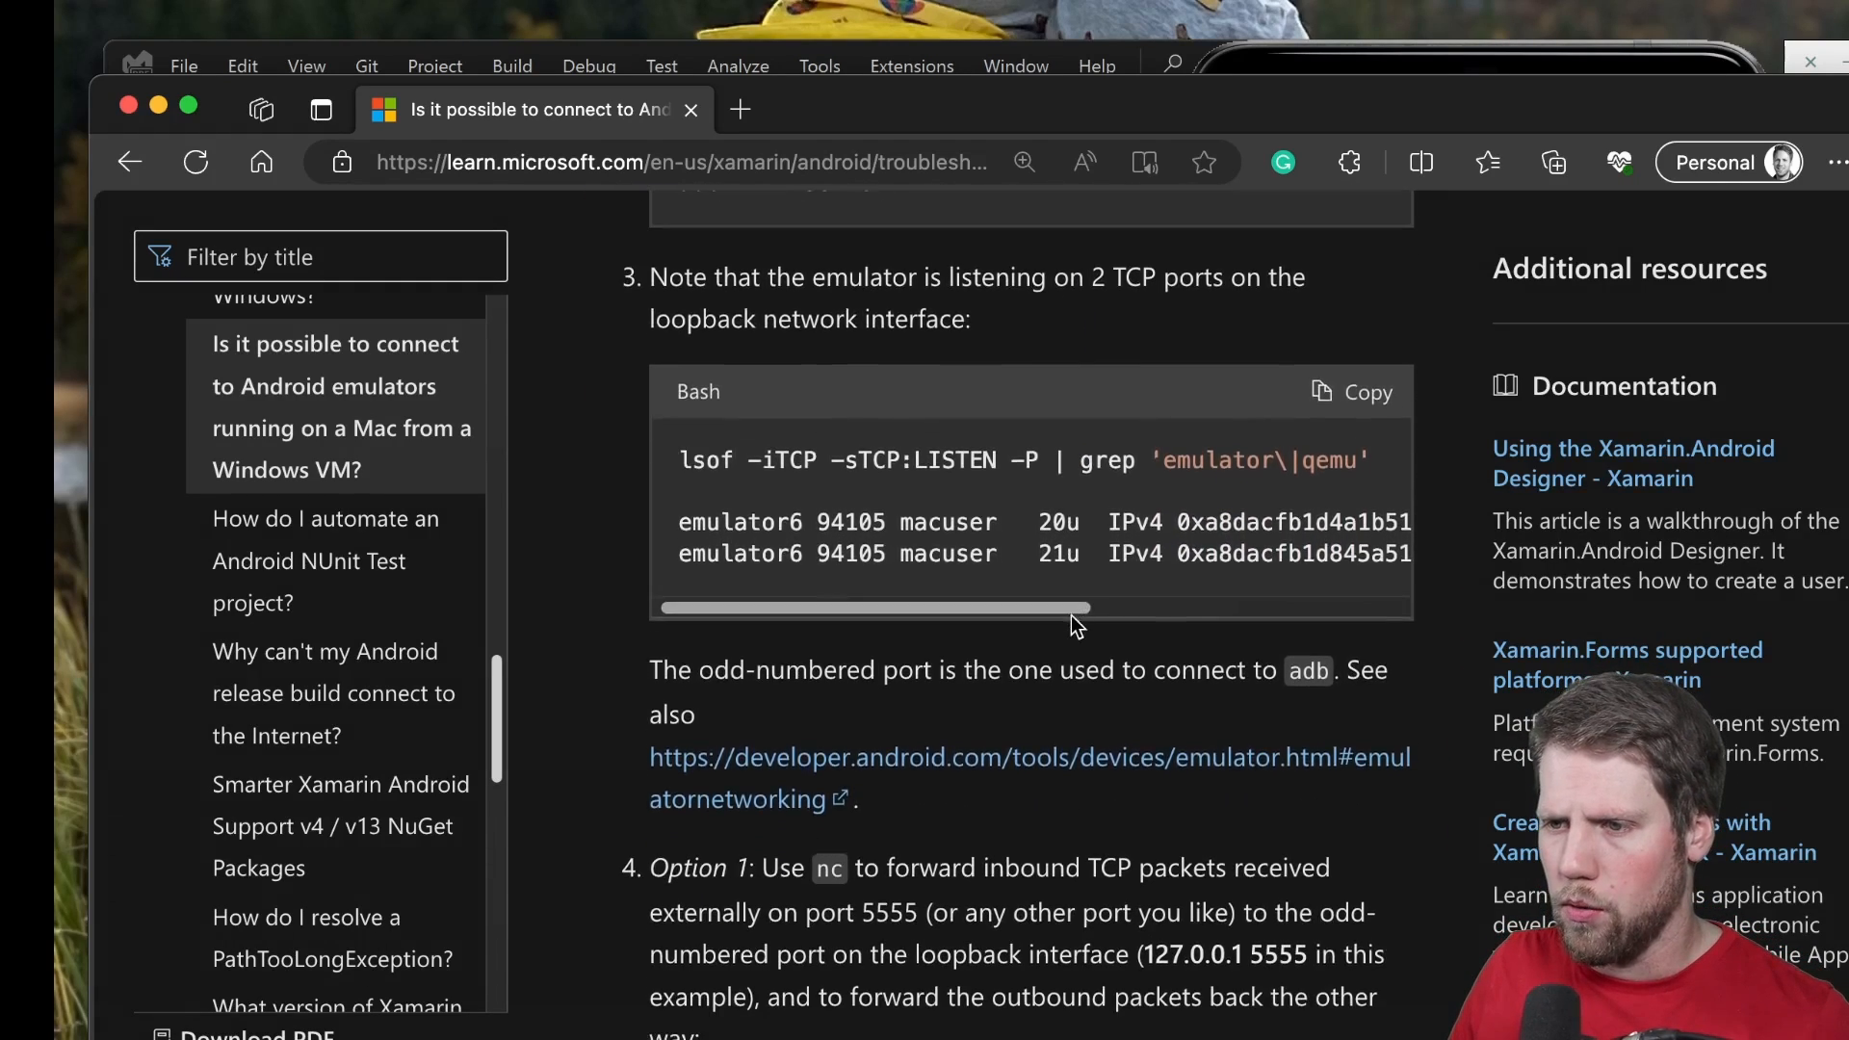
scroll("down", 3)
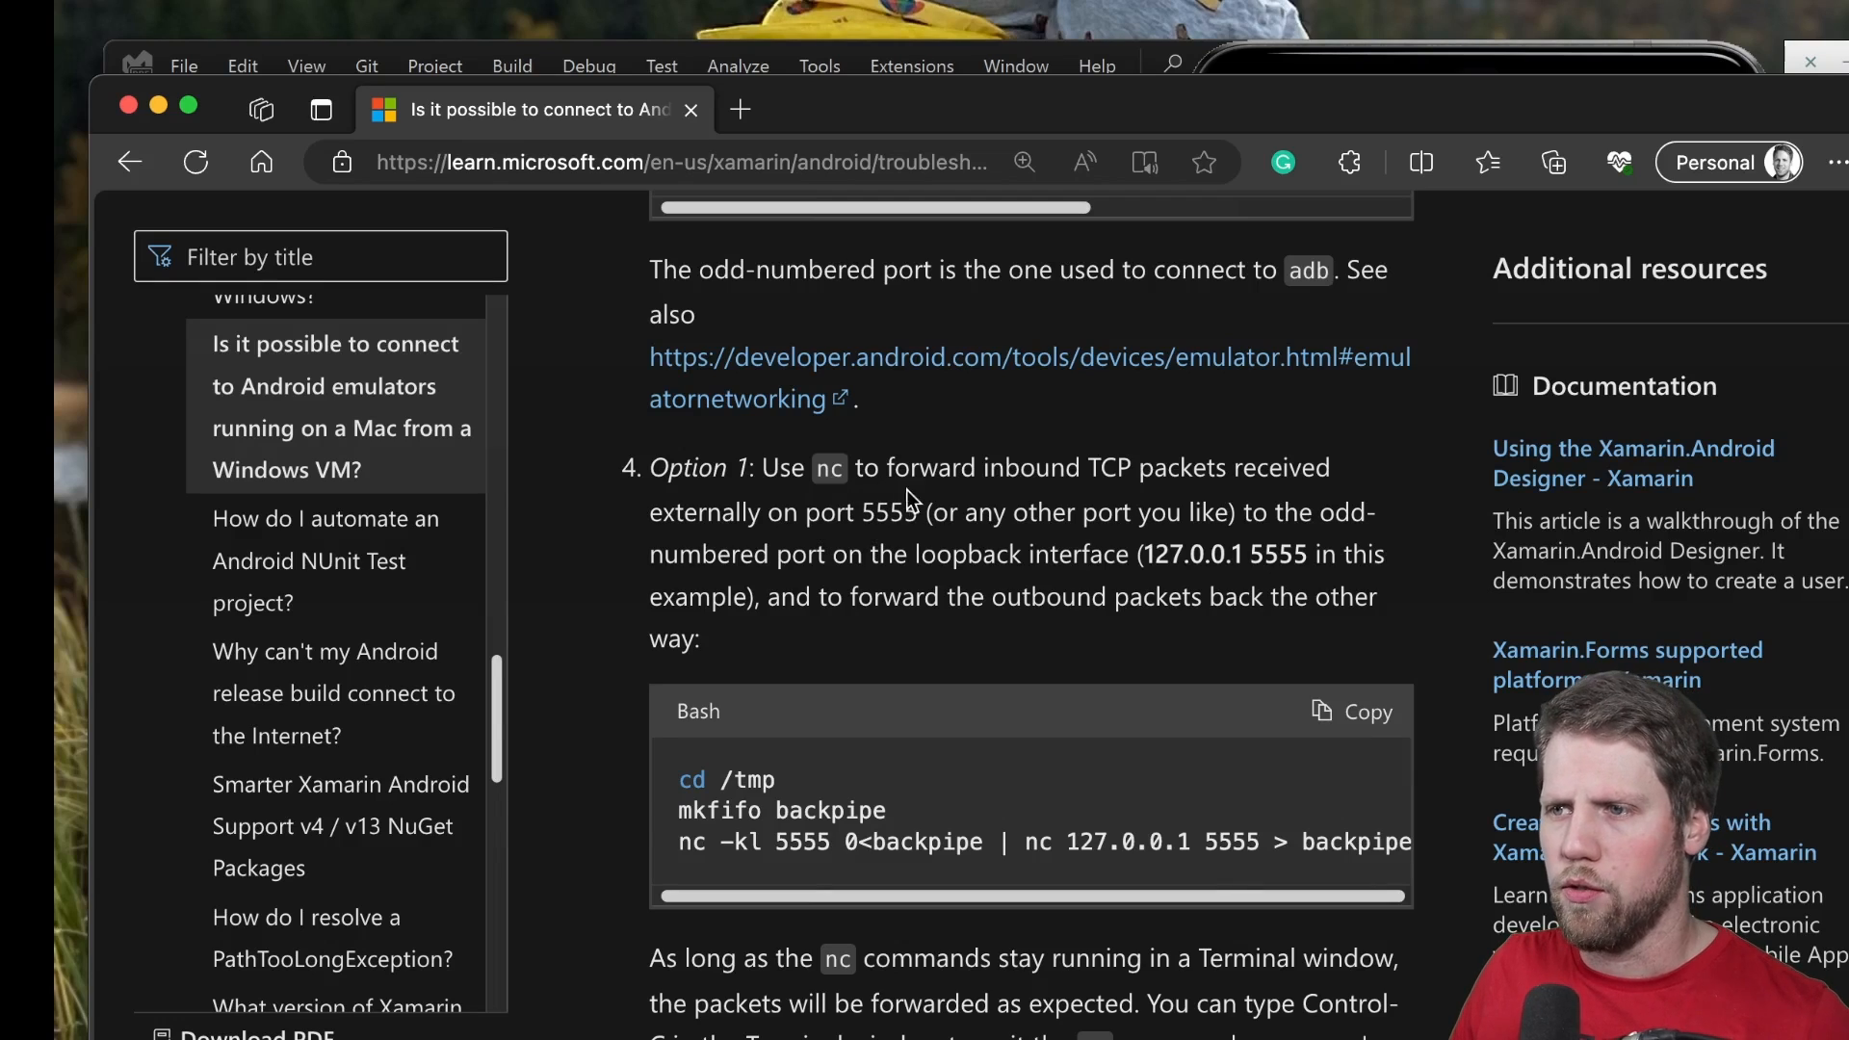
mouse_move(1002, 466)
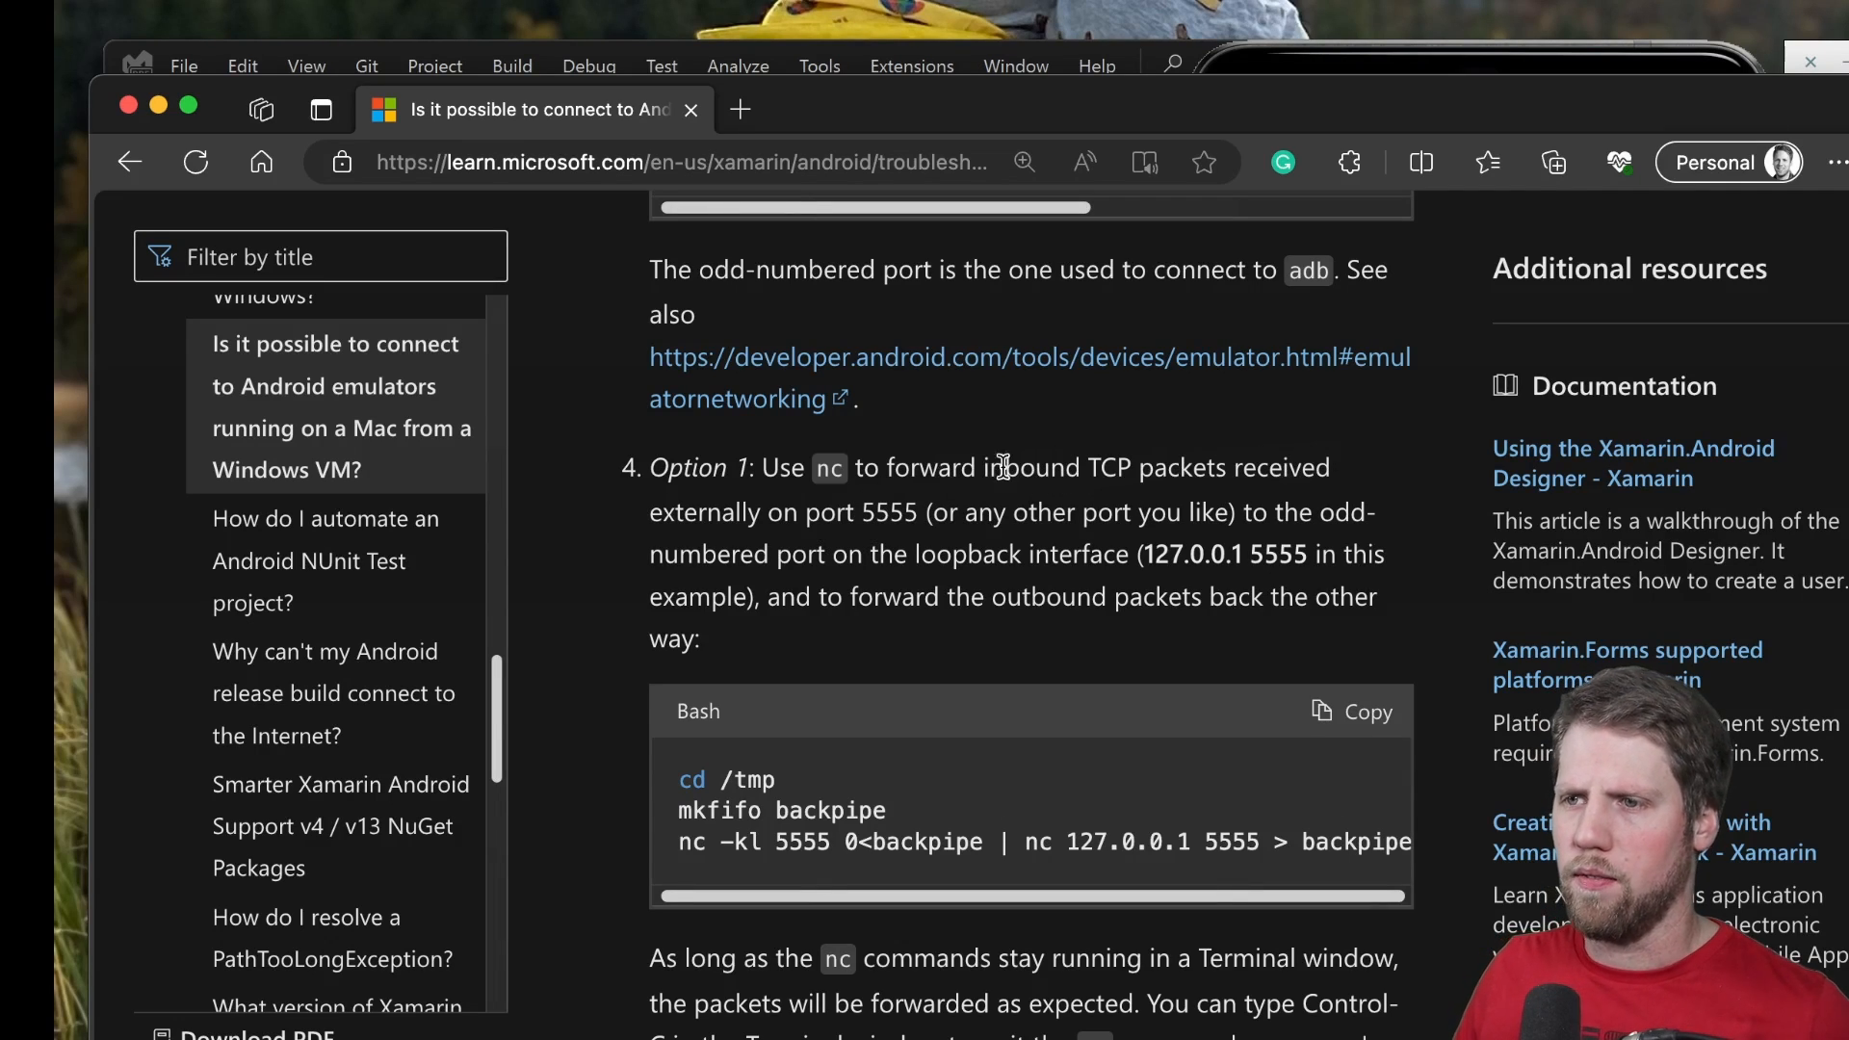
mouse_move(961, 649)
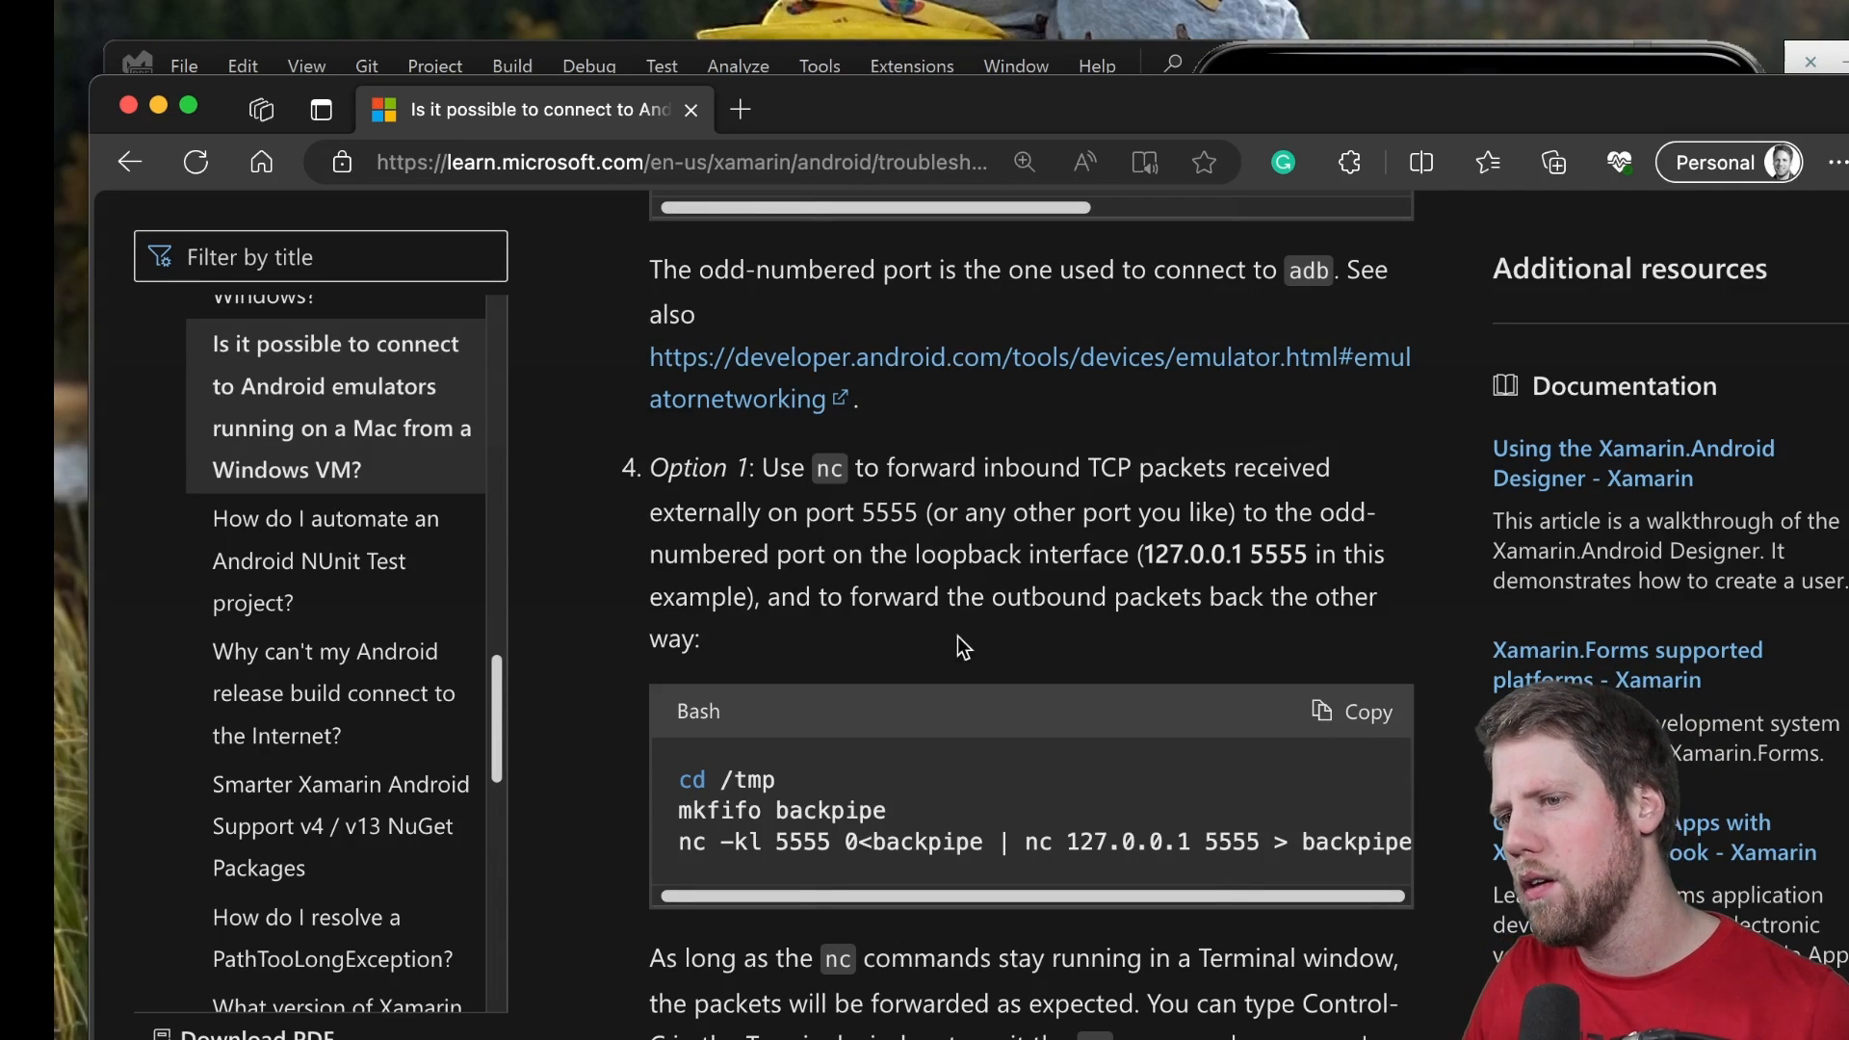
scroll("down", 3)
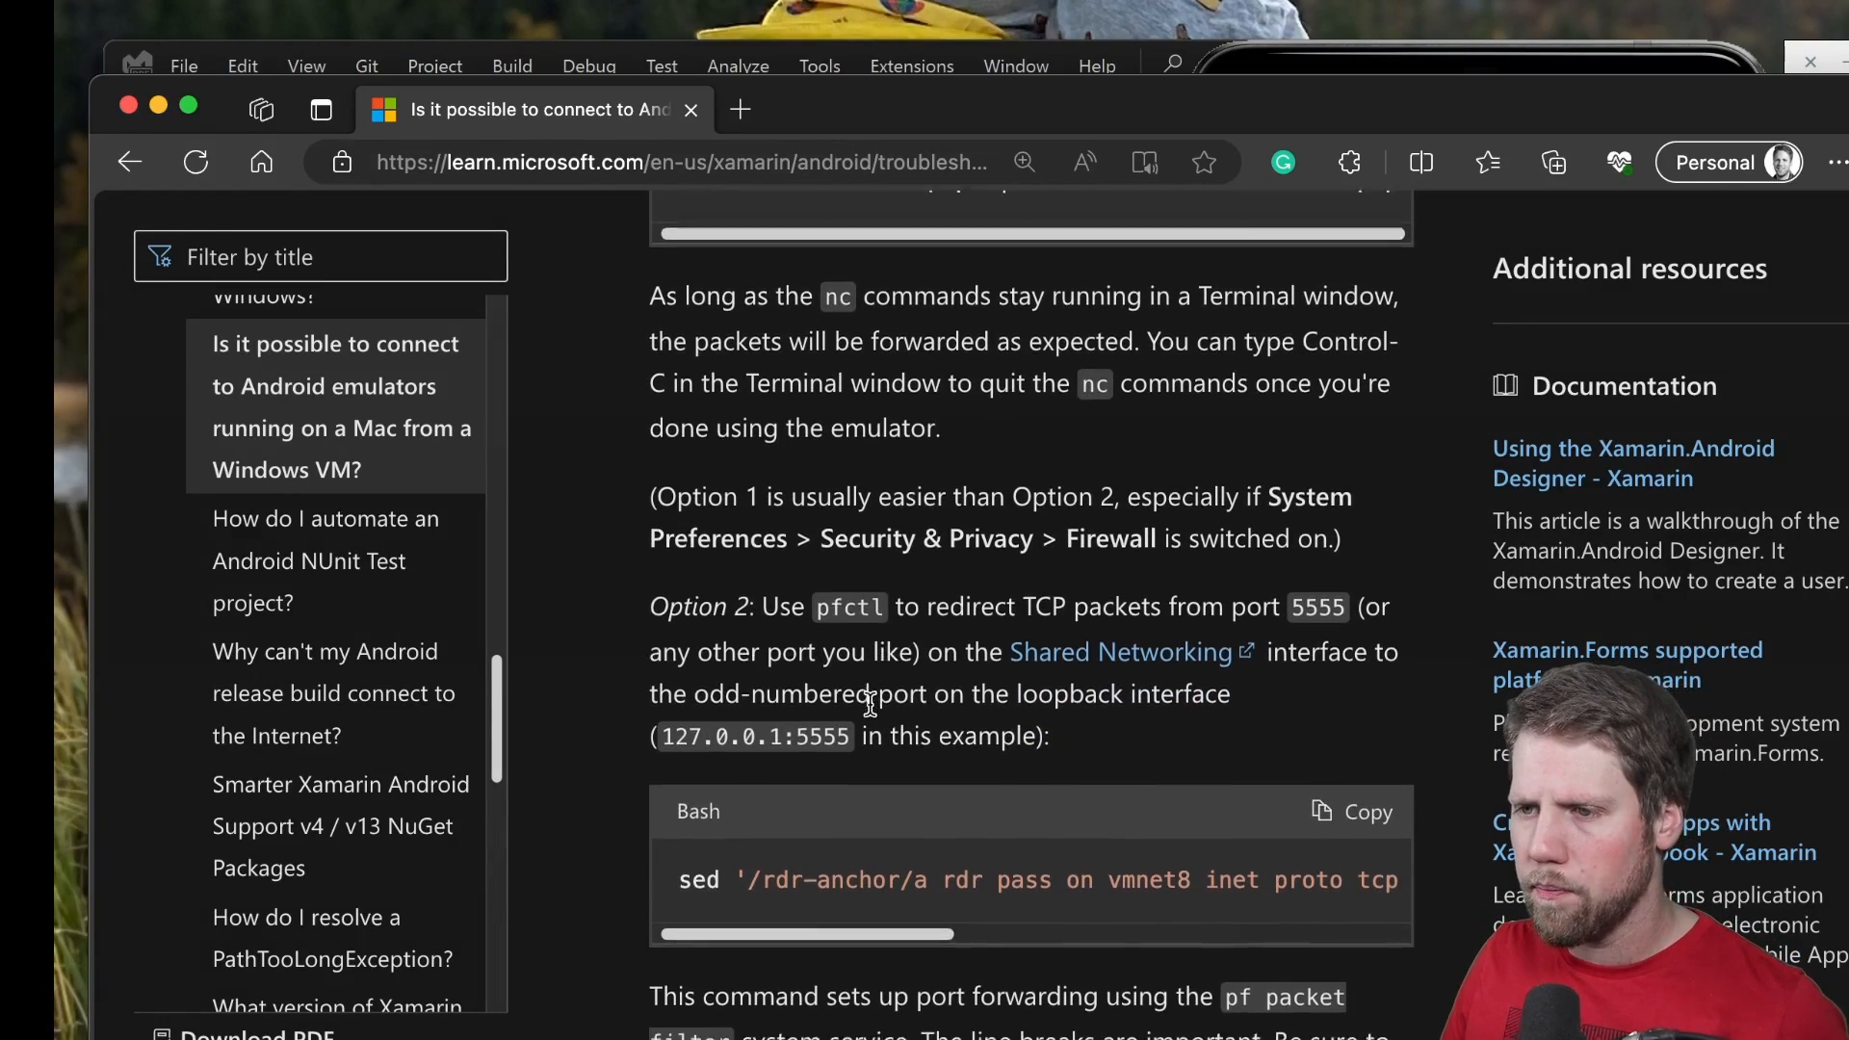
scroll("down", 3)
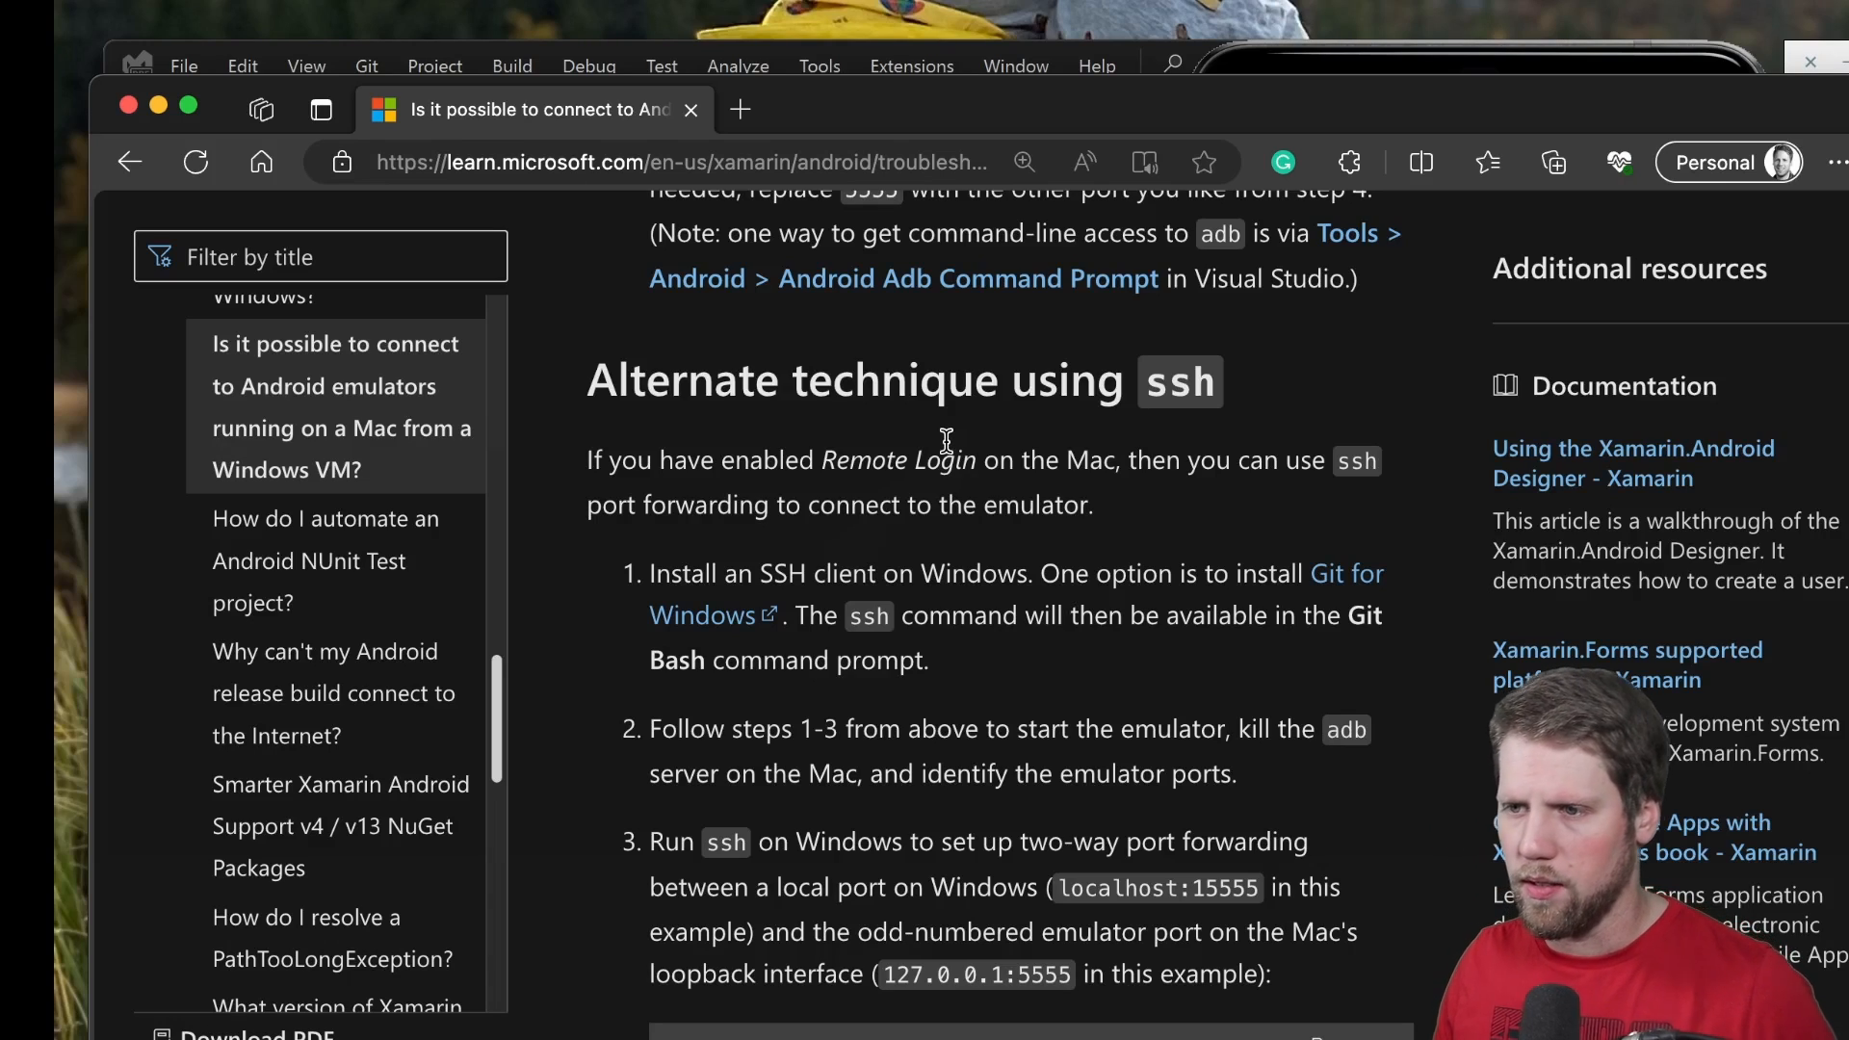
scroll("down", 3)
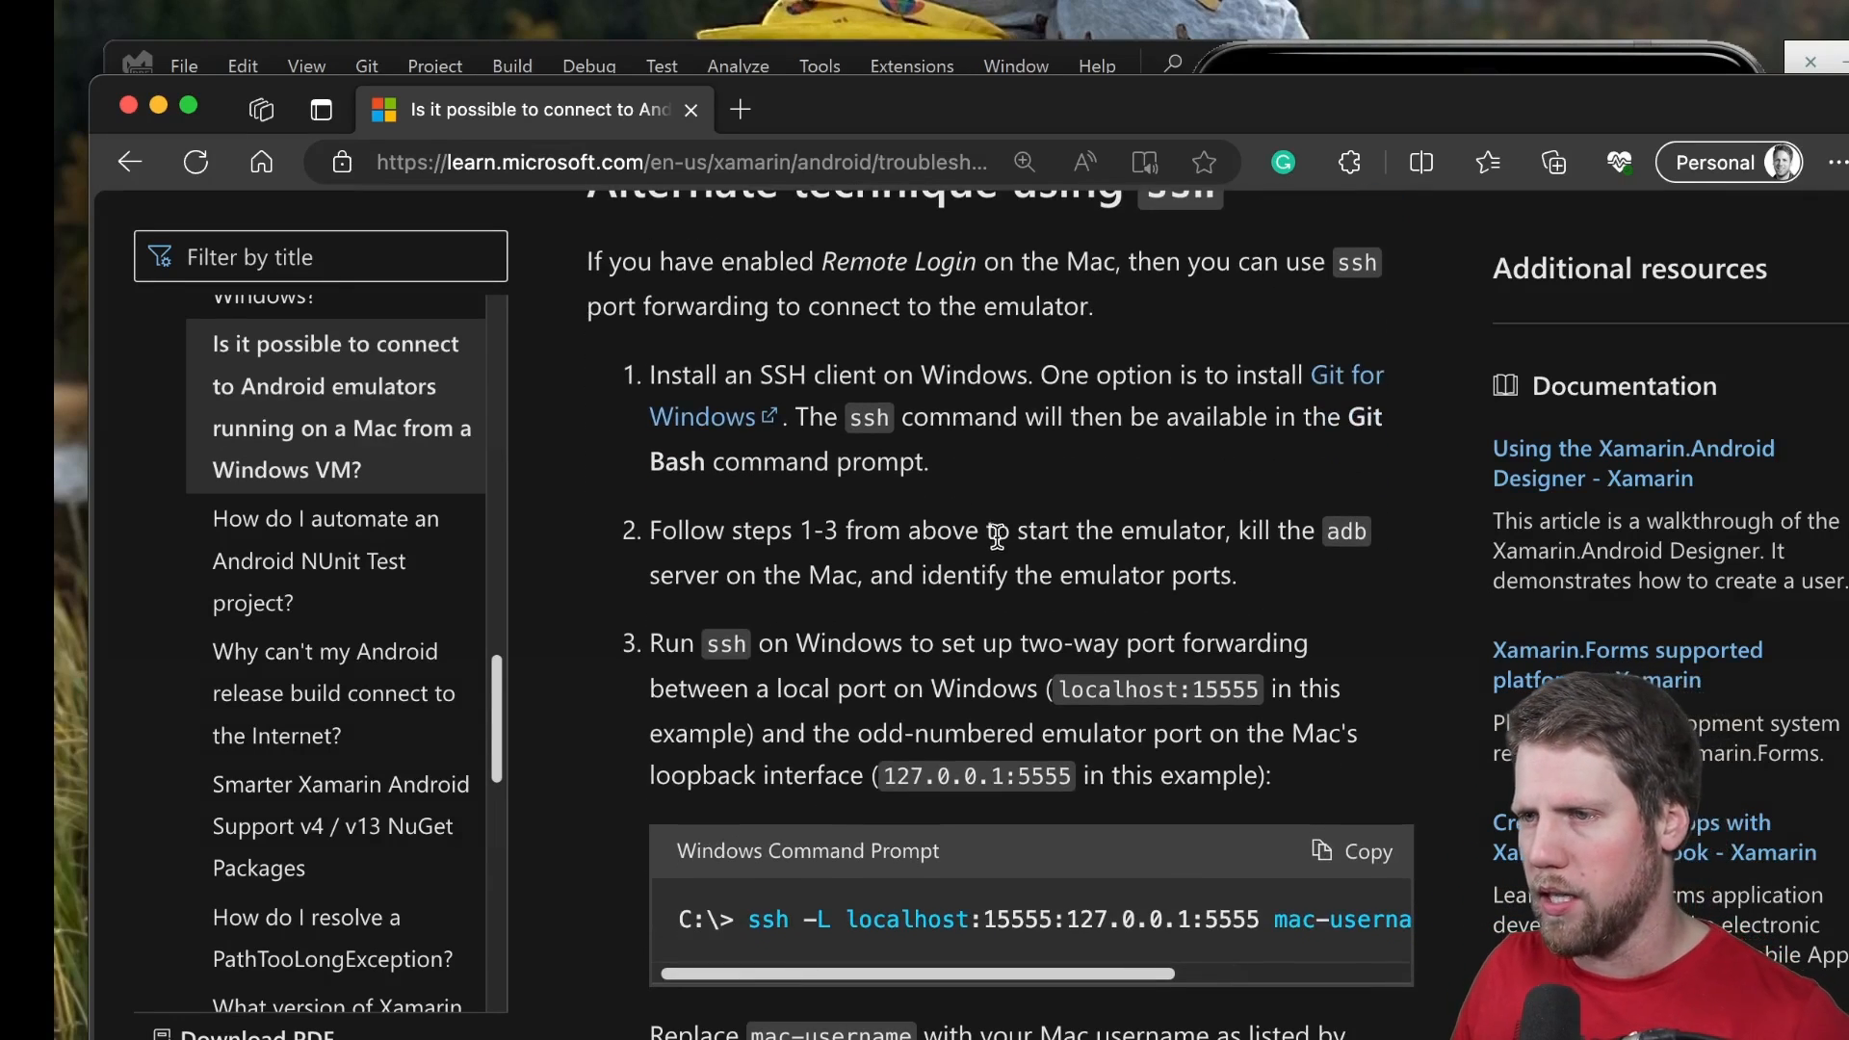
scroll("down", 3)
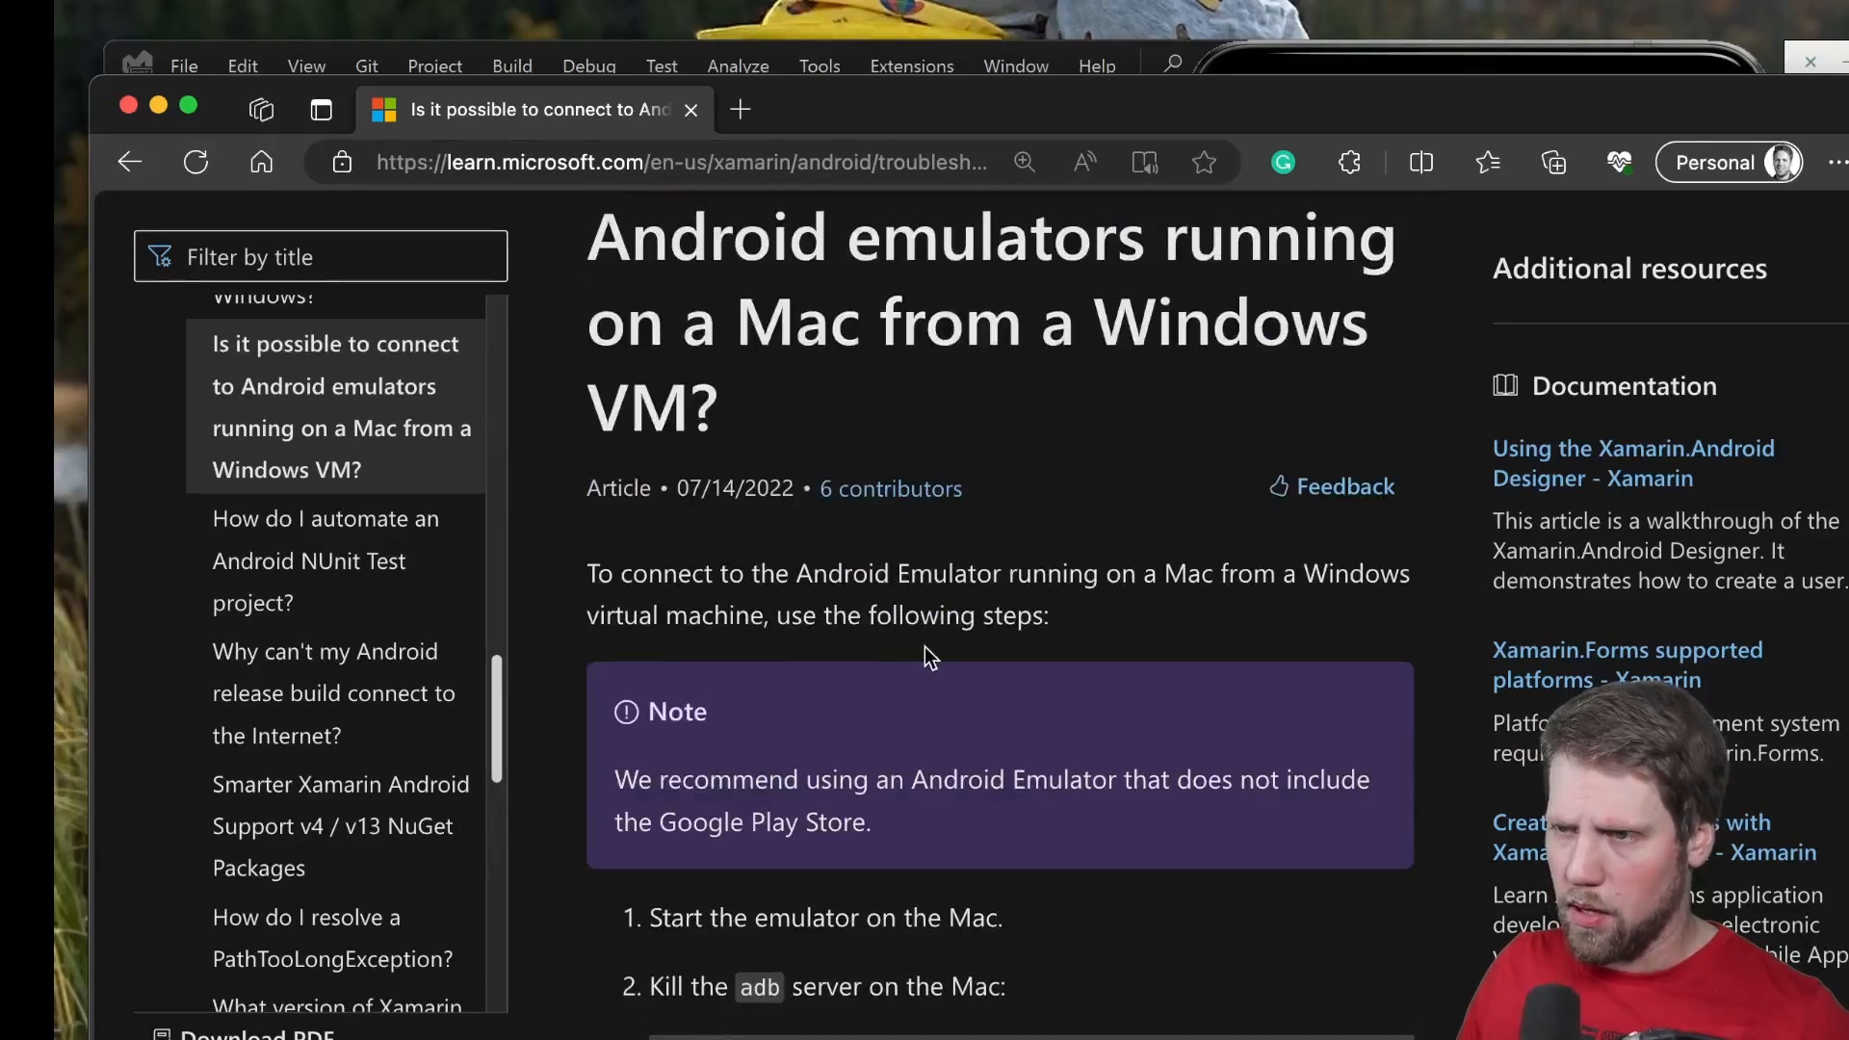
scroll("down", 3)
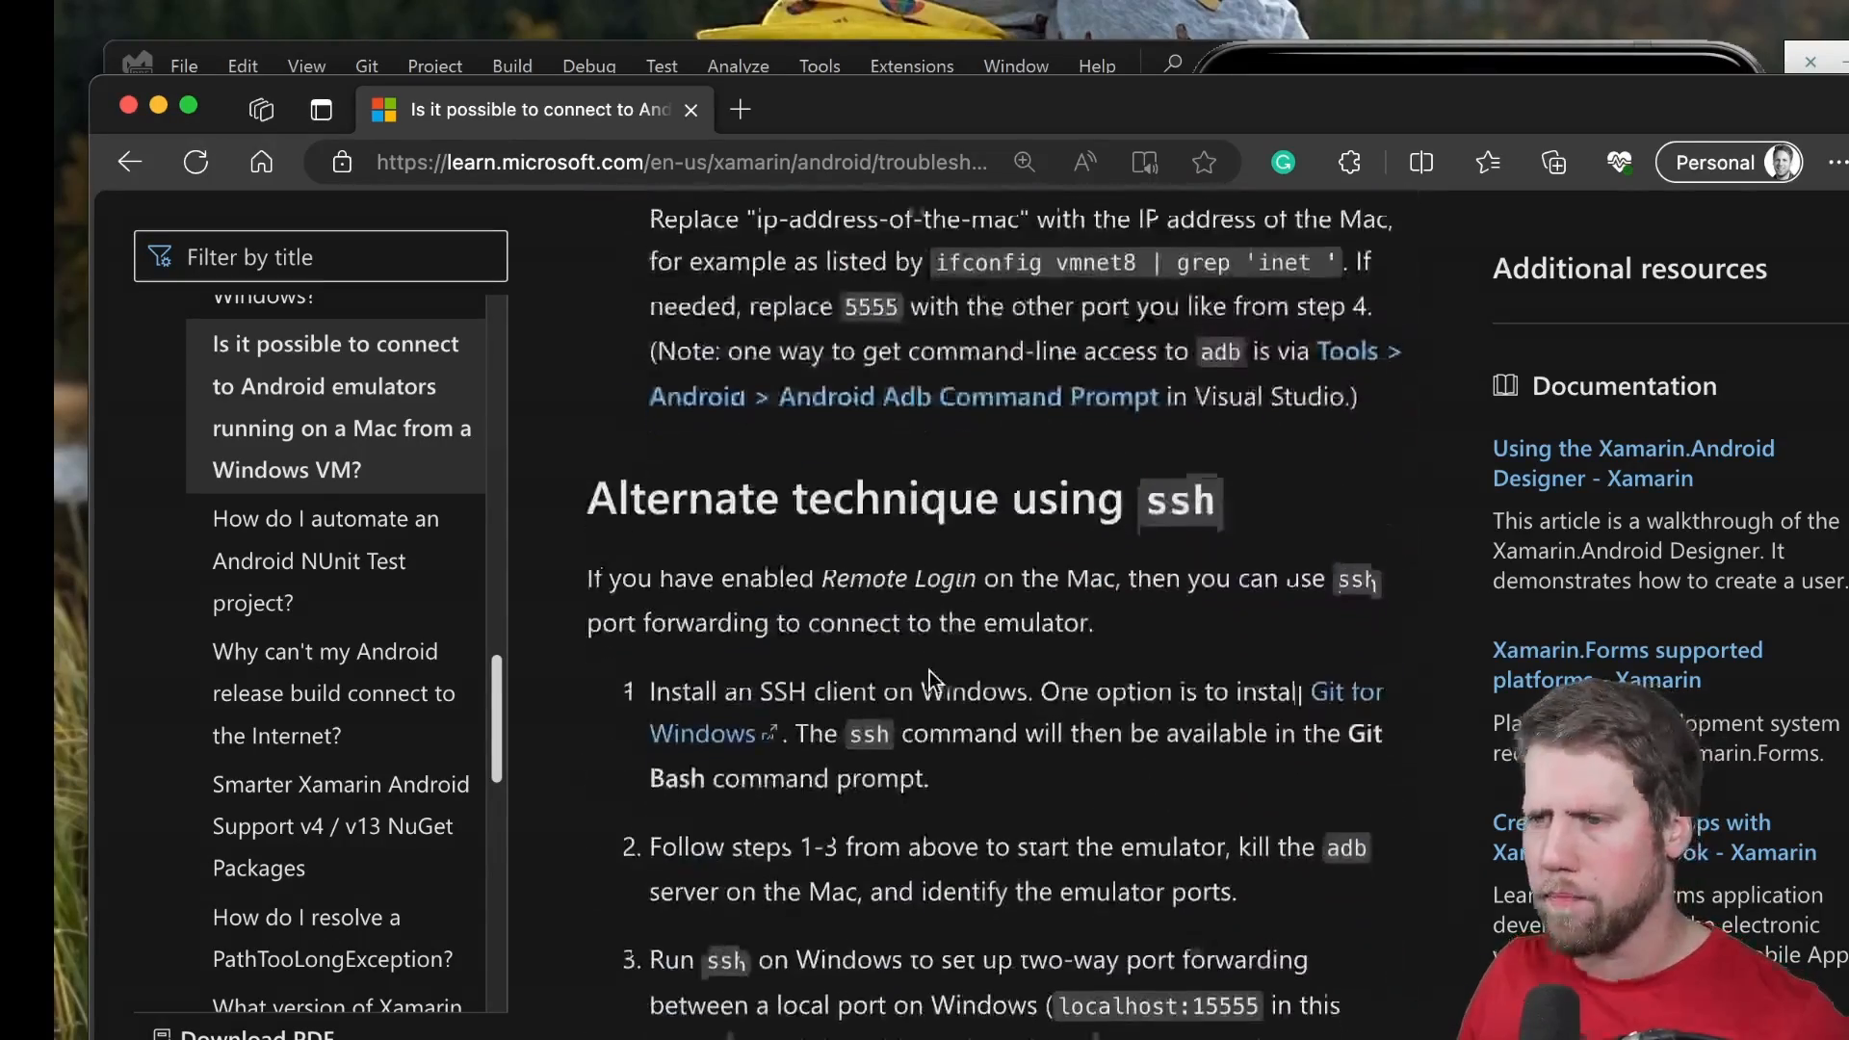
scroll("down", 3)
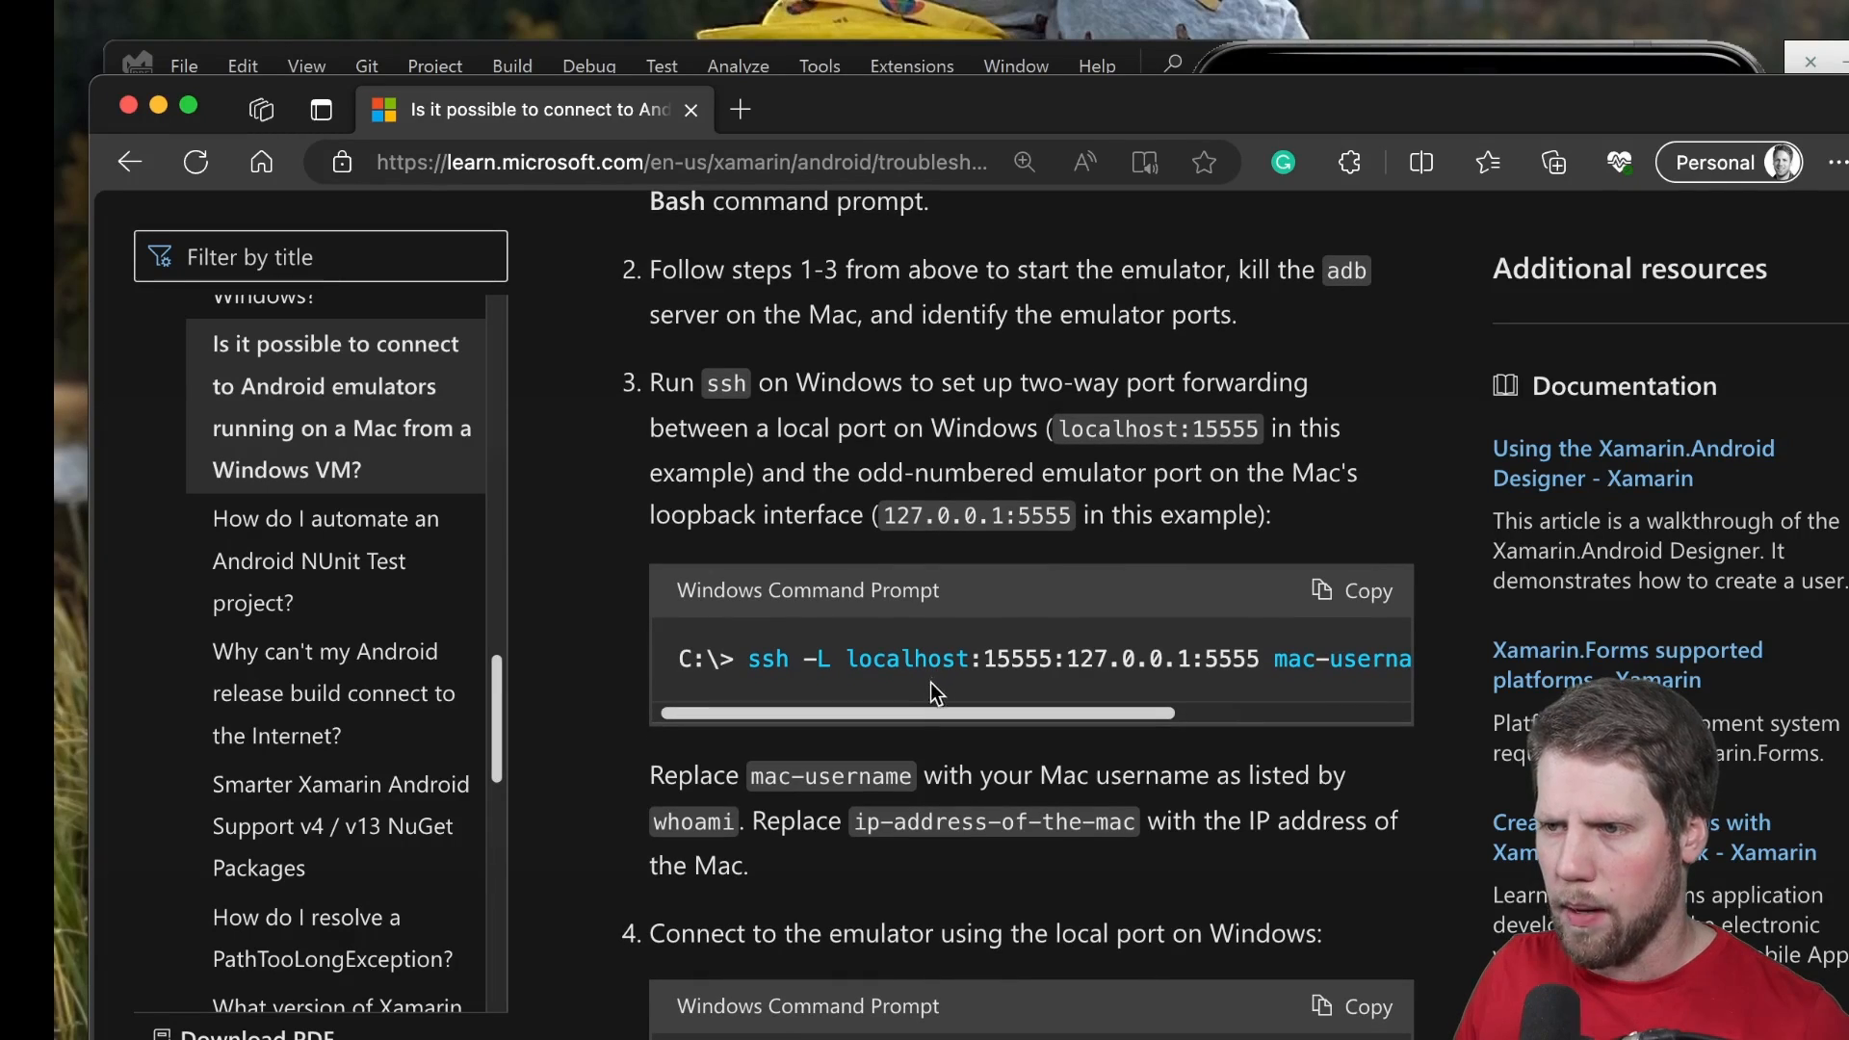
scroll("down", 3)
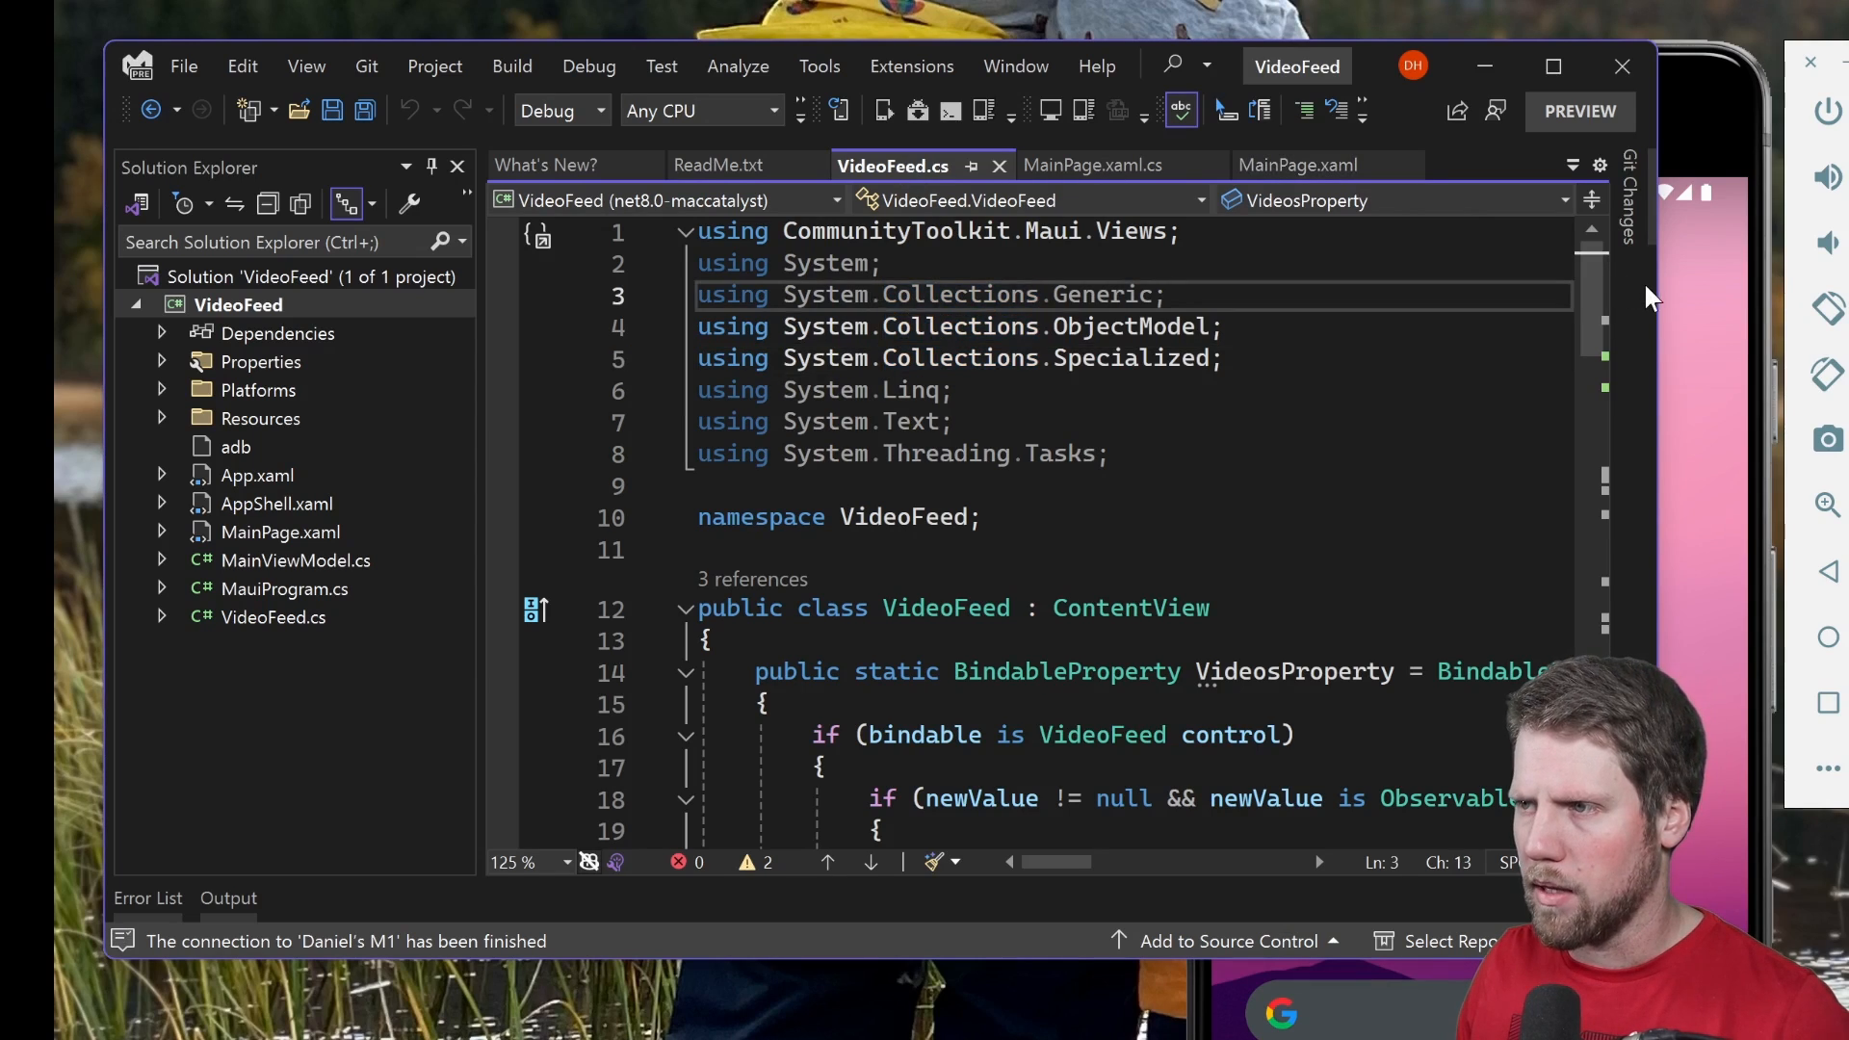
Maximize the Visual Studio window to full screen
double_click(826, 262)
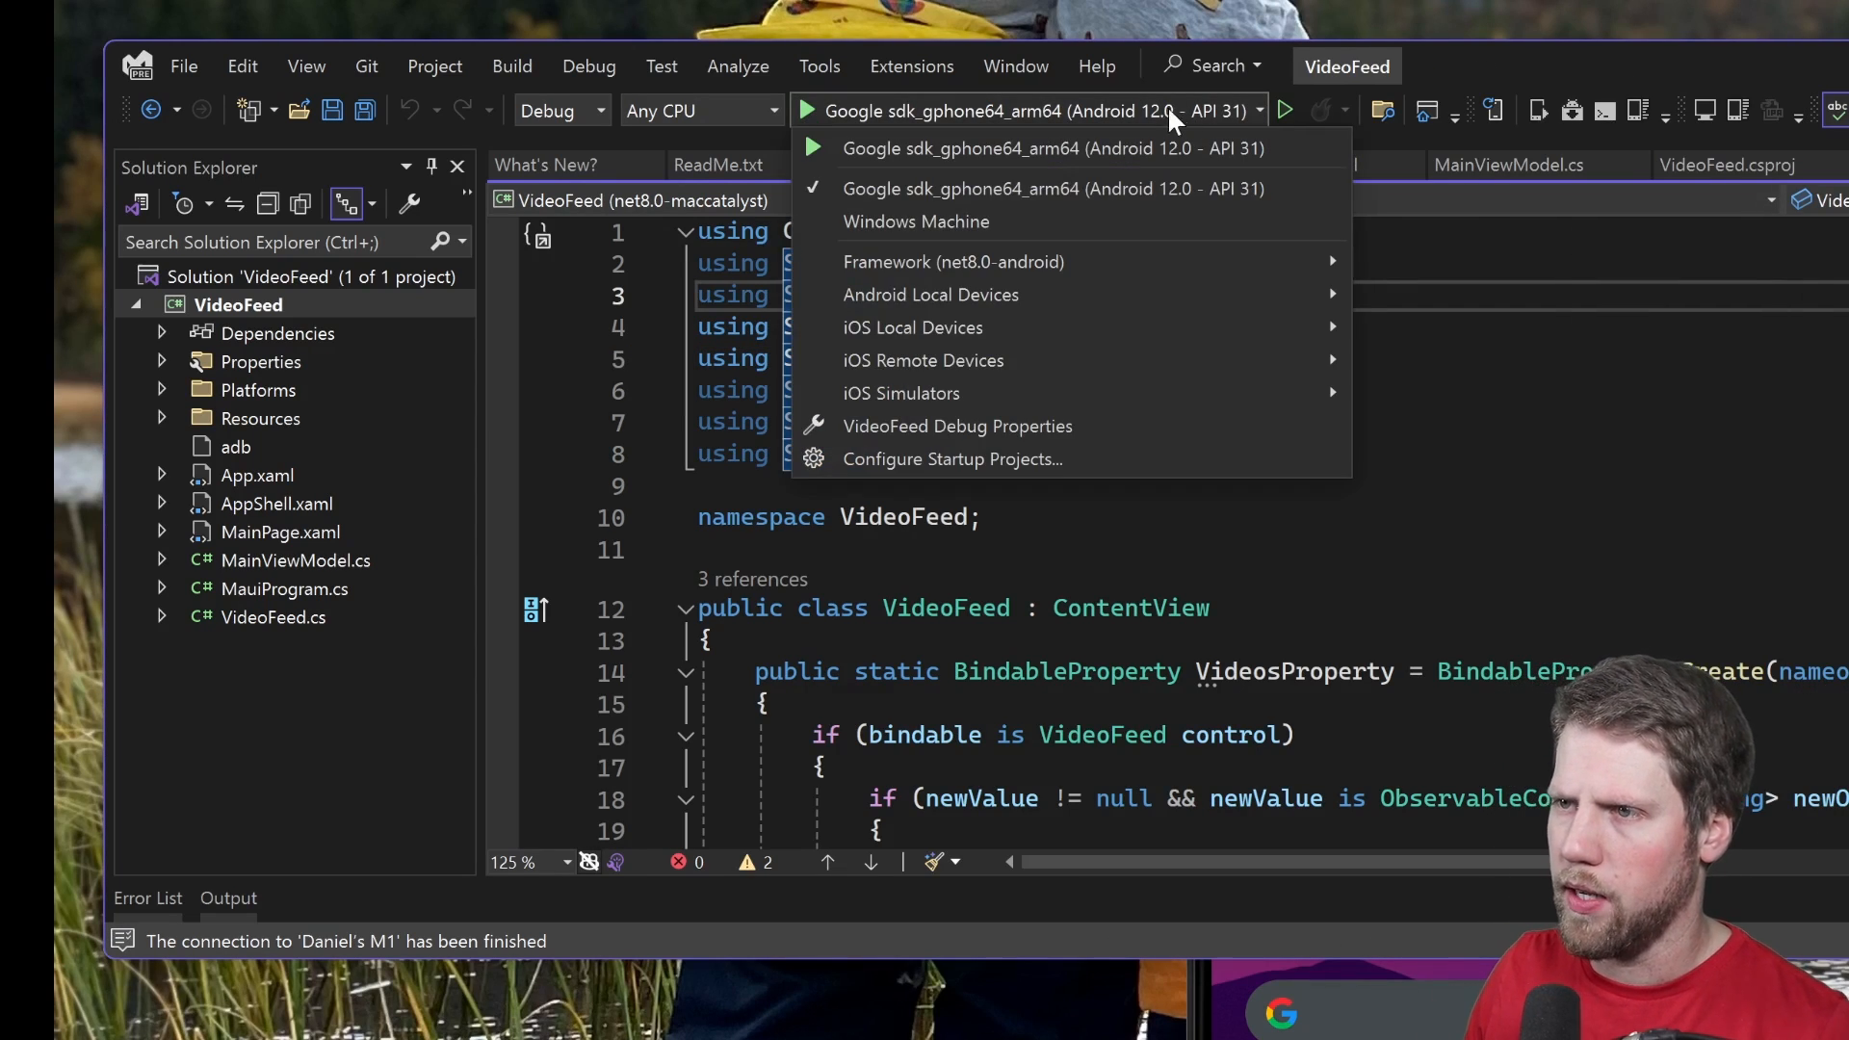
mouse_move(930, 293)
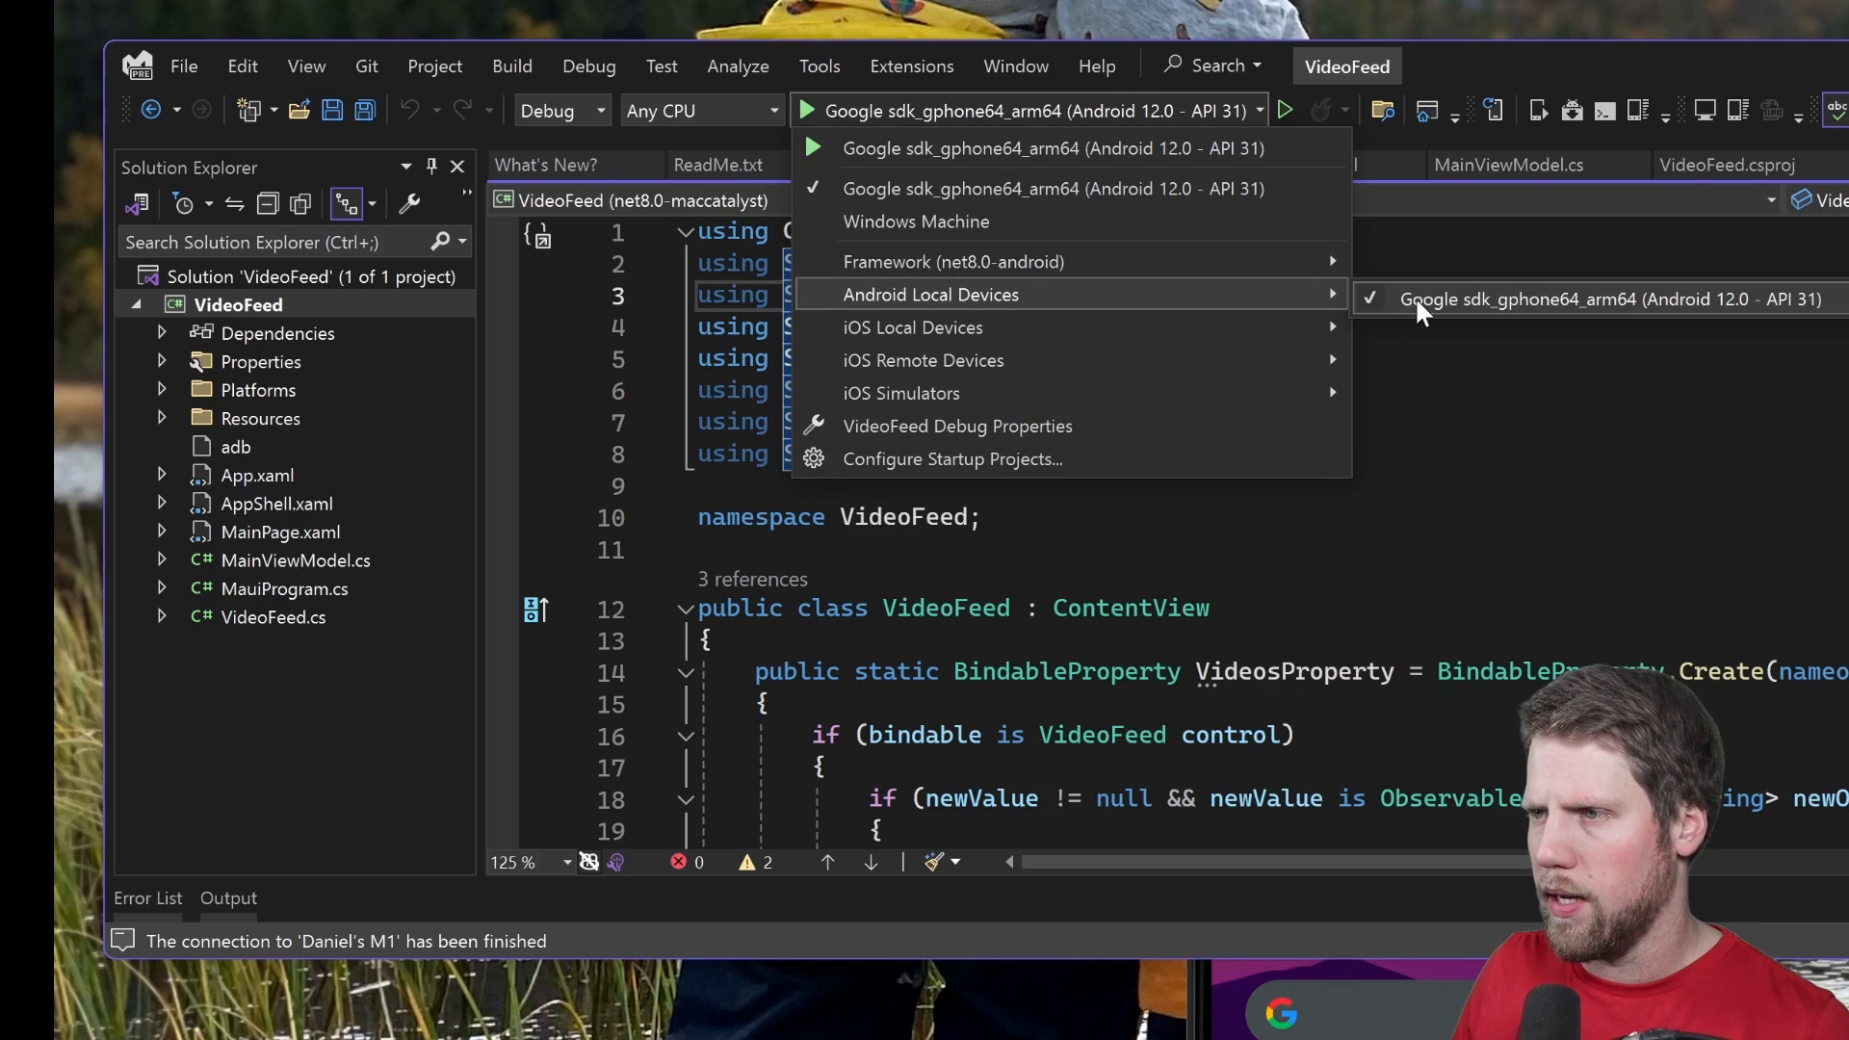
mouse_move(1568, 312)
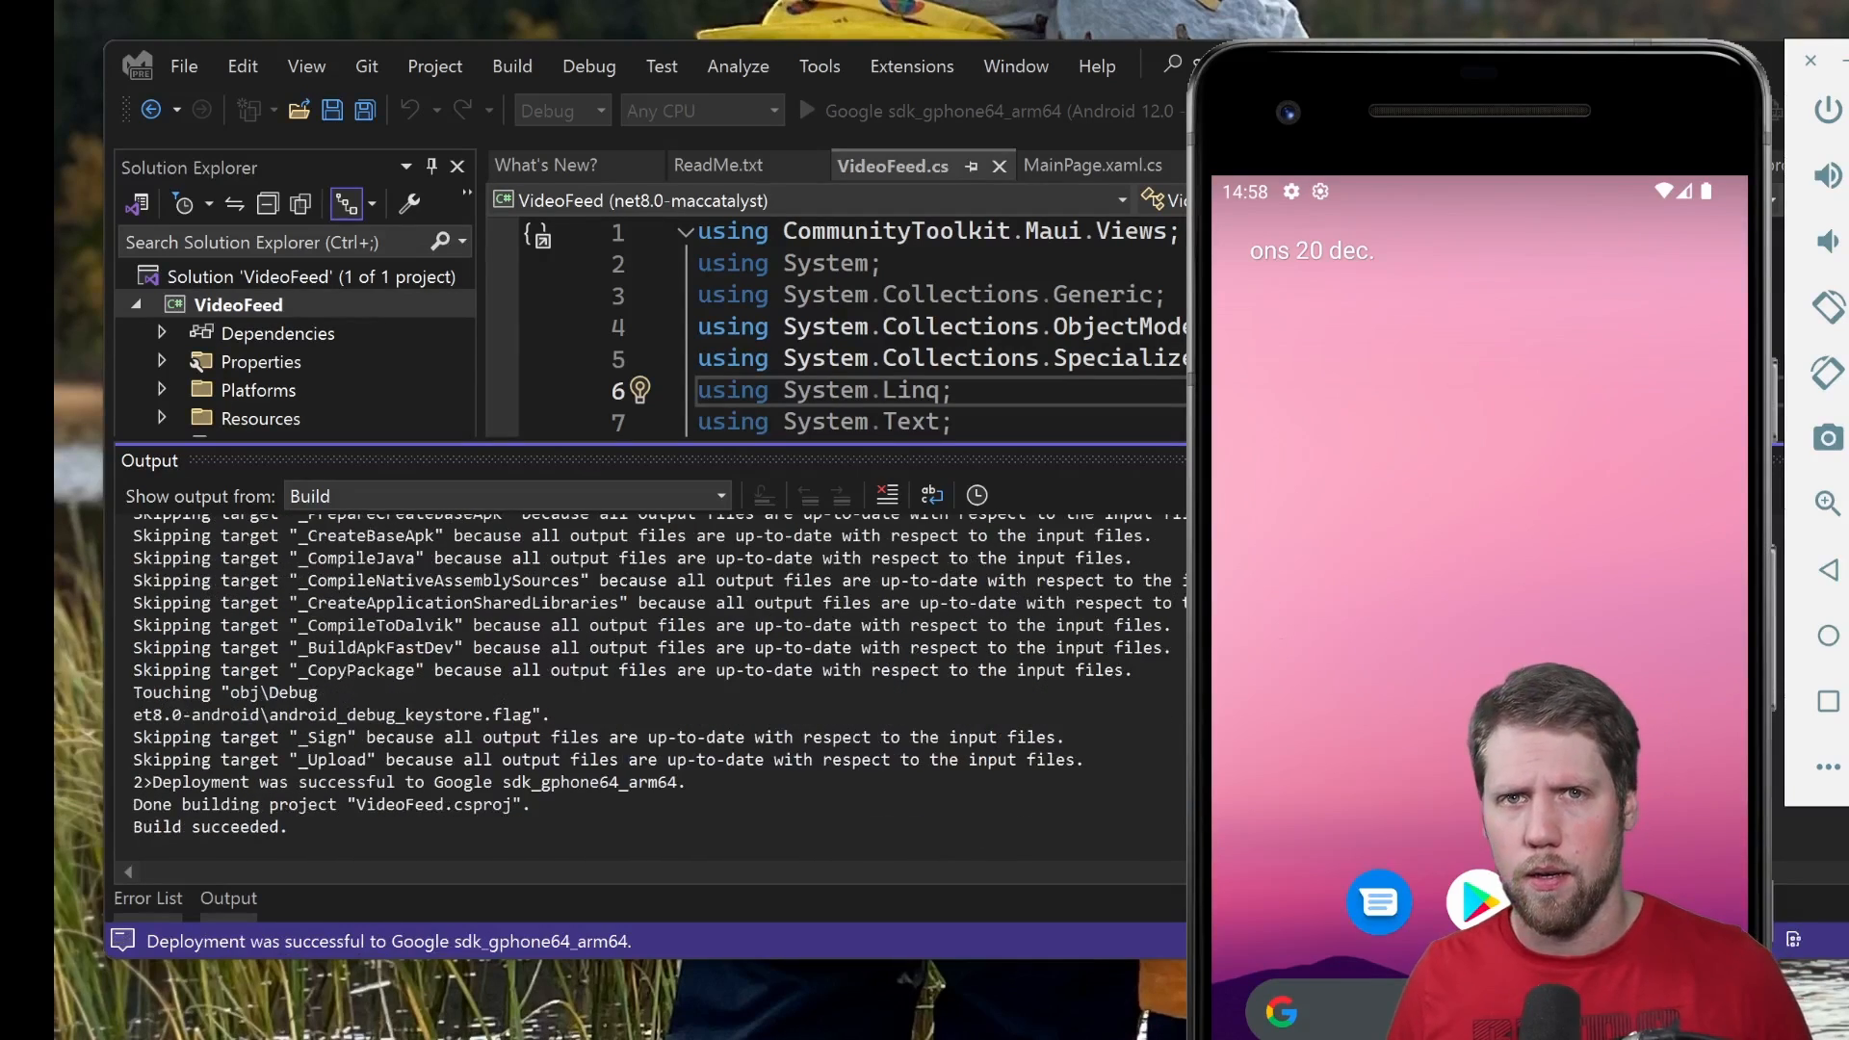
Start debugging so VideoFeed builds, deploys to the sdk_gphone64_arm64 emulator and shows its Home page
left_click(805, 110)
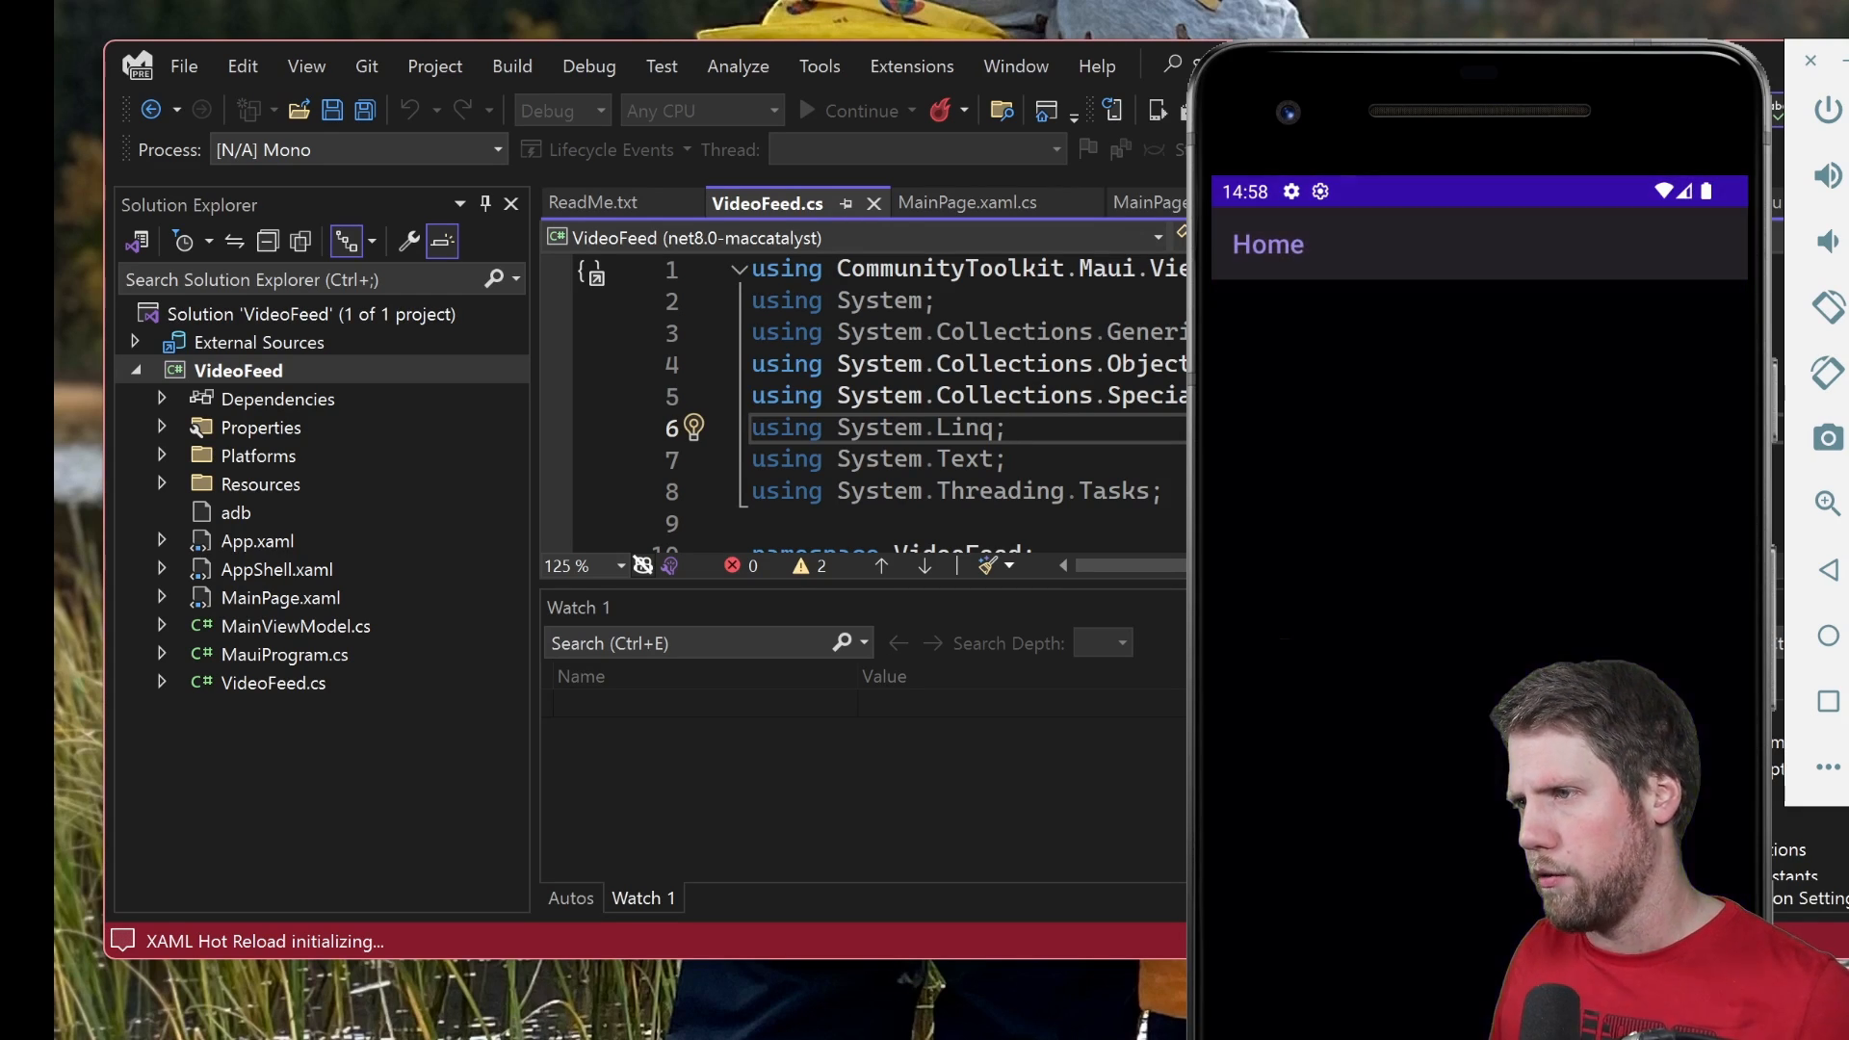
mouse_move(1259, 792)
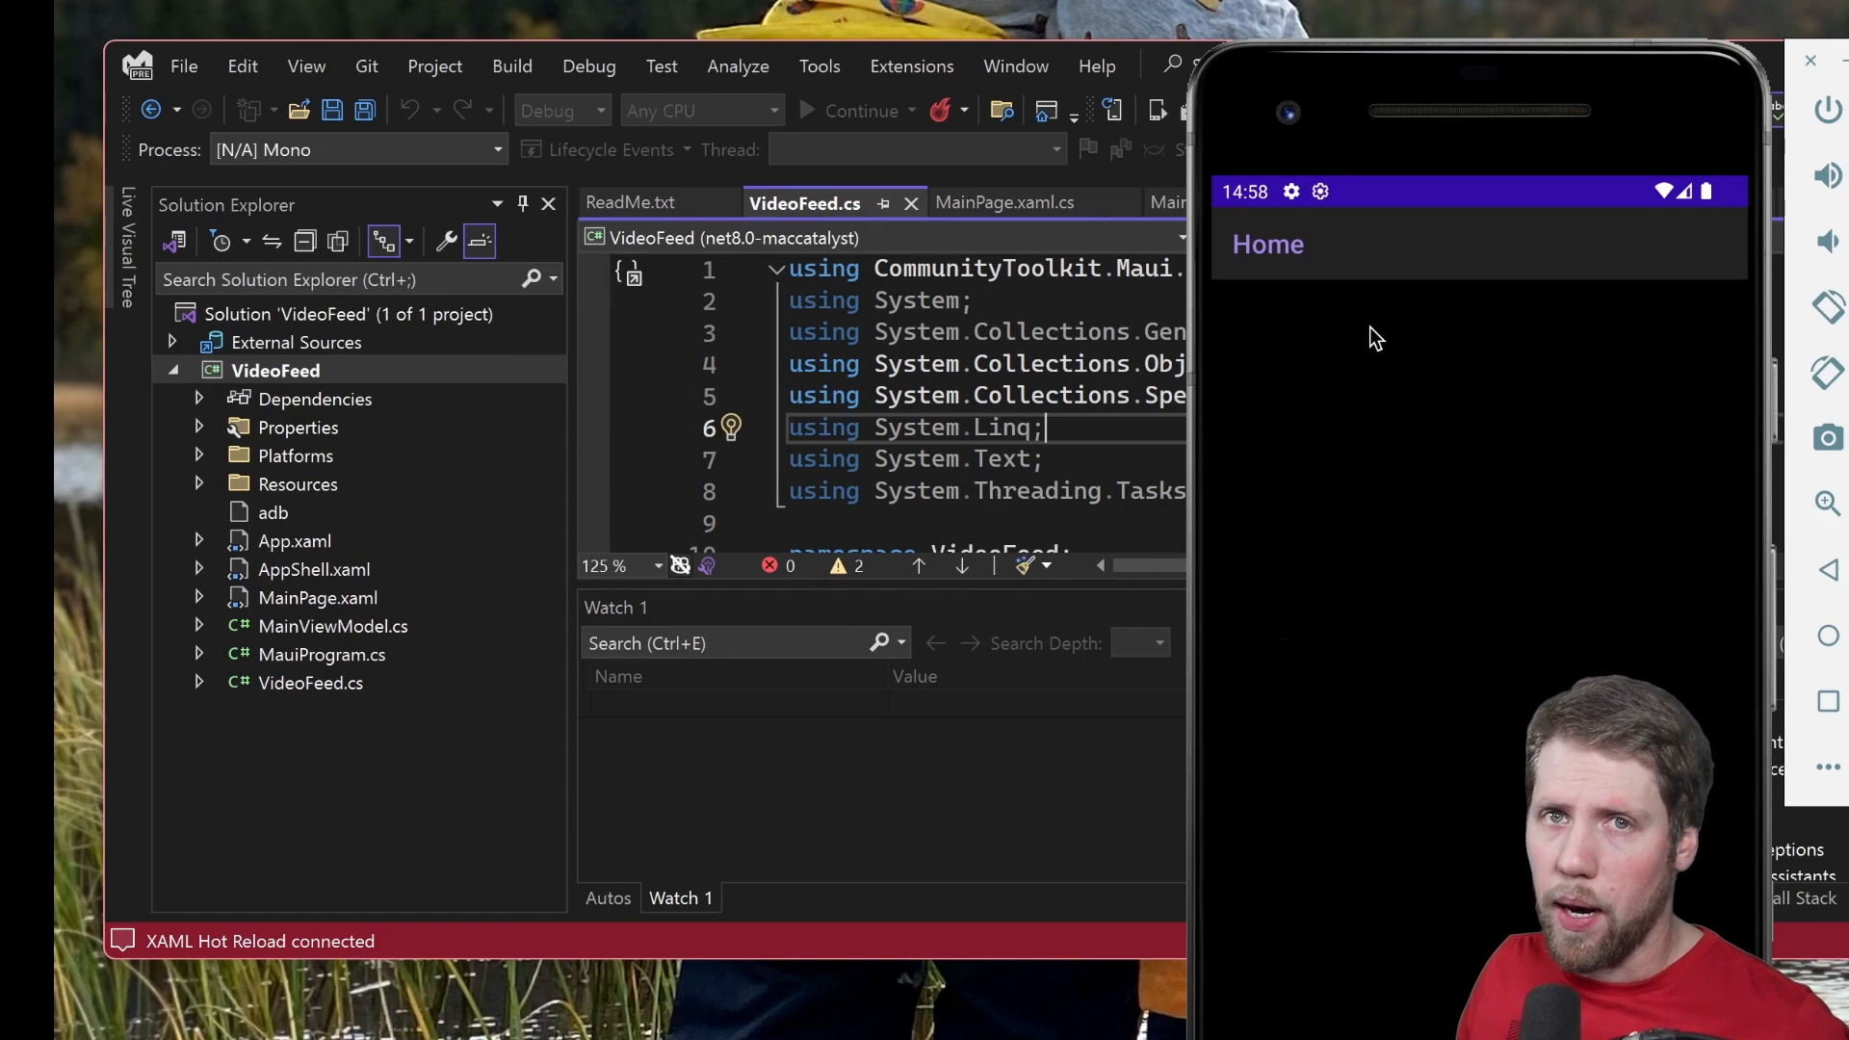
mouse_move(1416, 333)
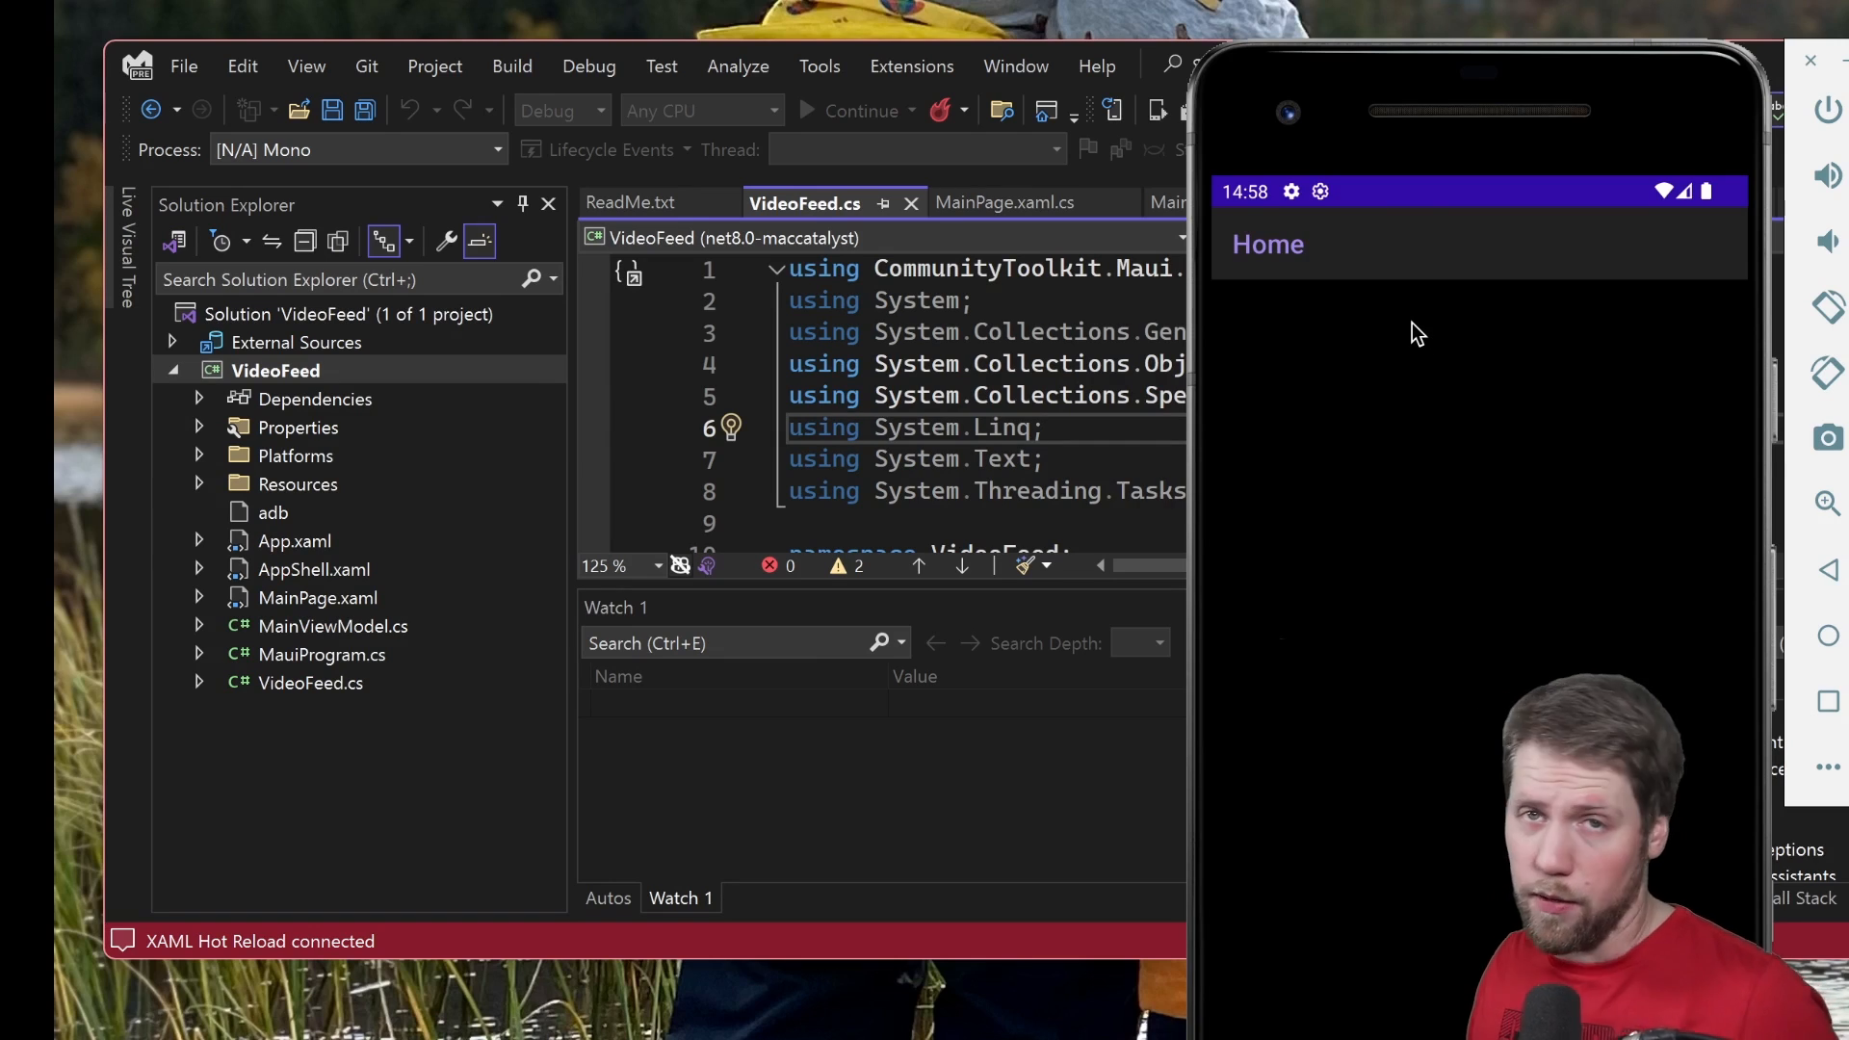